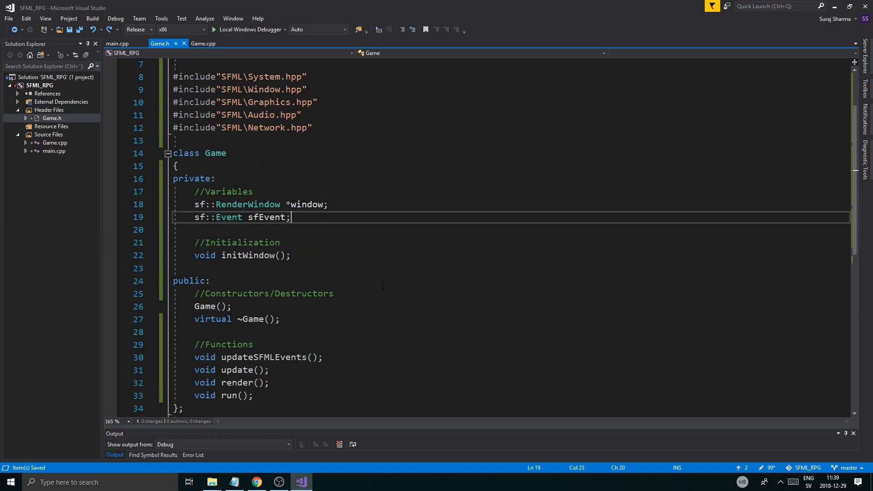
# Step: Add a 'float dt;' member on a new line after the event variable in Game.h
pyautogui.scroll(3)
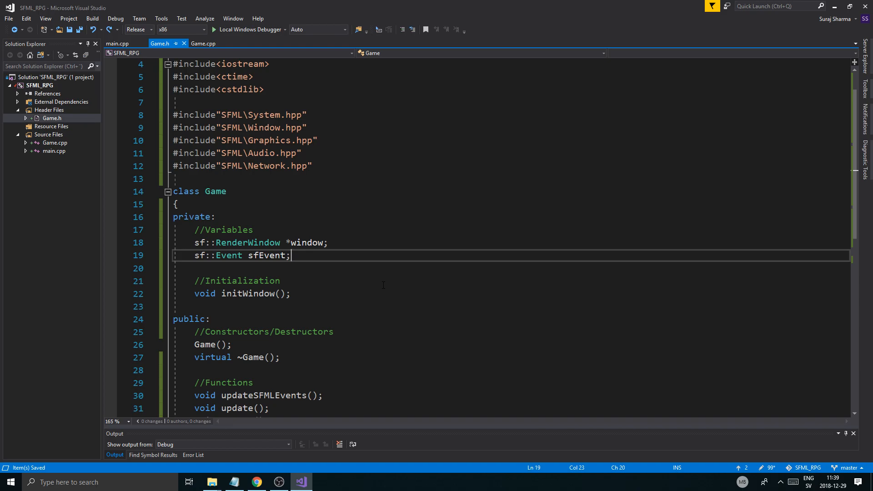
pyautogui.scroll(-3)
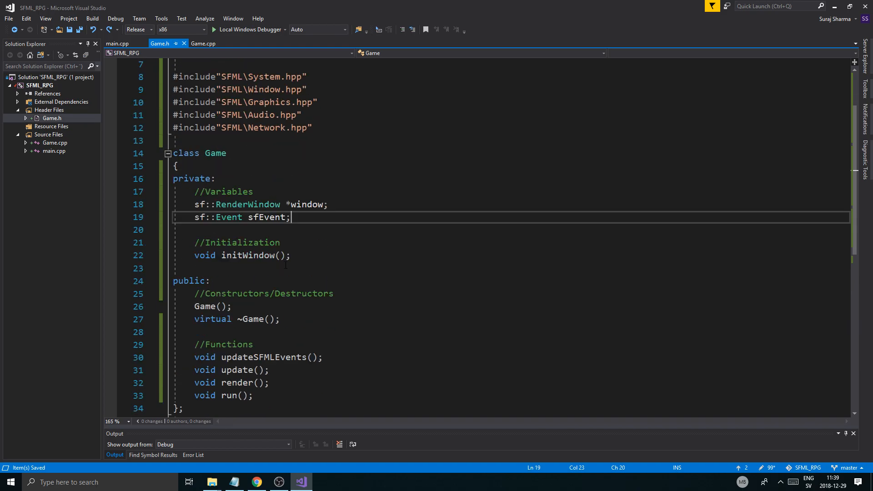
pyautogui.scroll(3)
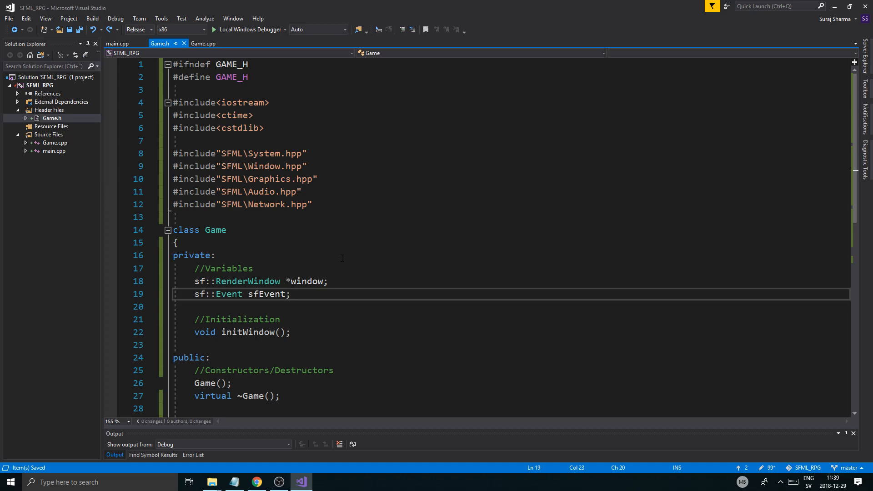
pyautogui.click(289, 294)
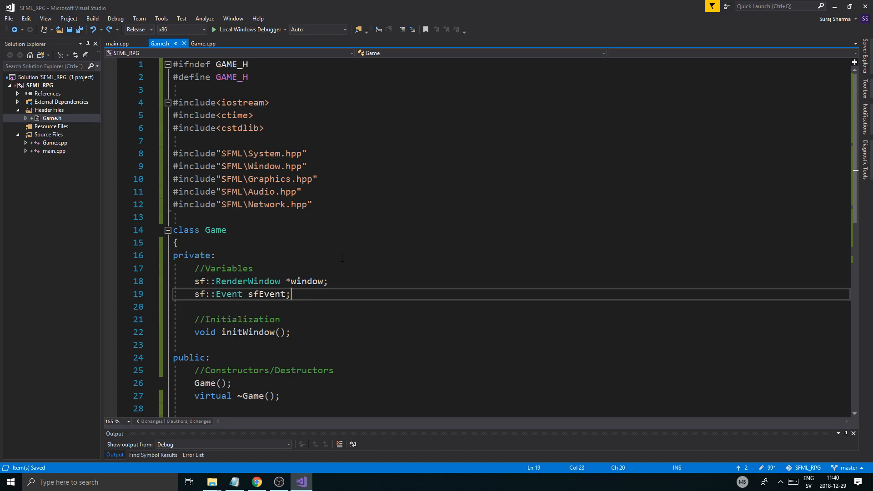
pyautogui.scroll(-3)
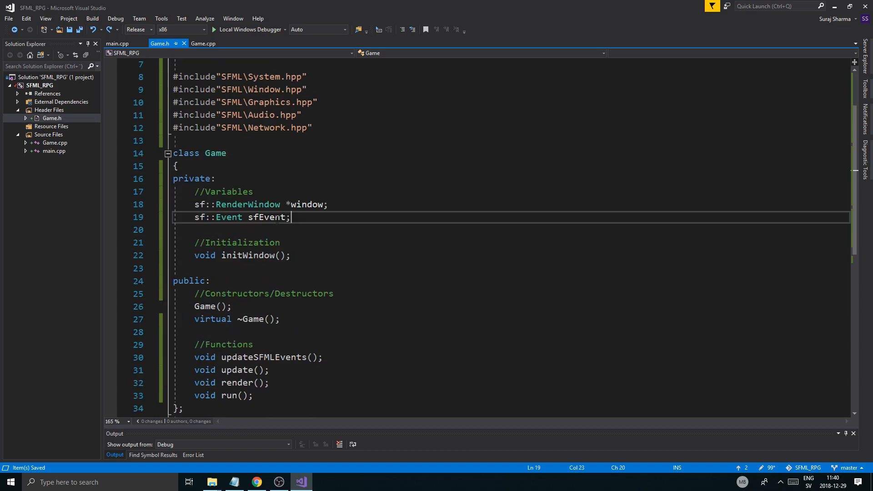
pyautogui.press('enter')
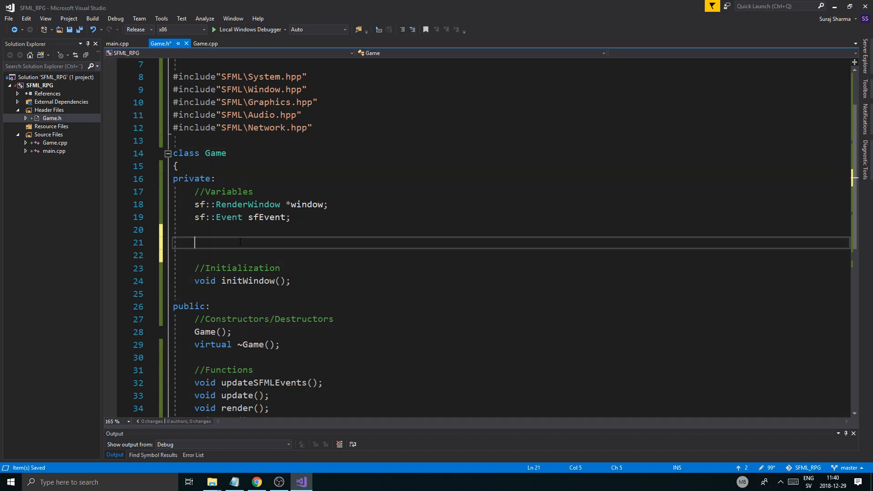
pyautogui.write('float')
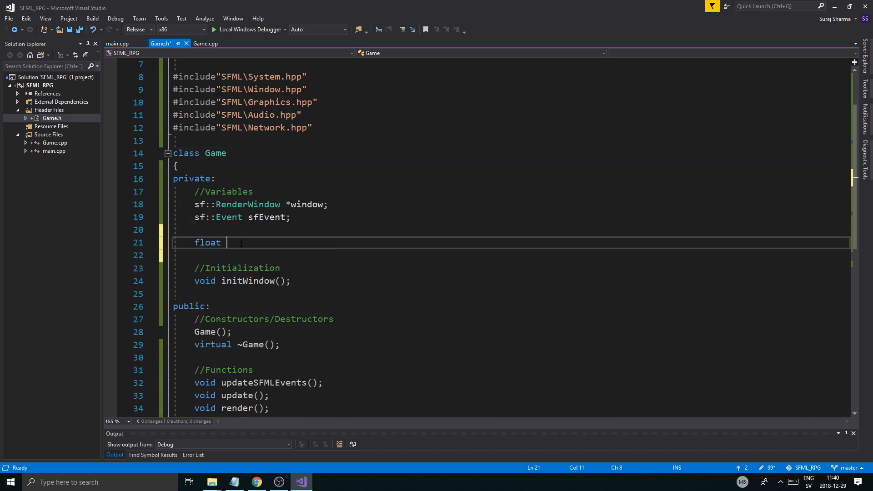
pyautogui.write('dt;')
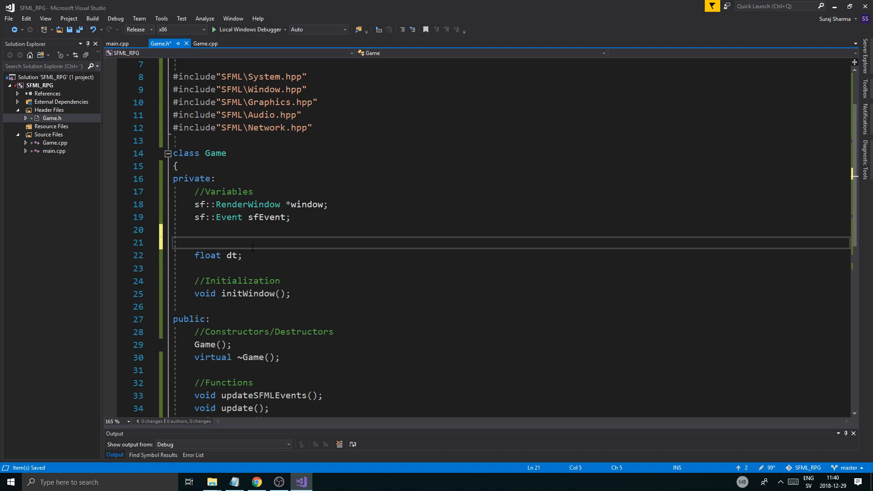
# Step: Declare 'sf::Clock dtClock;' above dt and save Game.h
pyautogui.click(194, 242)
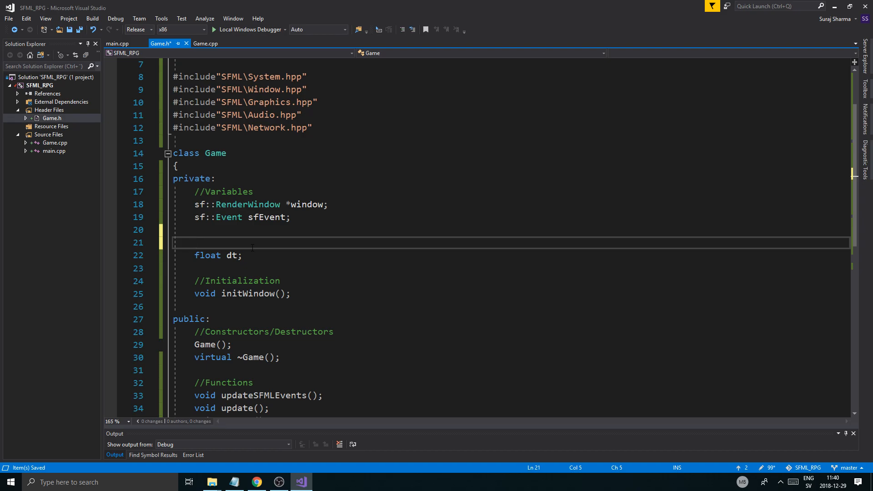
pyautogui.write('sf::Clock dt')
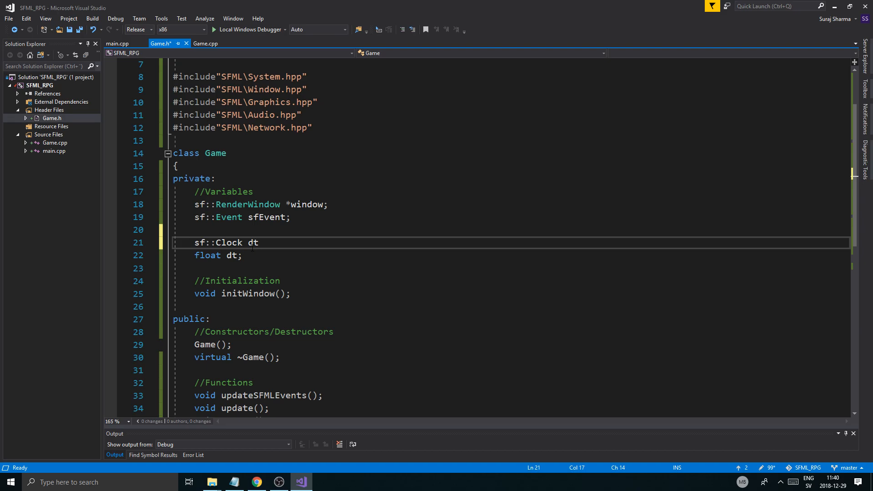
pyautogui.write('Clock;')
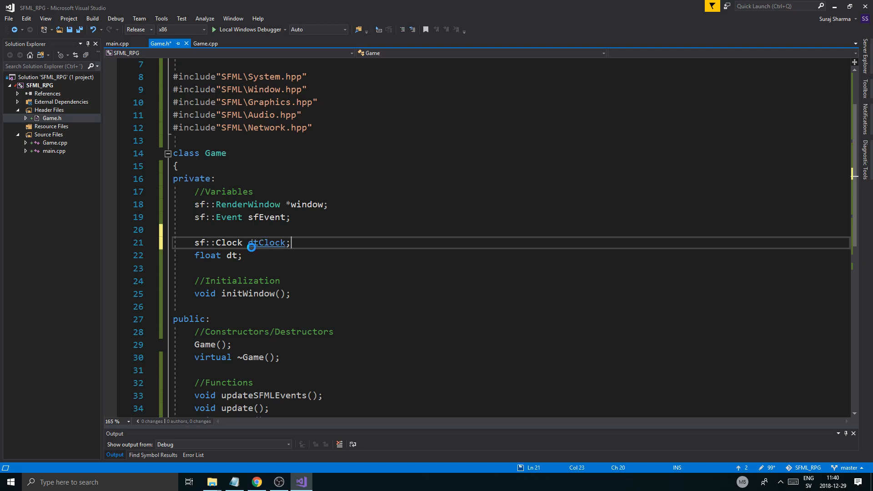
pyautogui.press('ctrl+s')
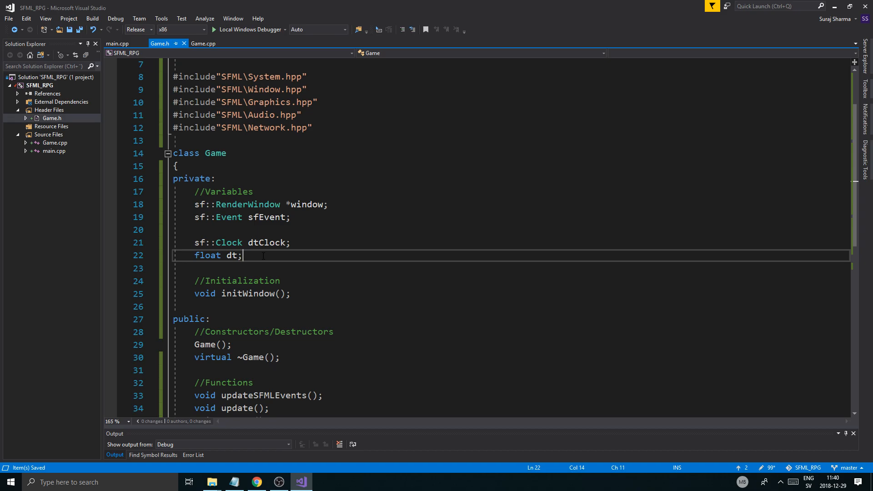
pyautogui.scroll(-3)
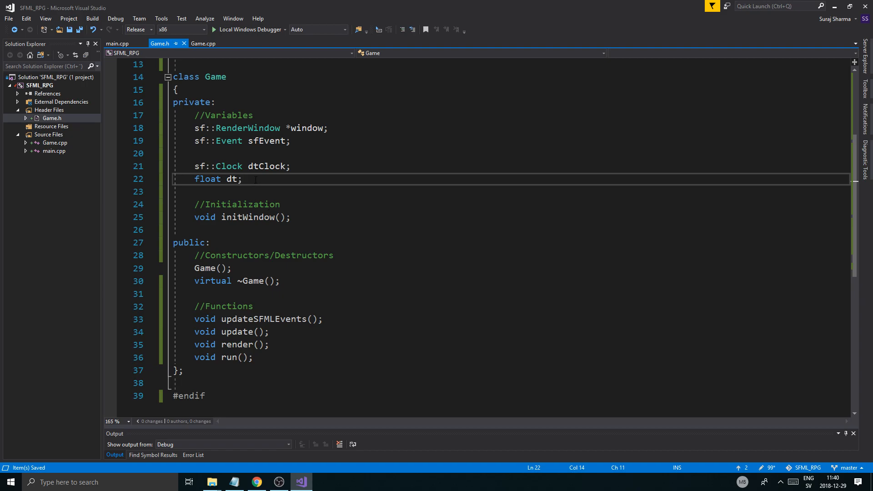
pyautogui.moveTo(230, 179)
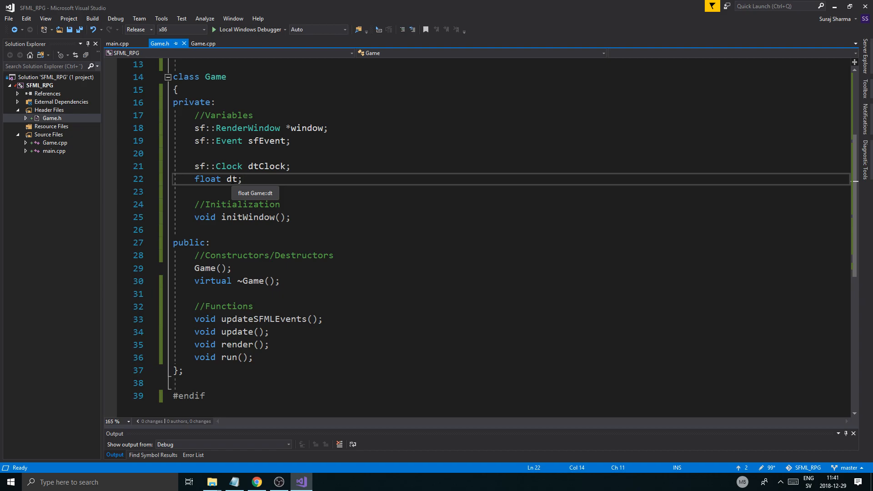
pyautogui.scroll(-3)
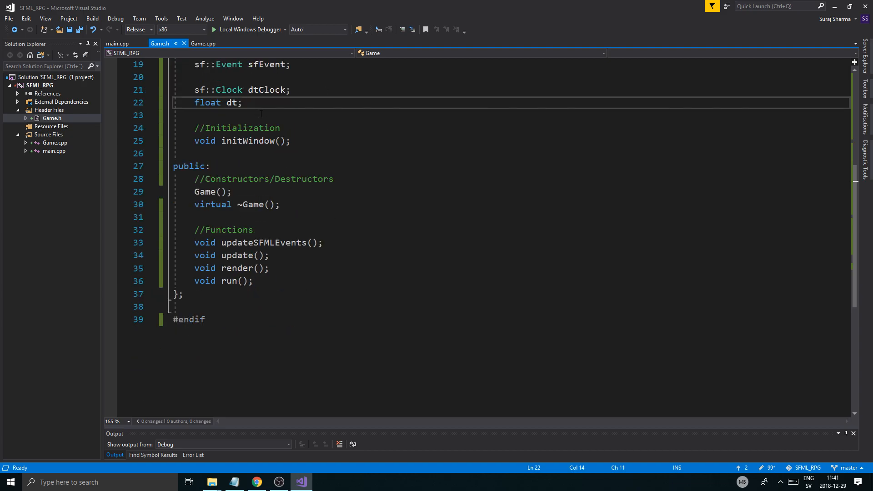
# Step: Declare void updateDt() under //Functions and open its generated Game::updateDt definition in Game.cpp
pyautogui.click(117, 43)
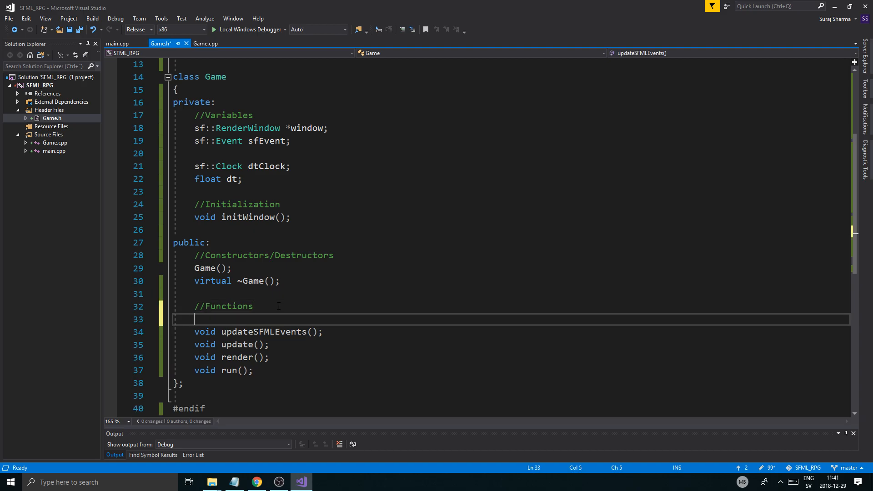
pyautogui.write('void')
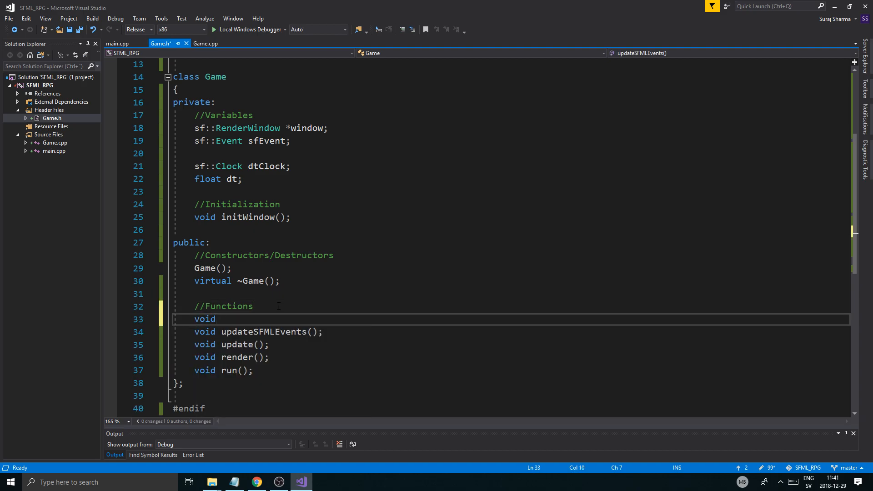
pyautogui.write('updateDT')
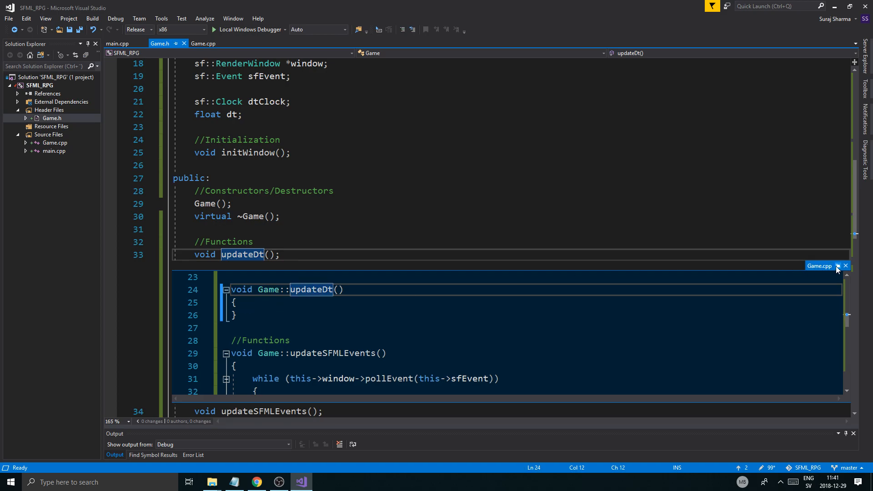
pyautogui.moveTo(836, 266)
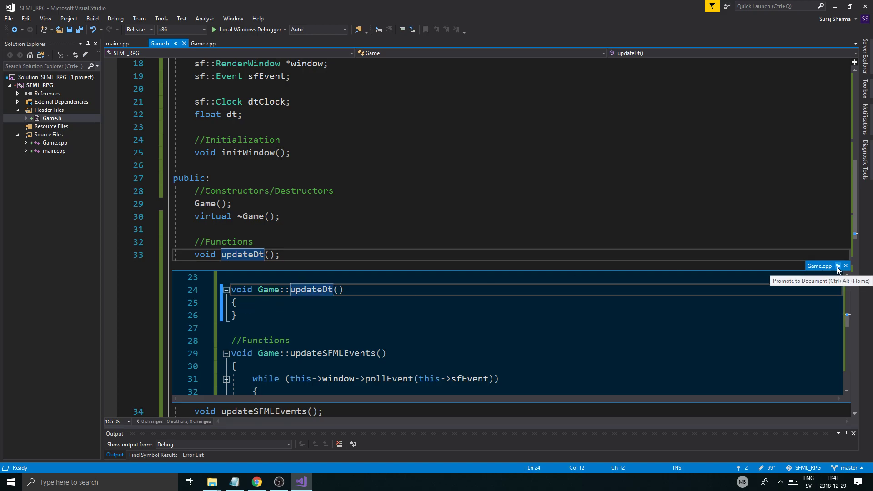
pyautogui.click(836, 265)
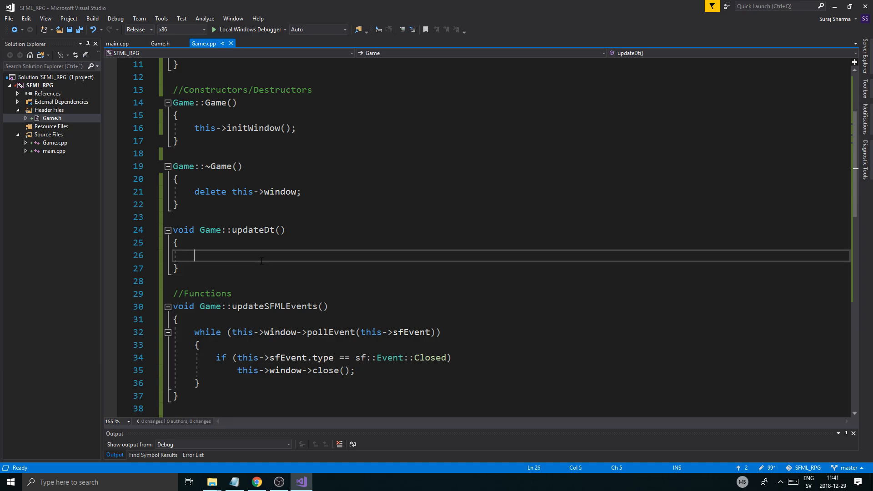
# Step: Write 'this->dt = this->dtClock.getElapsedTime().asSeconds();' inside Game::updateDt
pyautogui.write('this->dt')
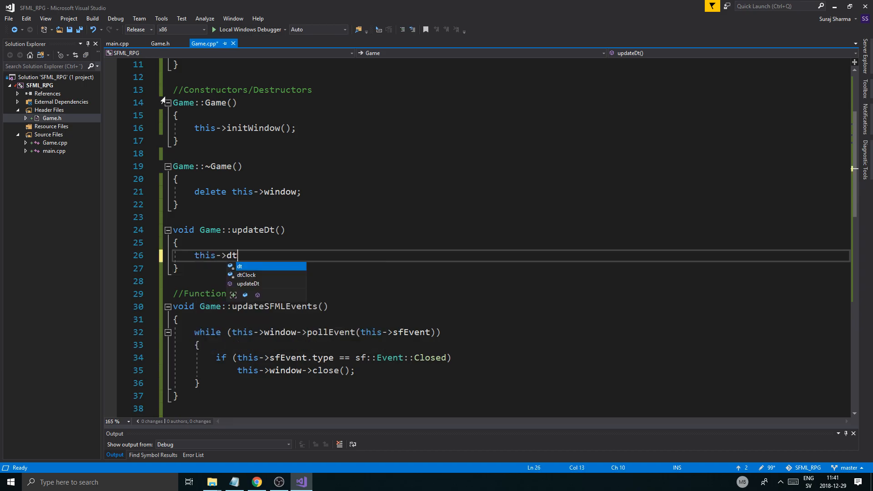
pyautogui.write('= this->dtClock.getElapsedTime')
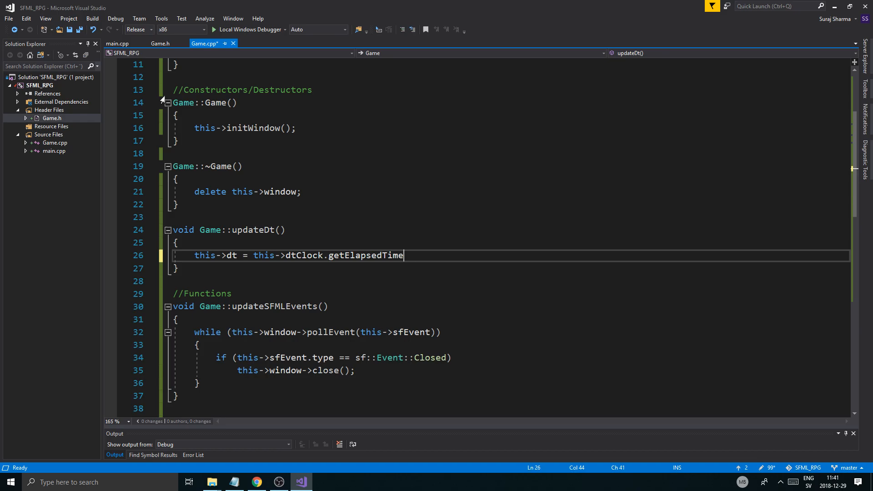
pyautogui.write('()')
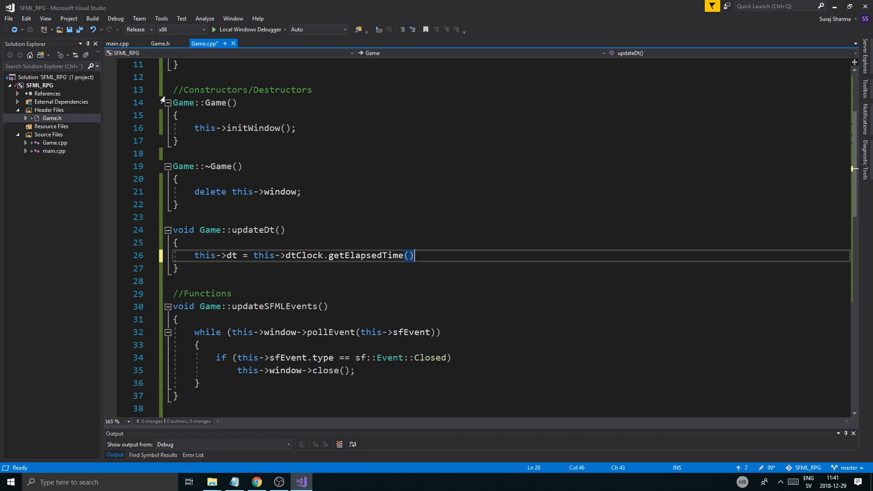
pyautogui.write('.asSeconds')
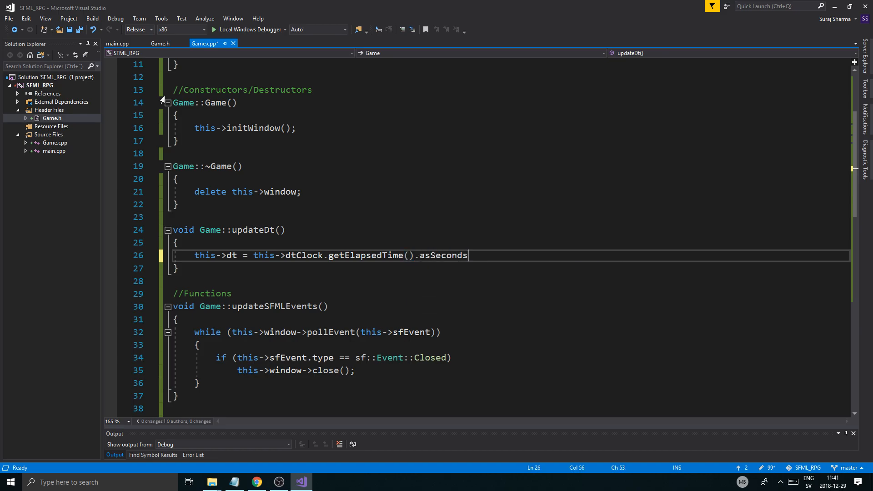
pyautogui.write('()')
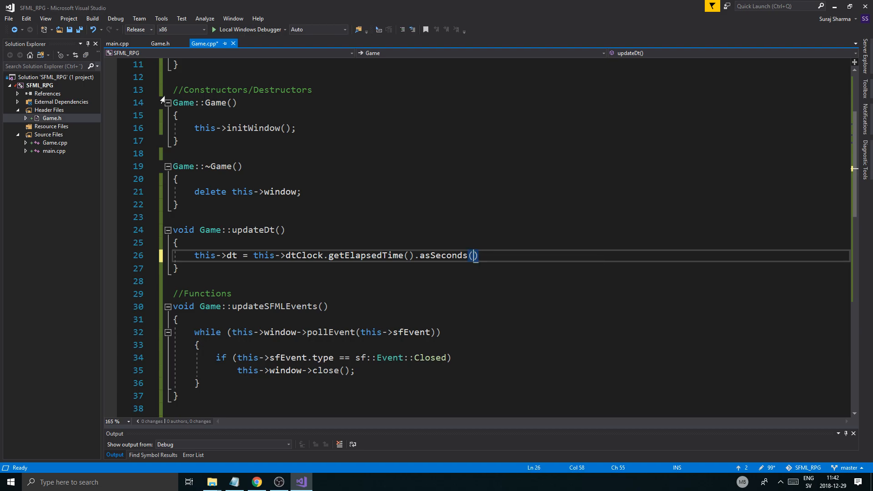
pyautogui.write(';')
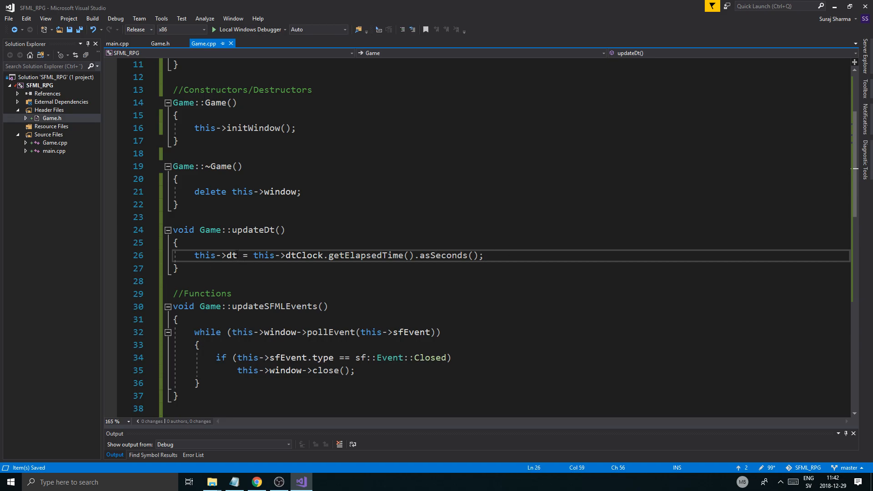
pyautogui.scroll(-3)
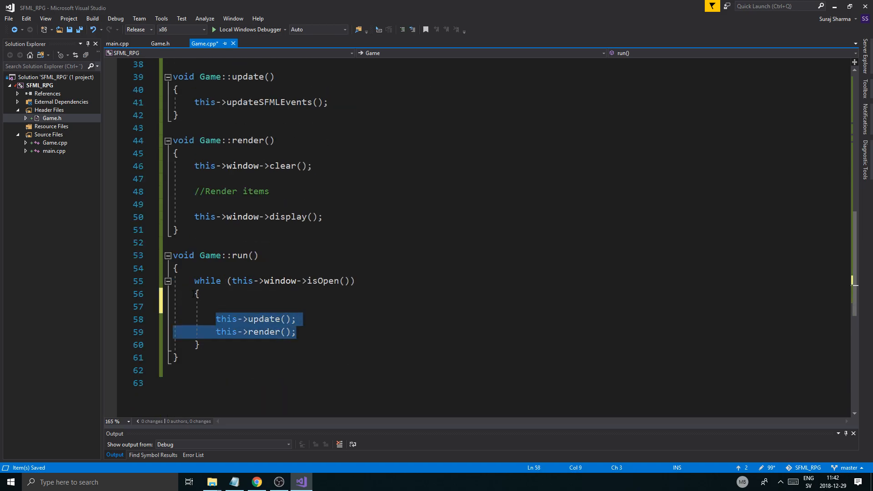
# Step: Insert 'this->updateDt();' above this->update() in the run() while loop, then review the file
pyautogui.click(218, 307)
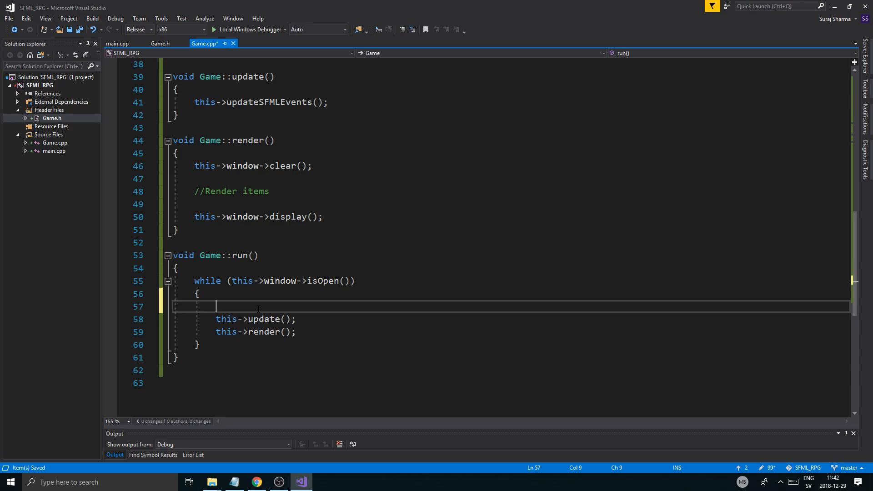
pyautogui.write('this->update')
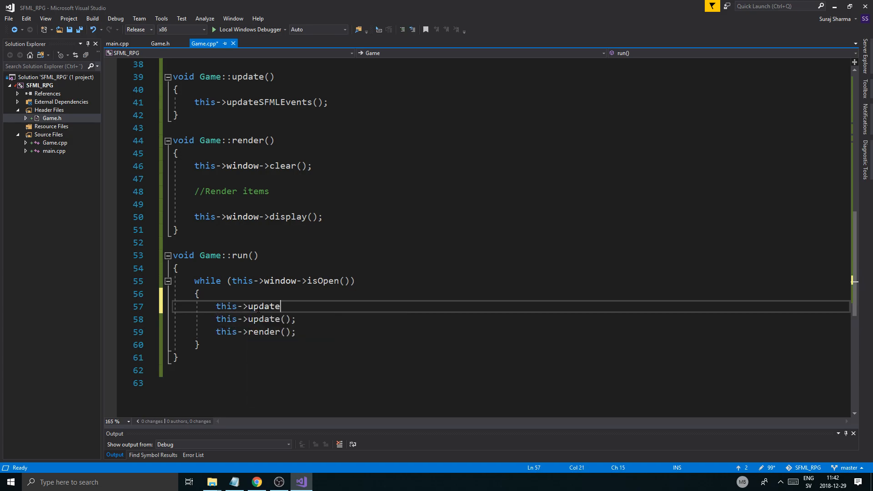
pyautogui.write('Dt();')
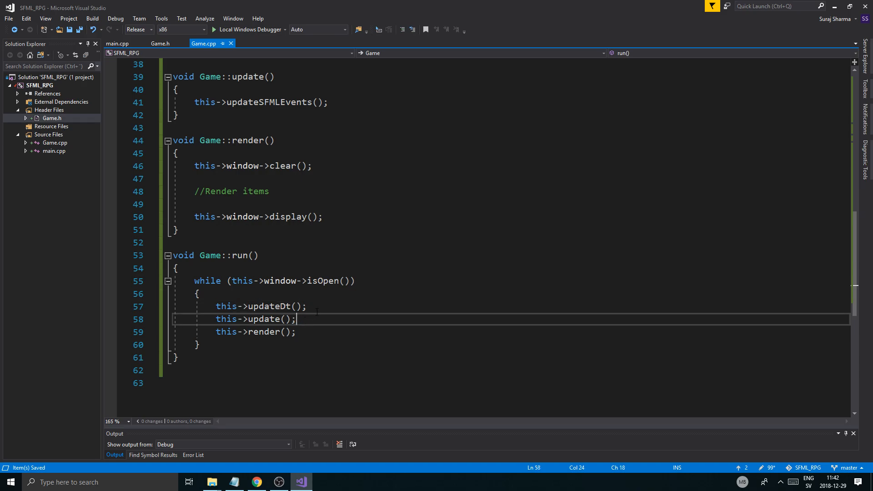
pyautogui.click(199, 294)
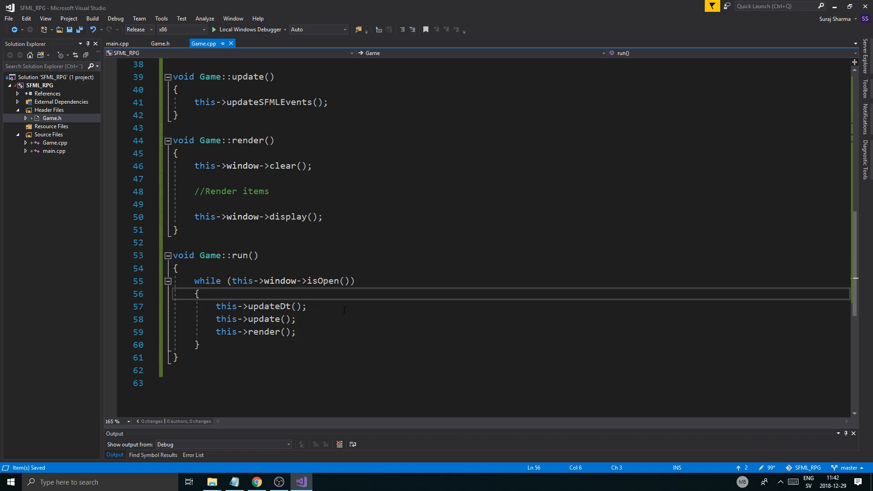
pyautogui.scroll(3)
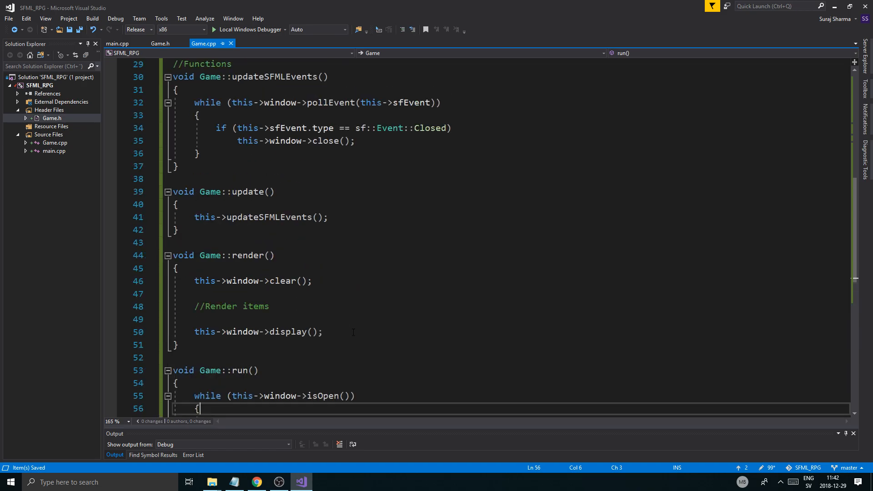
pyautogui.scroll(3)
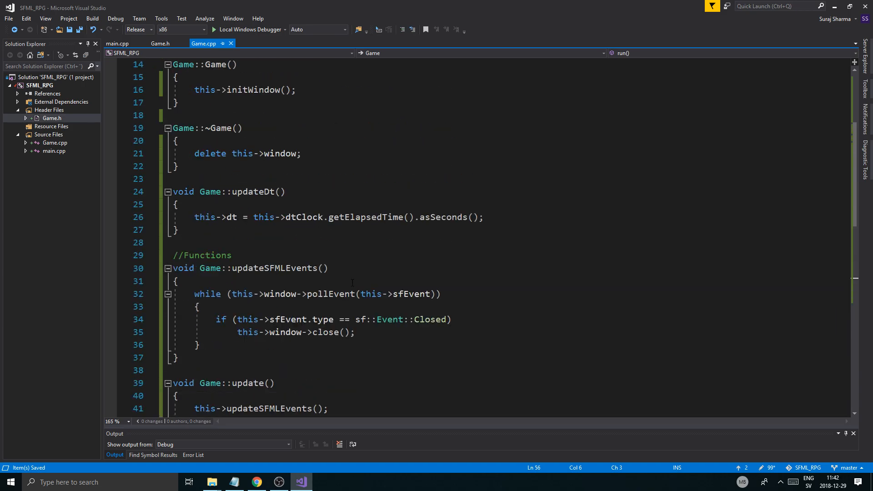
pyautogui.scroll(3)
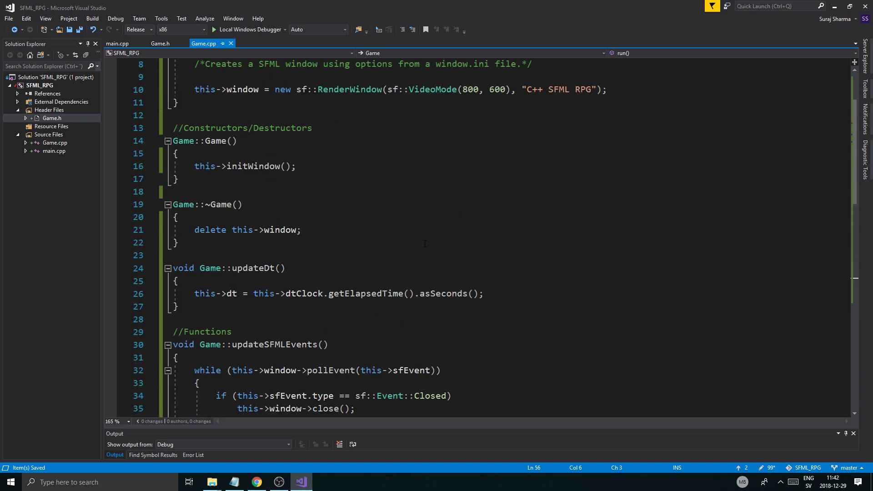
pyautogui.scroll(-3)
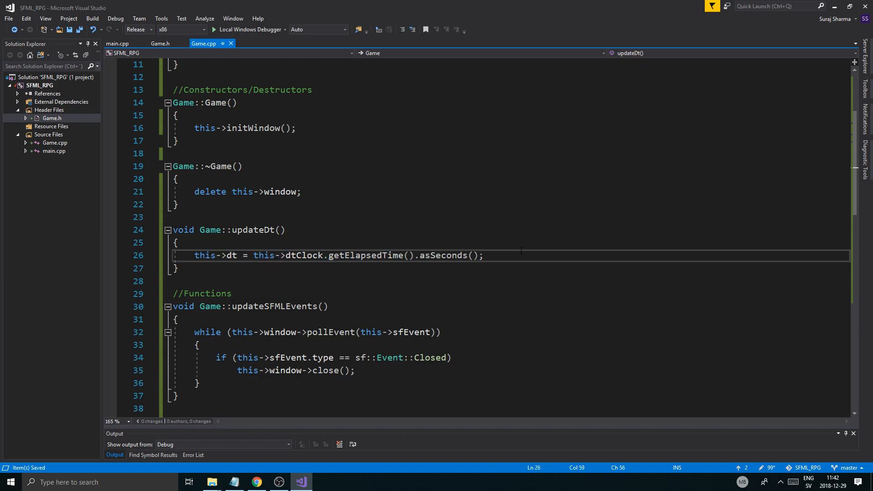
pyautogui.scroll(3)
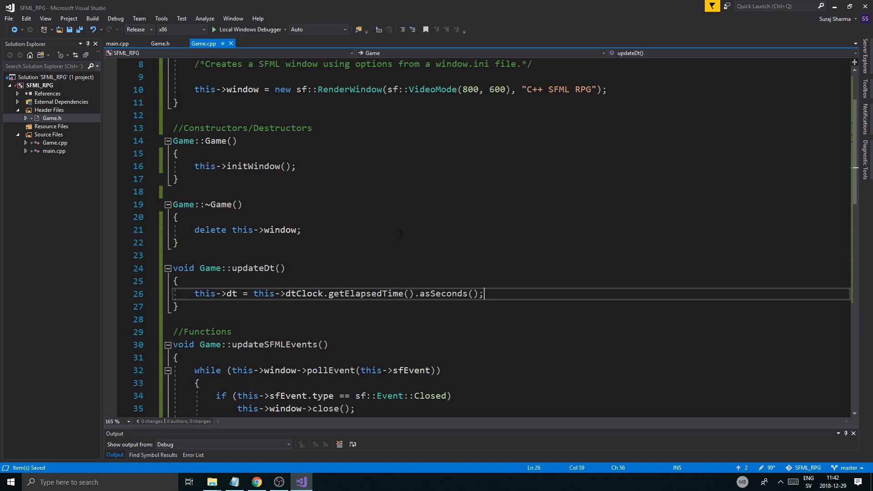
pyautogui.scroll(-3)
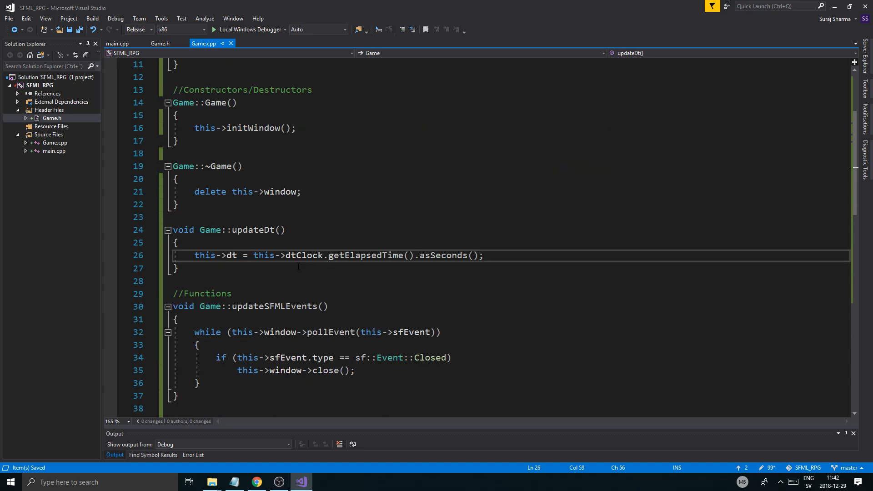
# Step: Add the comment 'Updates the dt variable with the time it takes to update and render one frame' in updateDt
pyautogui.press('Enter')
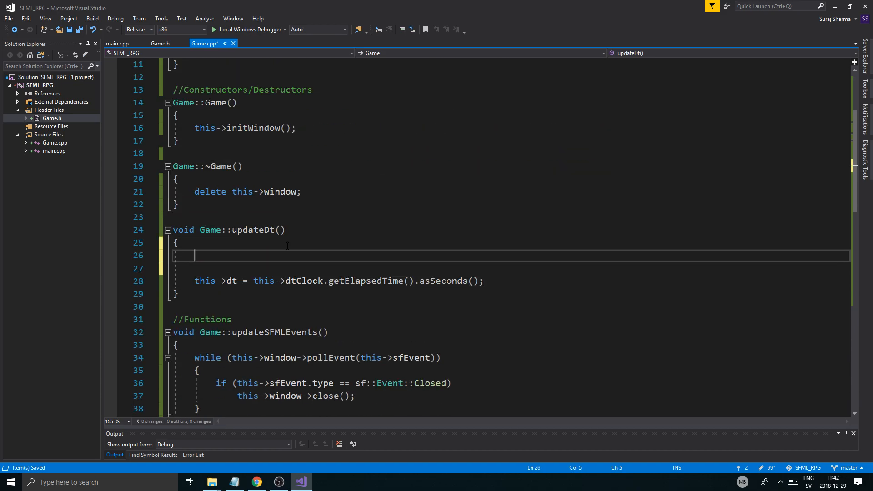
pyautogui.write('/**/')
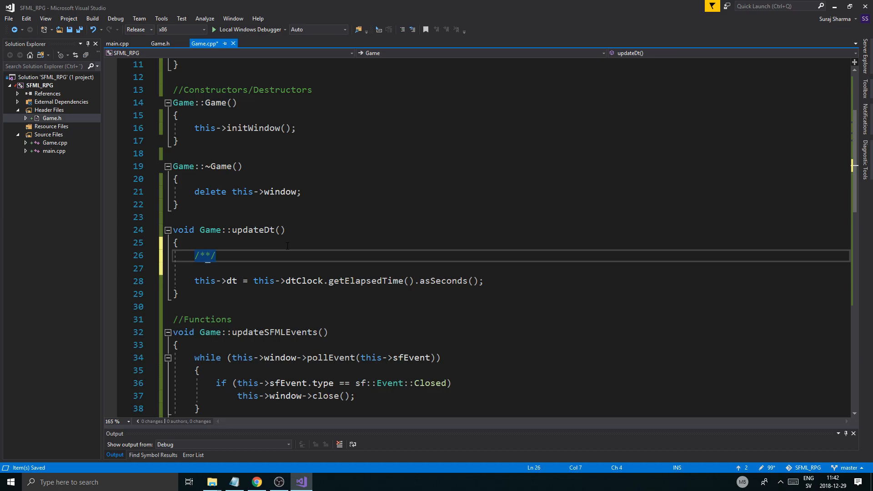
pyautogui.write('Upd')
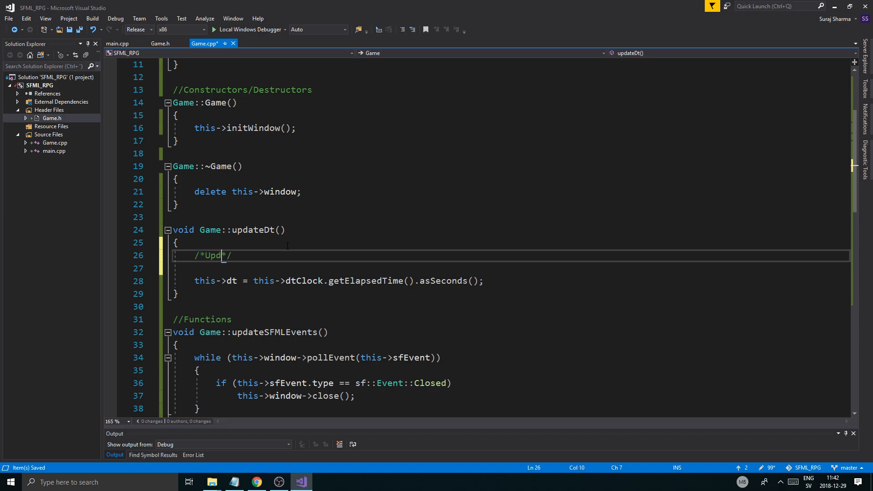
pyautogui.write('ates the')
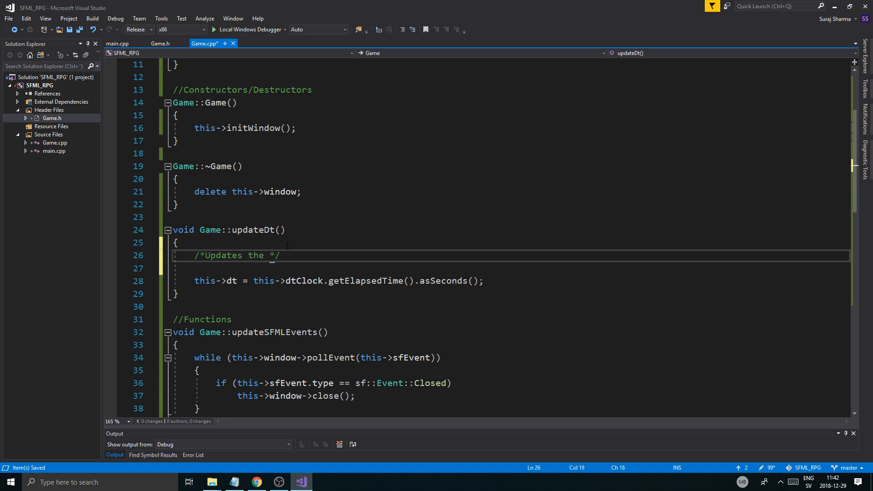
pyautogui.write('dt variabl')
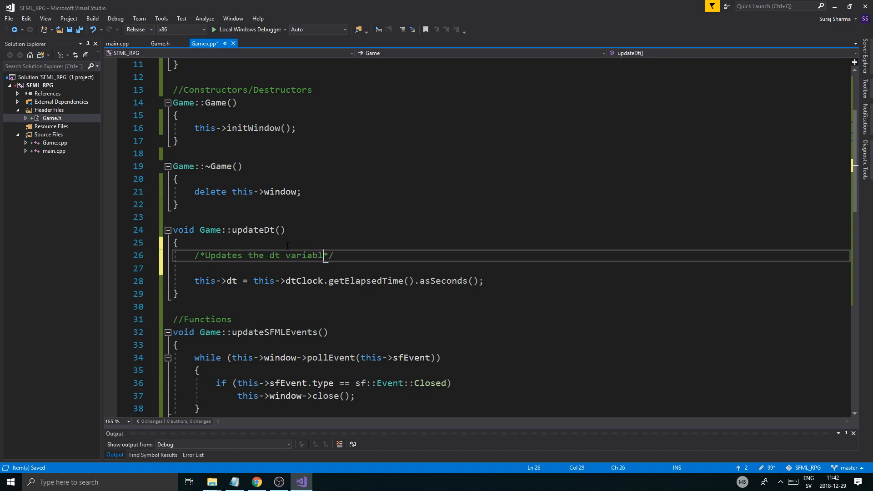
pyautogui.write('with the time ot')
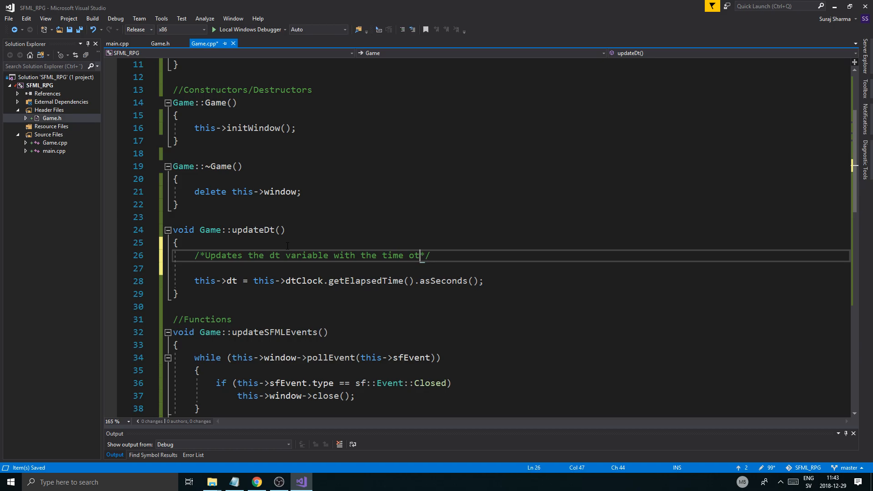
pyautogui.write('it takes to rende')
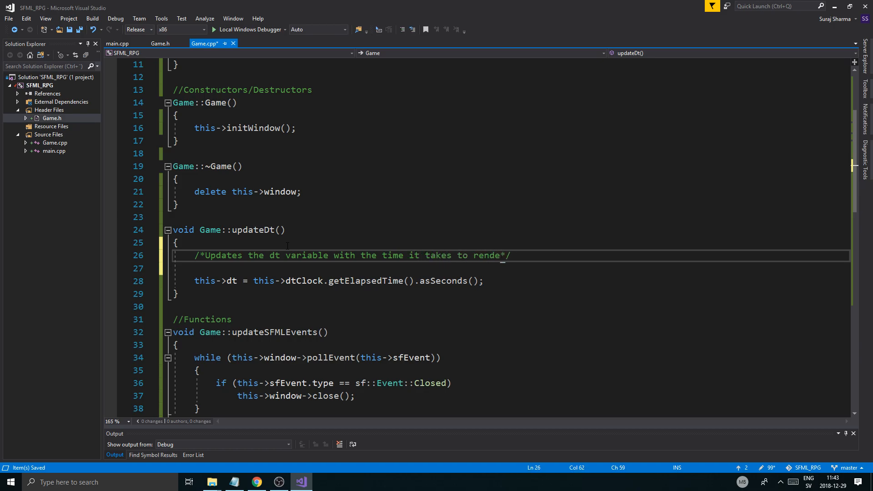
pyautogui.write('update and')
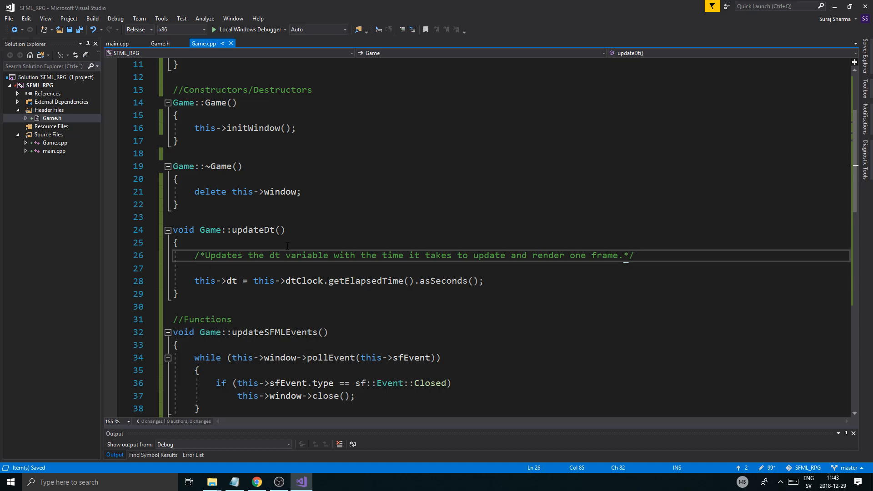
pyautogui.scroll(-3)
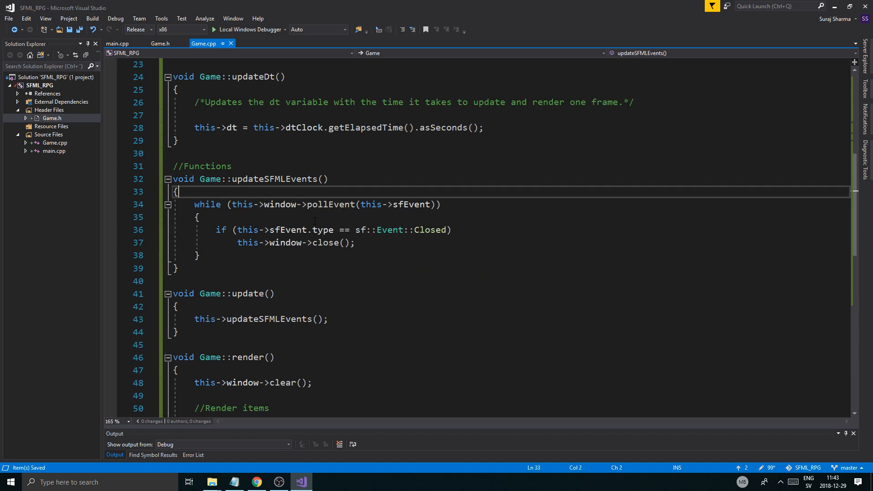
pyautogui.scroll(-3)
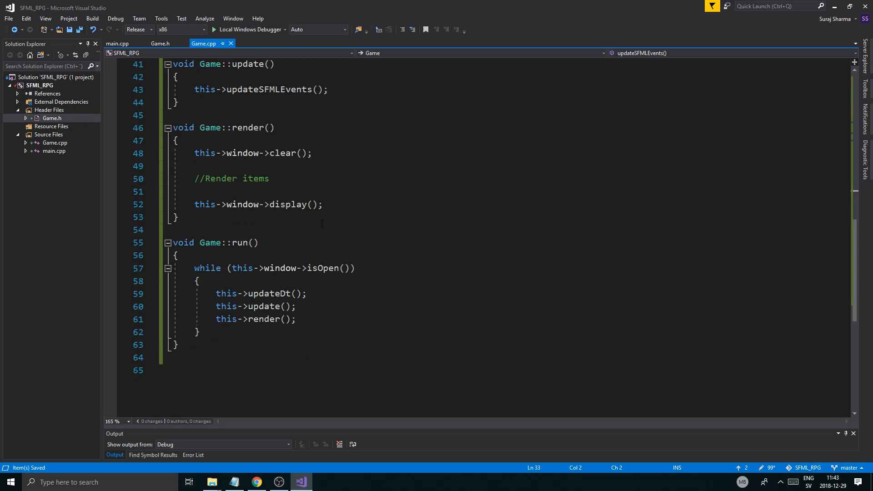
pyautogui.scroll(3)
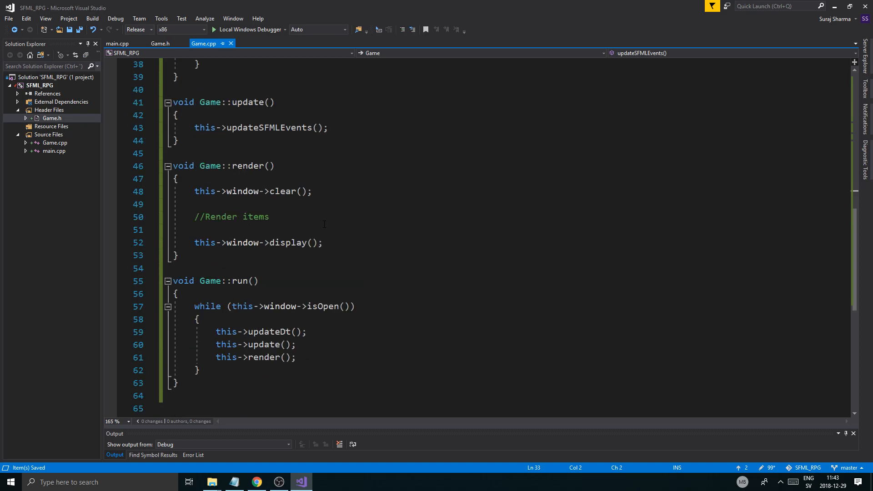
pyautogui.scroll(3)
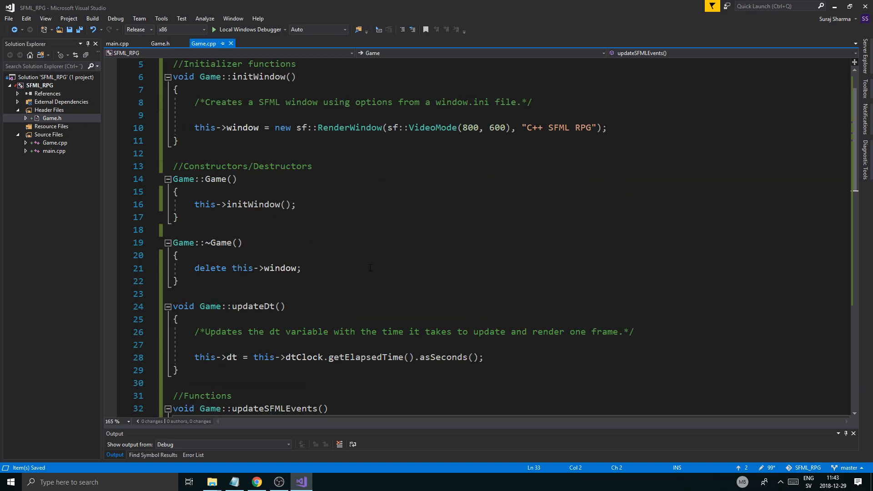
# Step: Start a system("cls") call on a new line below the dt assignment
pyautogui.click(484, 356)
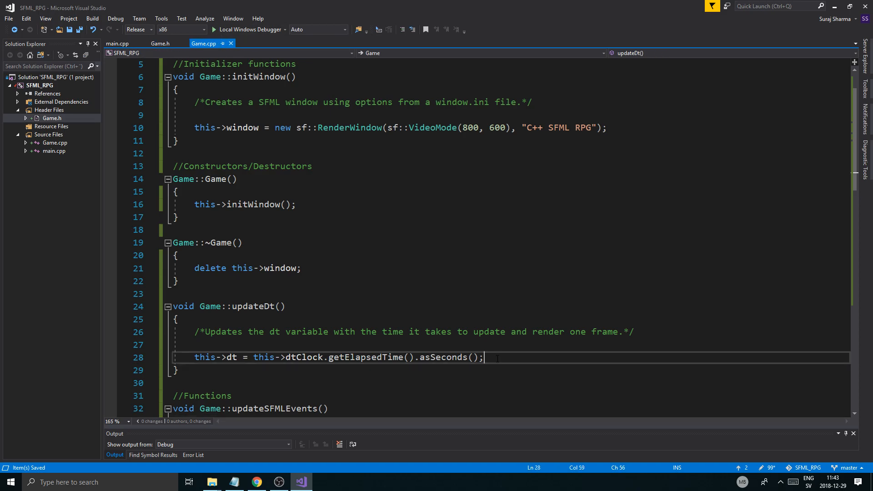
pyautogui.press('enter')
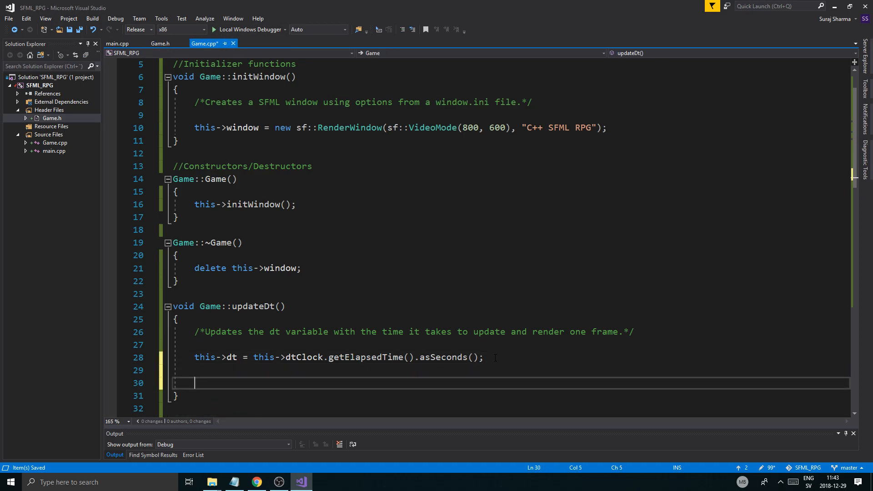
pyautogui.write('system/""')
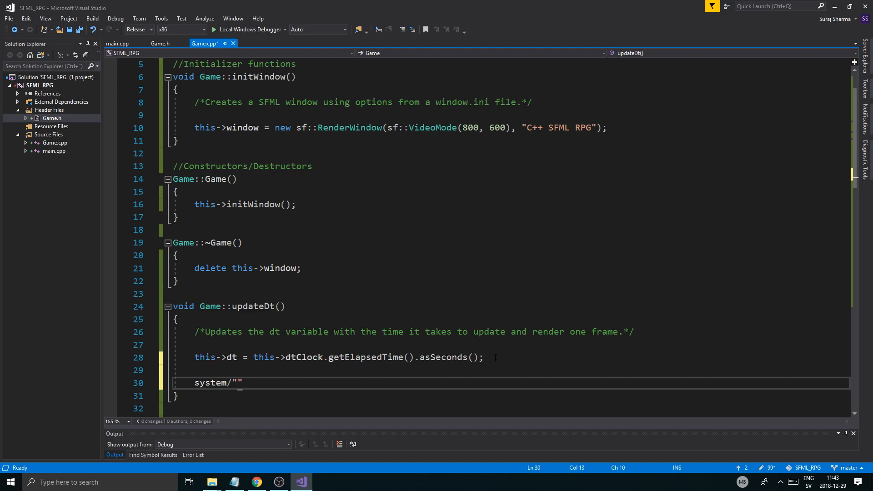
# Step: Set the build configuration to Debug and check the target platform
pyautogui.click(149, 29)
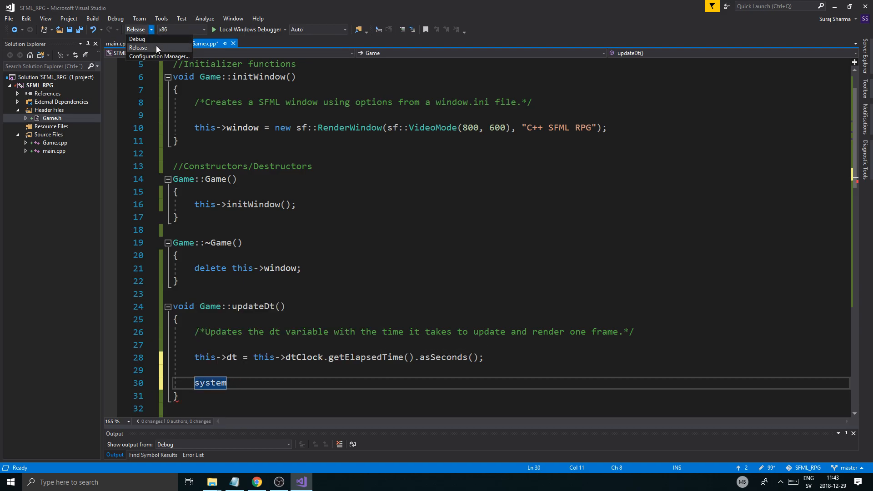
pyautogui.click(137, 39)
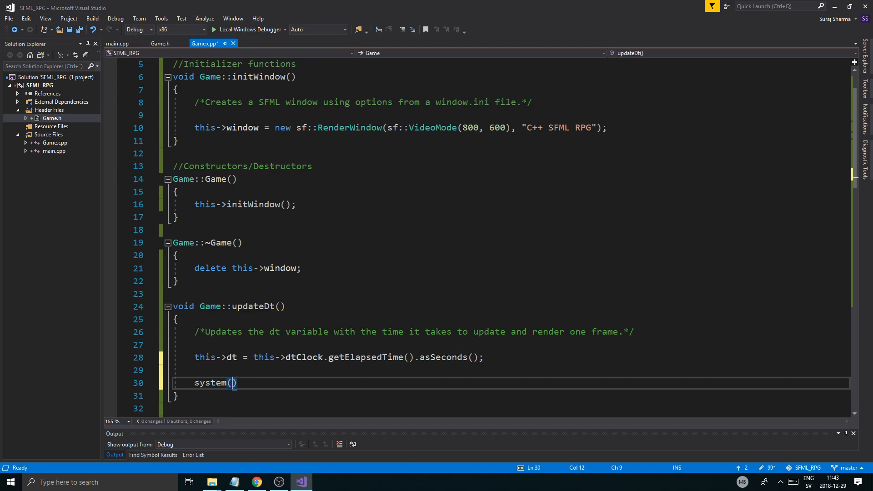
pyautogui.click(203, 29)
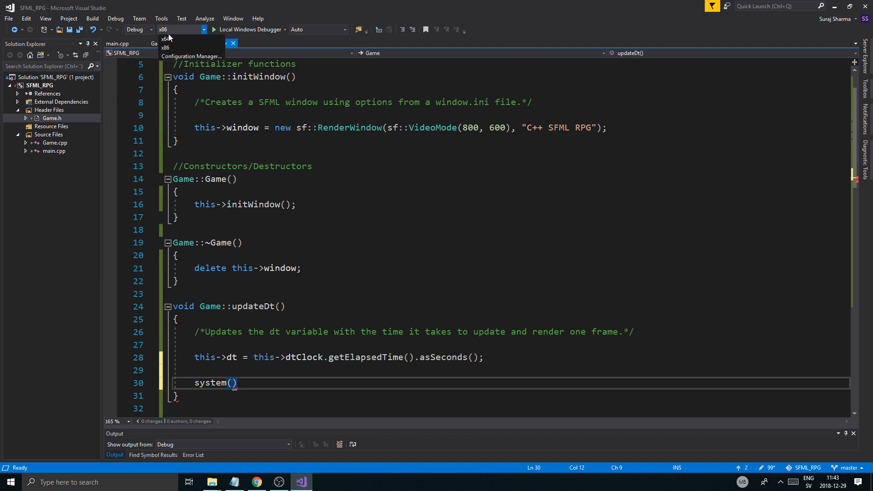
pyautogui.moveTo(165, 38)
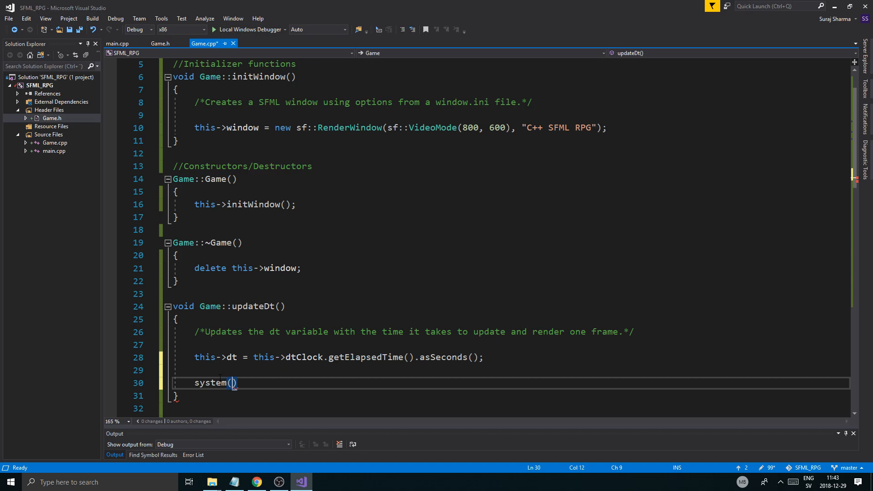
# Step: Finish system("cls"); and add 'std::cout << this->dt << "\n";' below it
pyautogui.write('"')
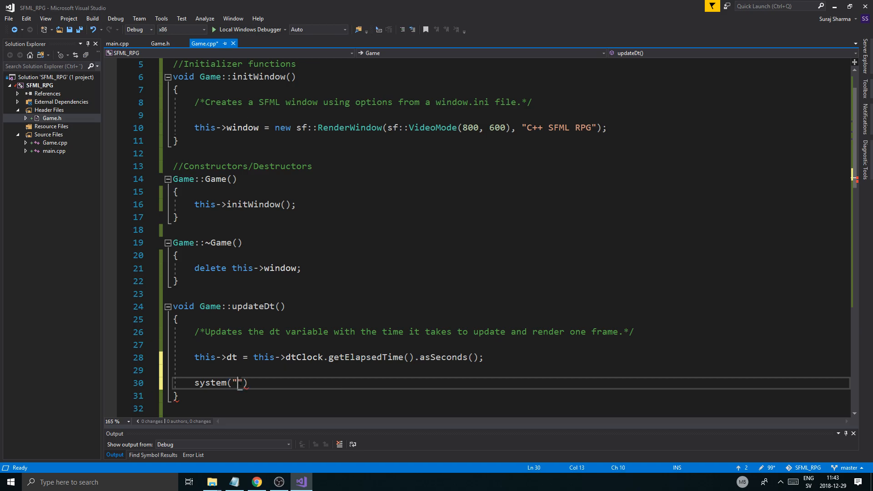
pyautogui.write('cls')
pyautogui.write('std')
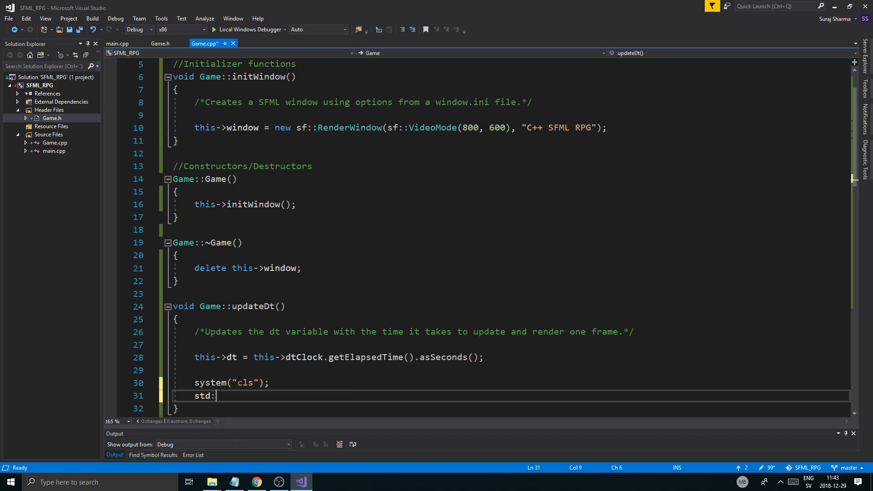
pyautogui.write(':cout <<')
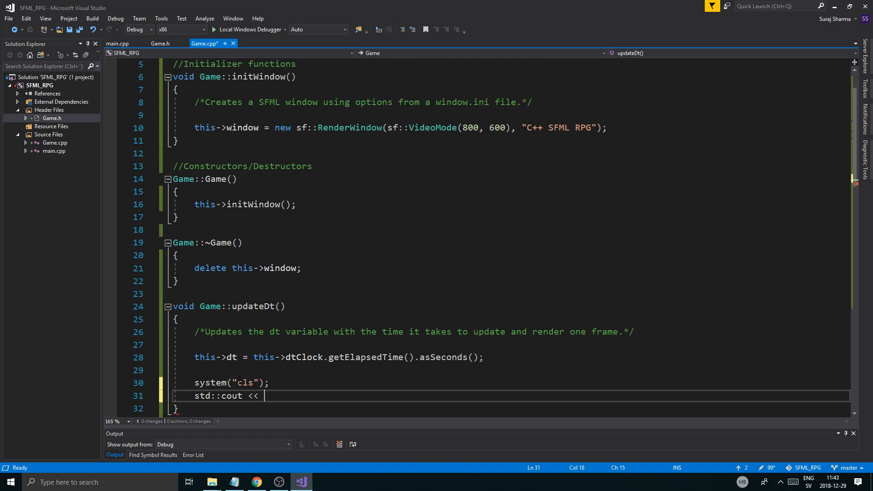
pyautogui.write('this->dt << ""')
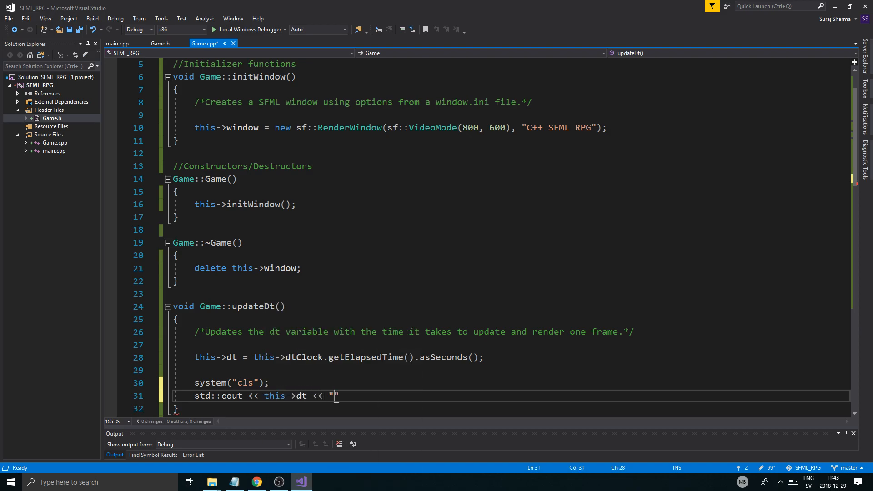
pyautogui.write('\\n"M')
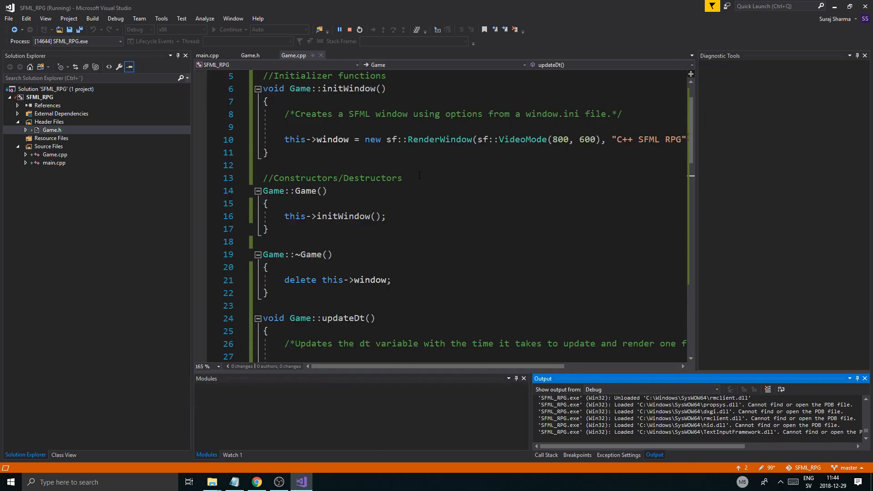
# Step: Stop the game, save, and replace getElapsedTime() with dtClock.restart() in updateDt
pyautogui.click(348, 30)
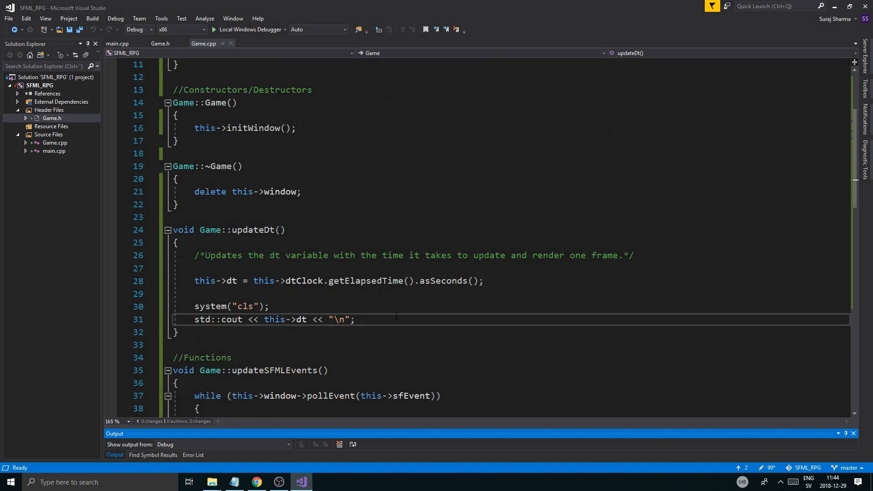
pyautogui.press('ctrl+s')
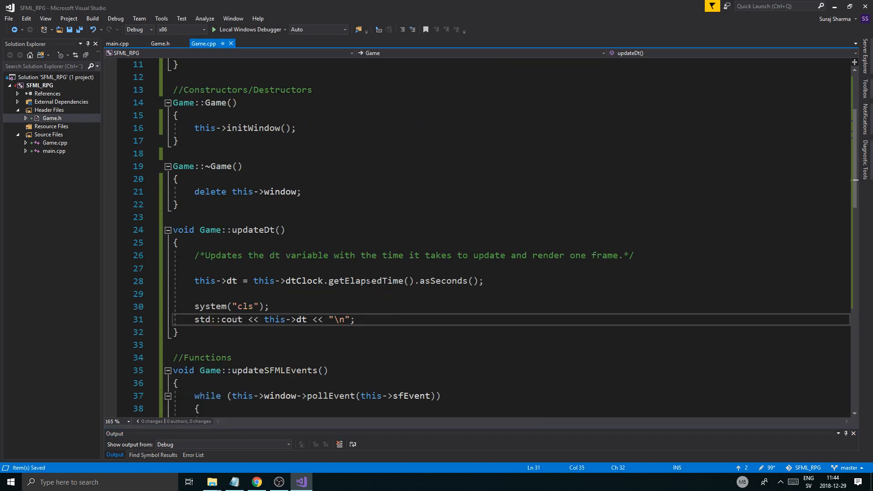
pyautogui.write('restart')
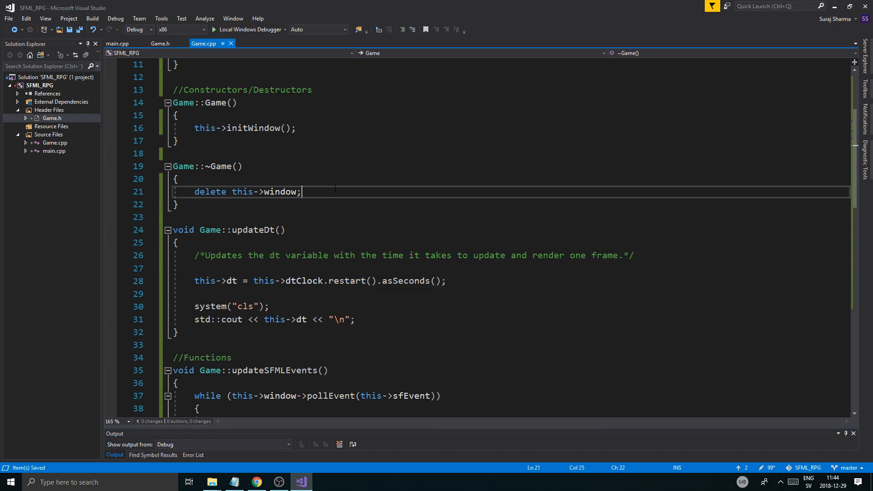
pyautogui.scroll(-3)
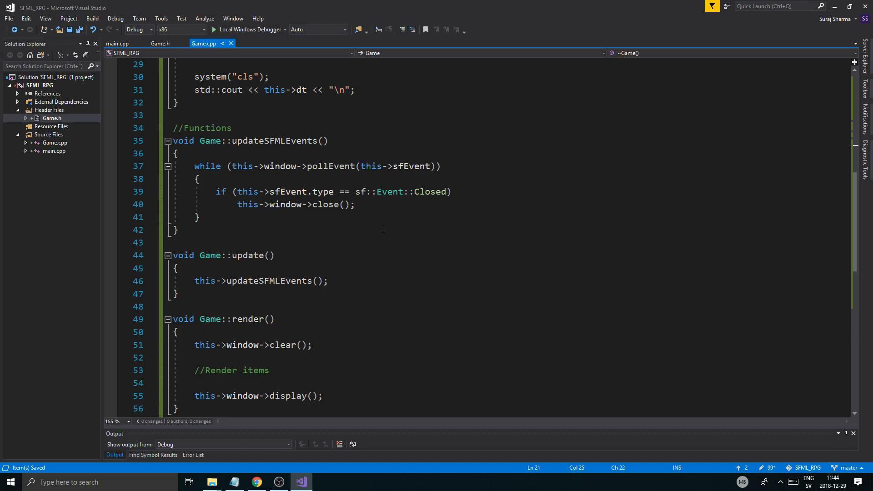
pyautogui.scroll(-3)
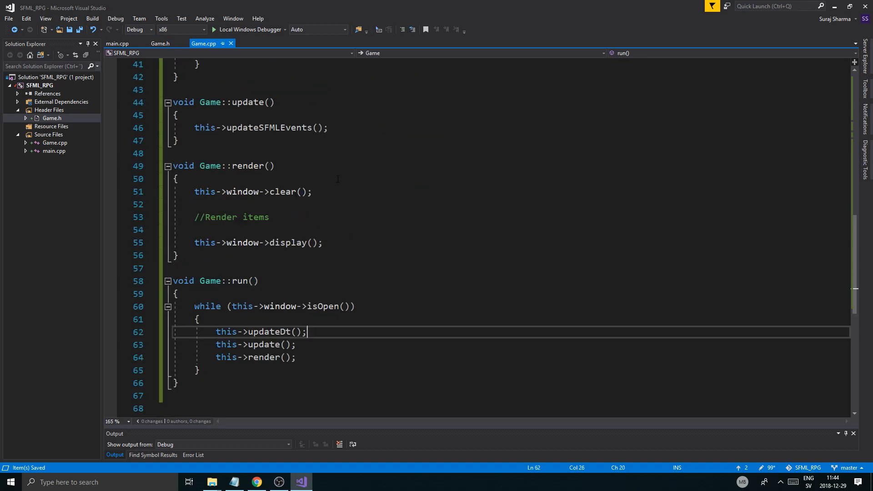
# Step: Add a 10000-iteration for loop printing "." and a newline in update(), run, then close the game and console
pyautogui.write('for')
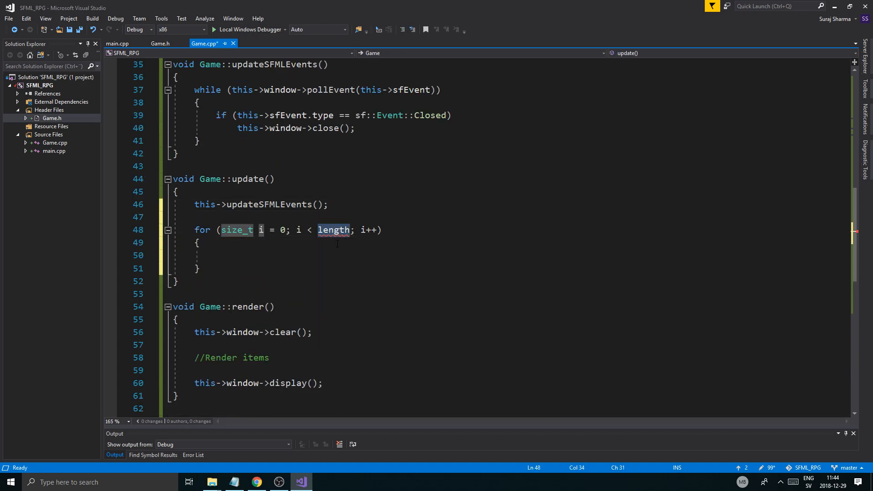
pyautogui.write('10000')
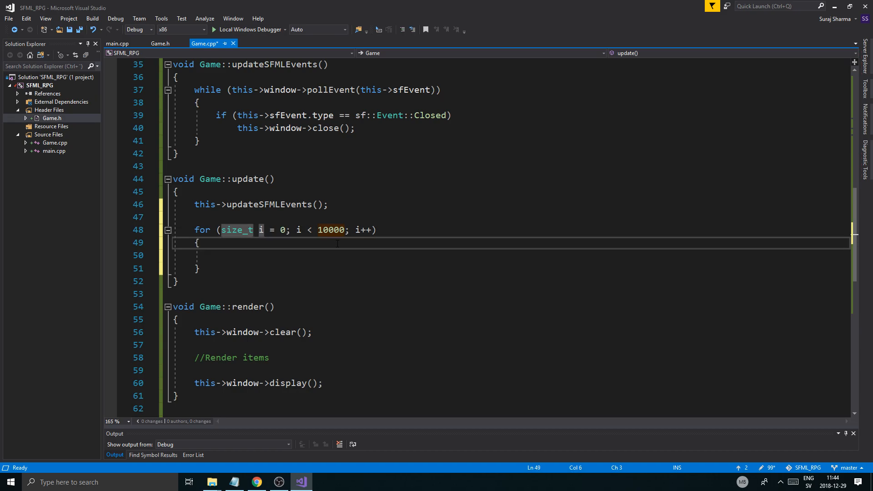
pyautogui.write('std::cout <<')
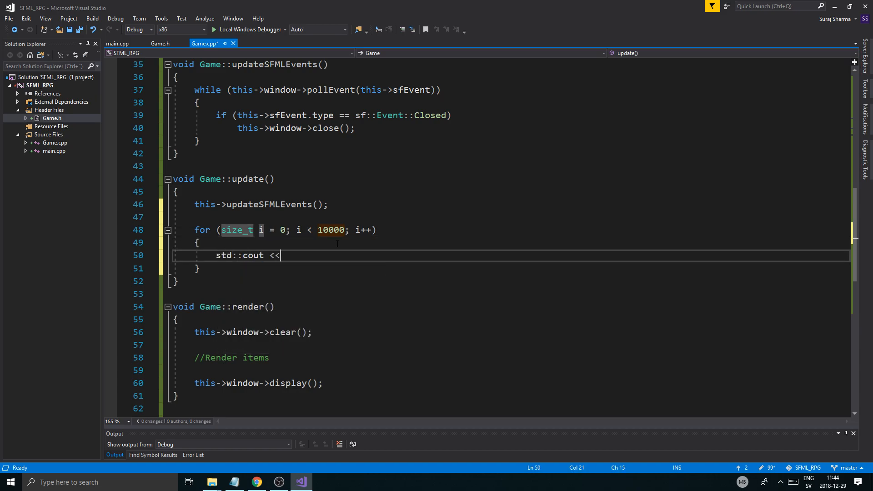
pyautogui.write('"."')
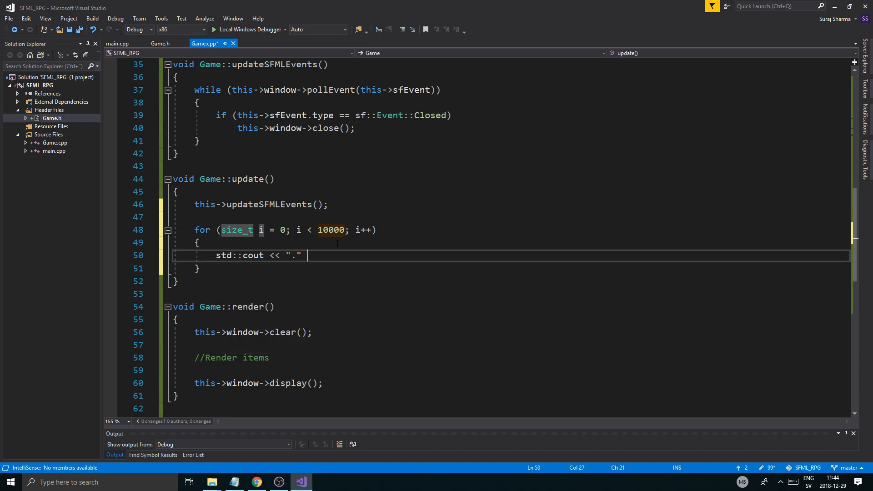
pyautogui.write('<< "\\n";')
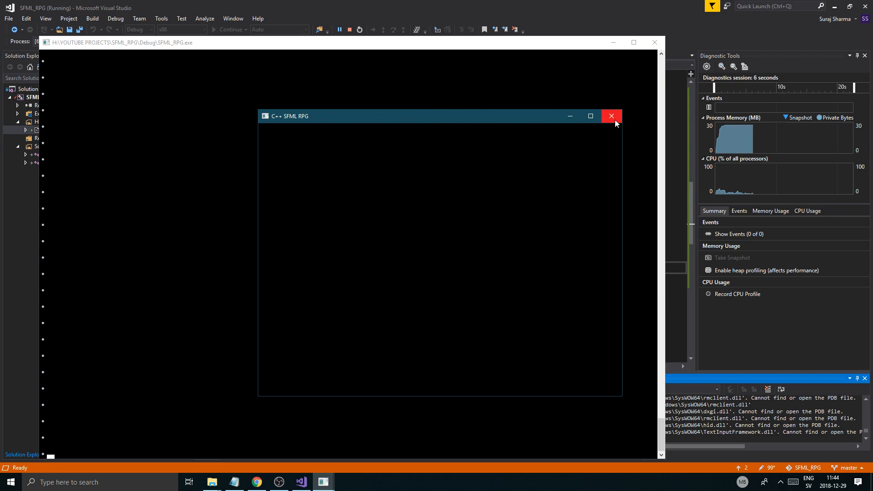
pyautogui.click(611, 116)
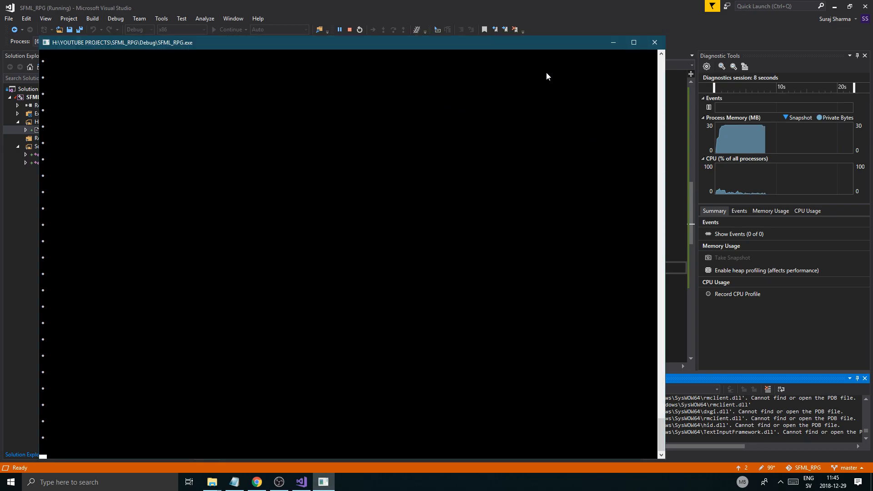
pyautogui.click(351, 29)
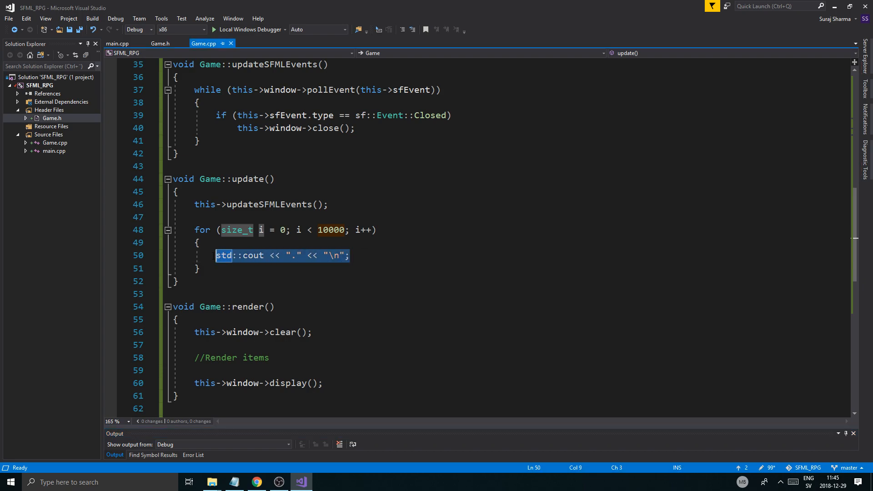
# Step: Replace the dot printing with 'int sum' and 'sum += i', raising the loop limit to 100000000
pyautogui.press('Delete')
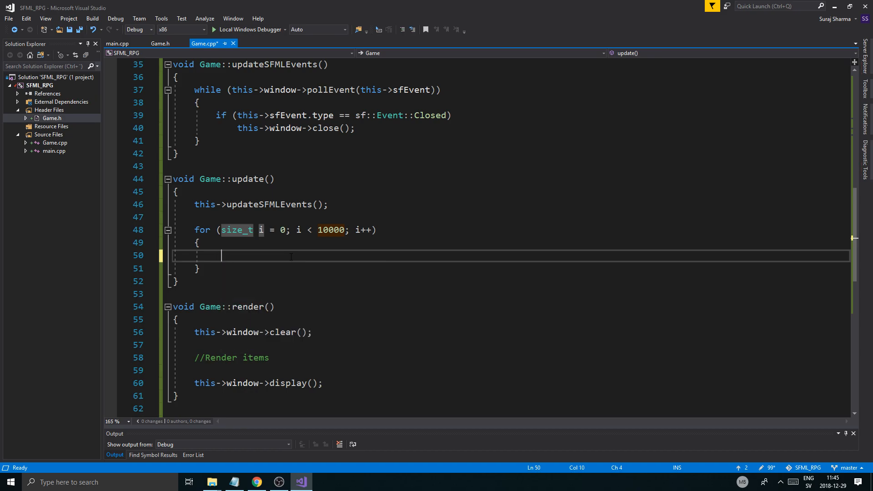
pyautogui.write('i')
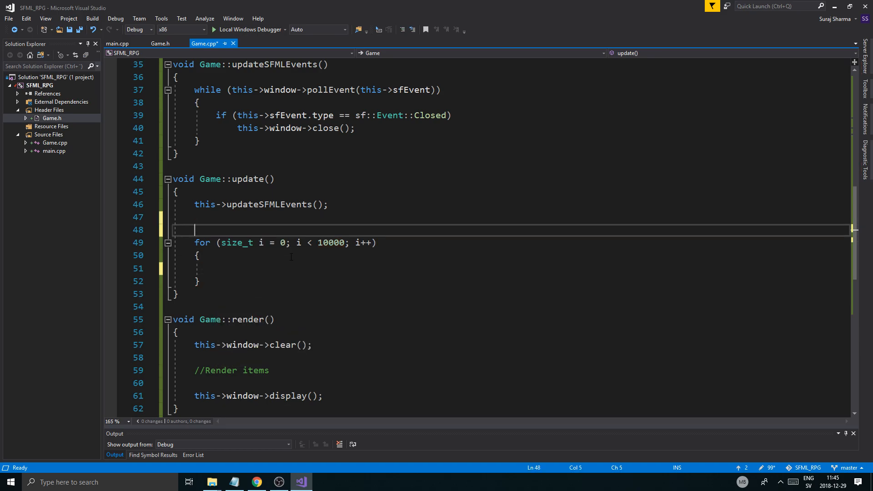
pyautogui.write('int sum = 0;')
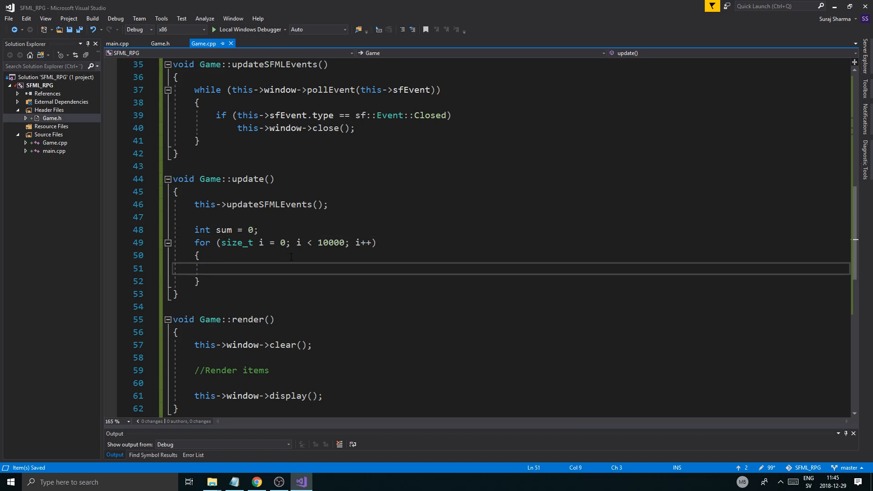
pyautogui.write('sum += 1')
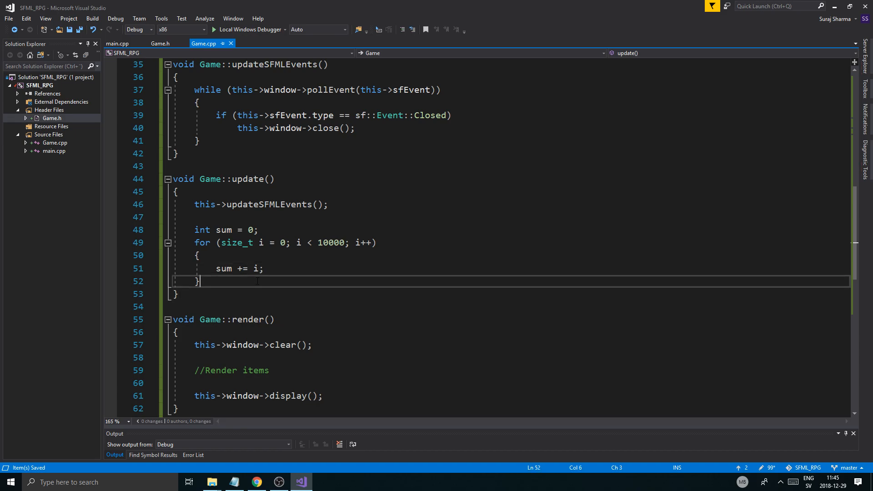
pyautogui.moveTo(334, 242)
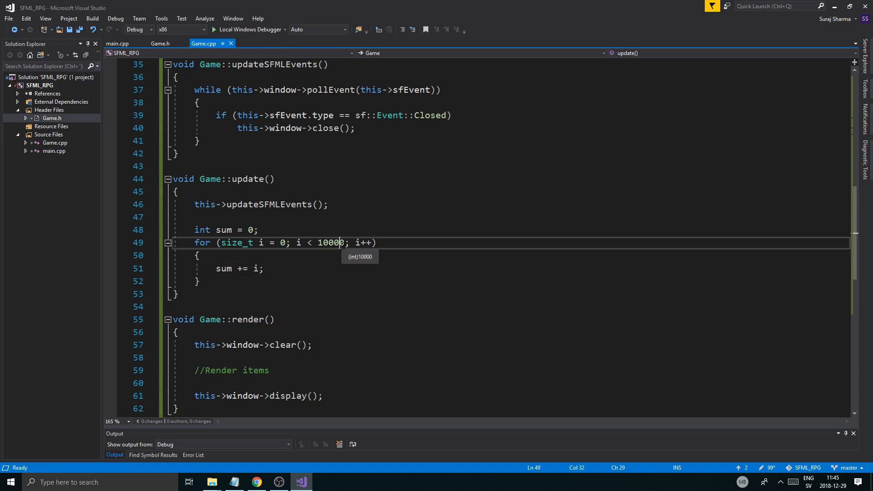
pyautogui.write('00')
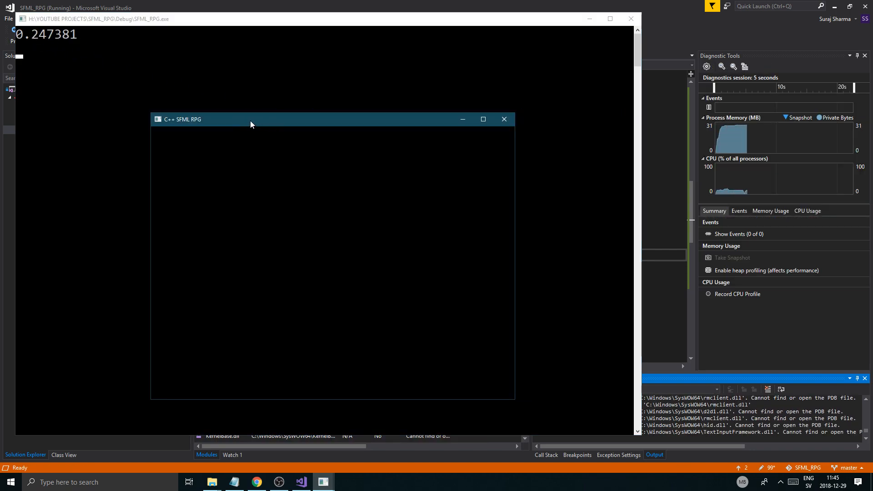
pyautogui.moveTo(164, 81)
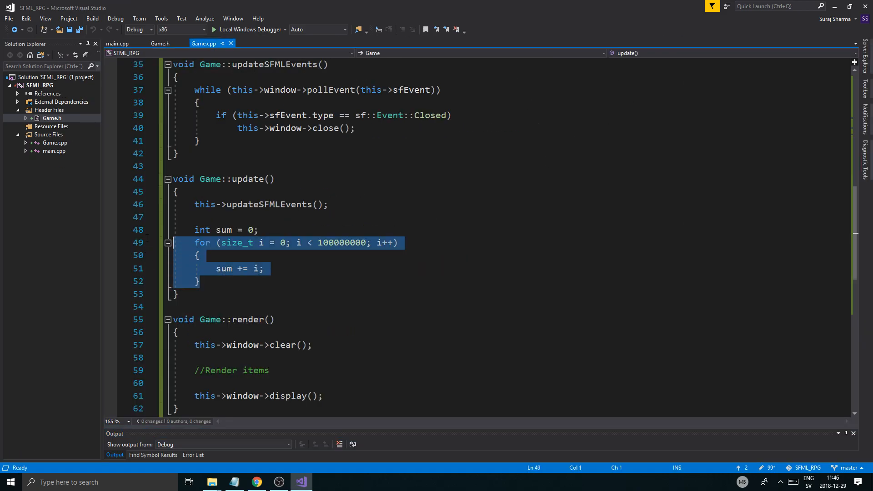
# Step: Delete the int sum variable and its summing for loop from Game::update, then look over Game.cpp
pyautogui.press('Delete')
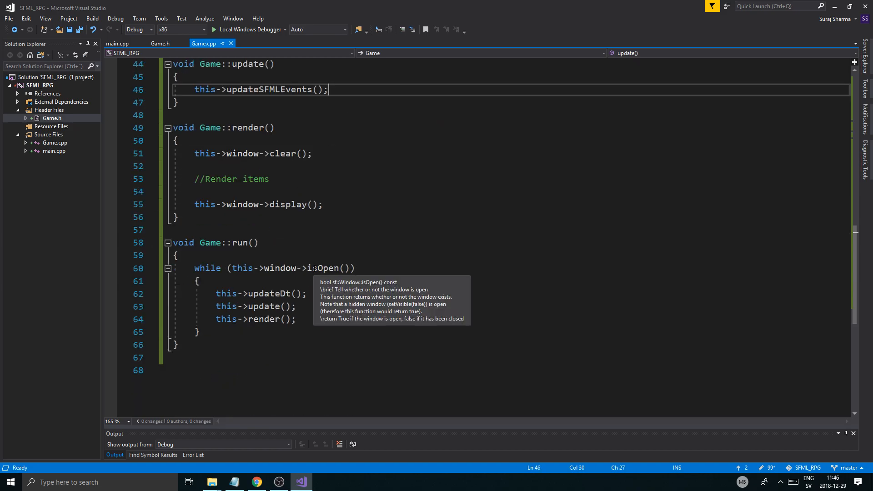
pyautogui.scroll(3)
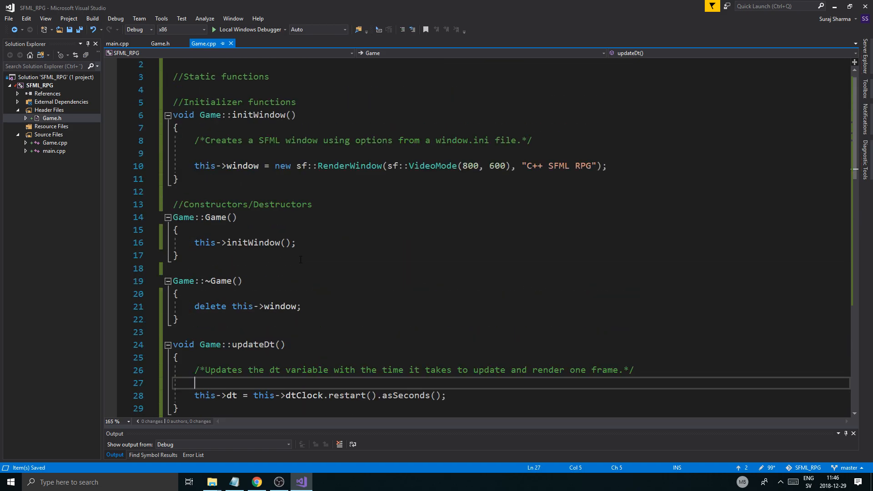
pyautogui.scroll(3)
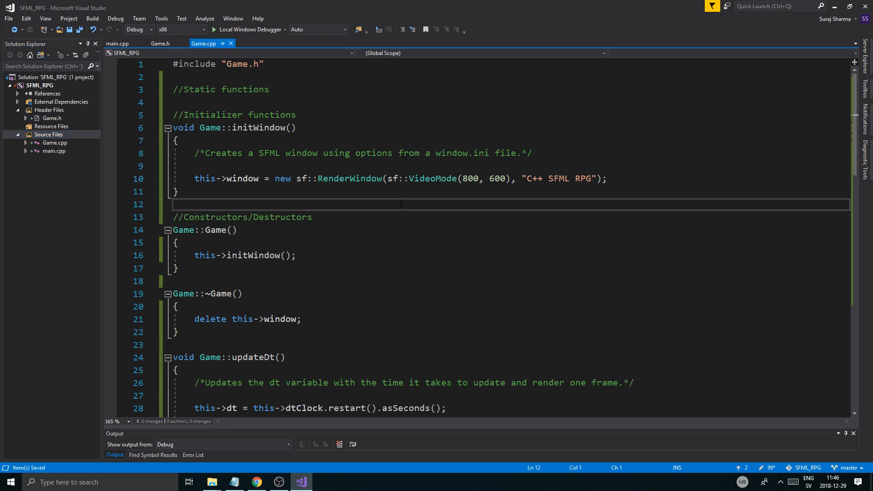
pyautogui.scroll(-3)
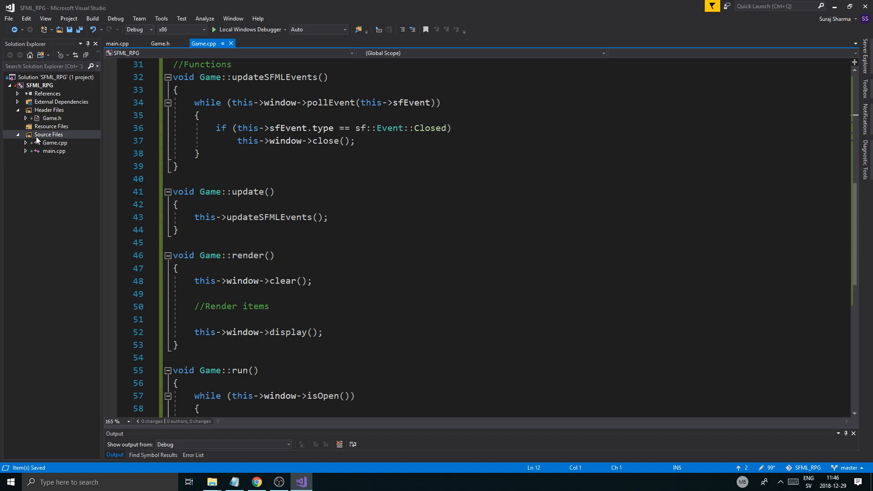
# Step: Create a class named 'State' under Source Files with the Virtual destructor option checked
pyautogui.rightClick(49, 134)
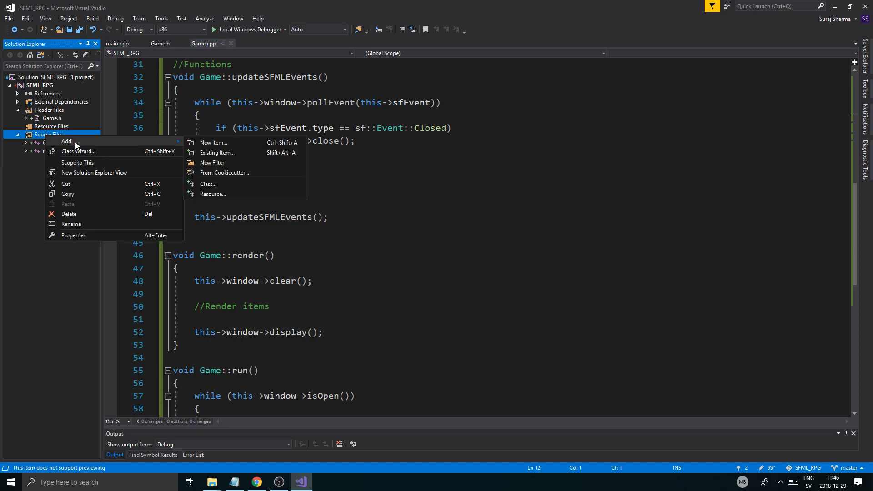
pyautogui.moveTo(209, 183)
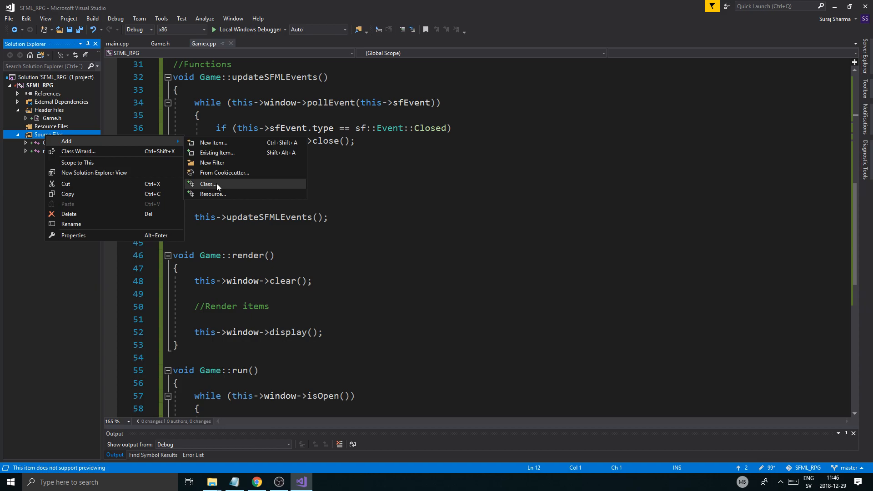
pyautogui.moveTo(238, 160)
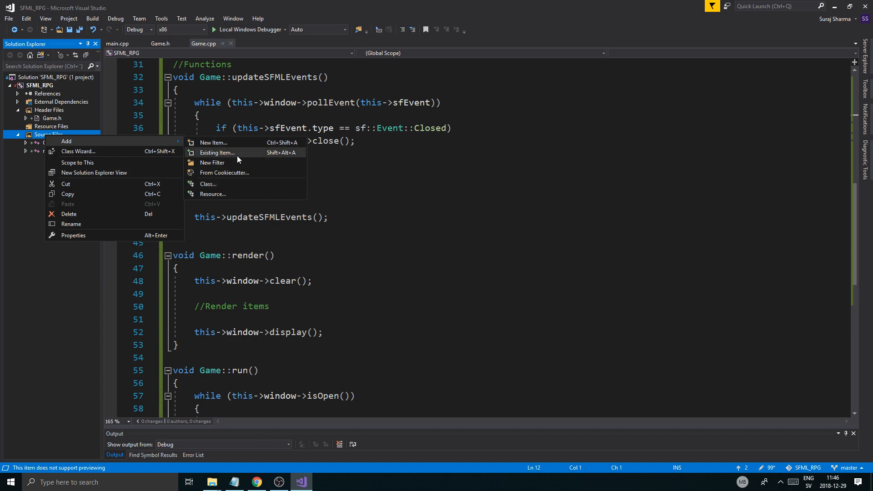
pyautogui.moveTo(238, 158)
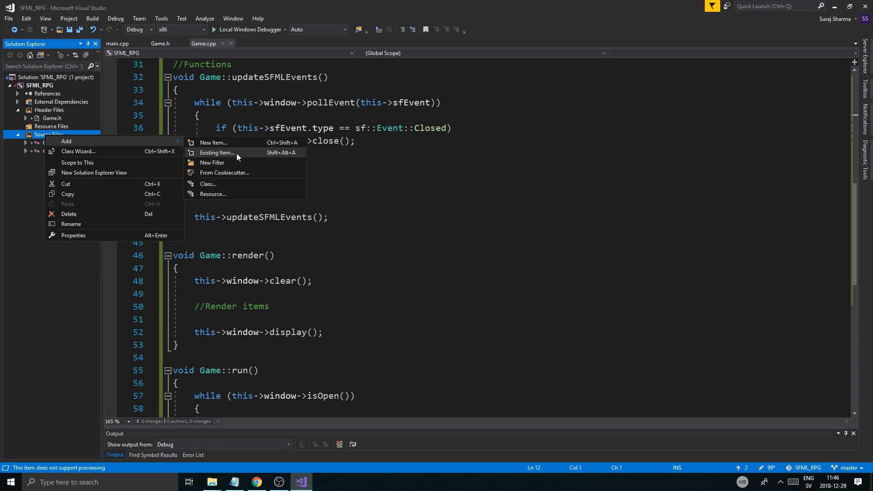
pyautogui.moveTo(226, 163)
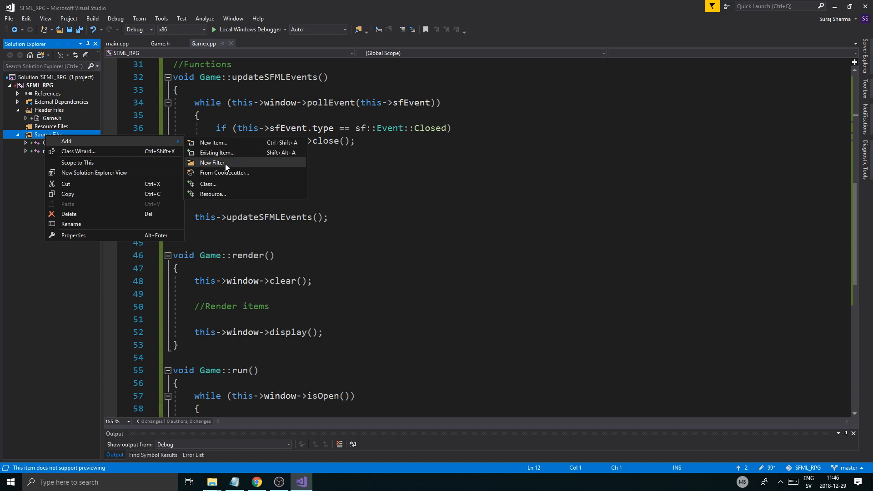
pyautogui.click(208, 183)
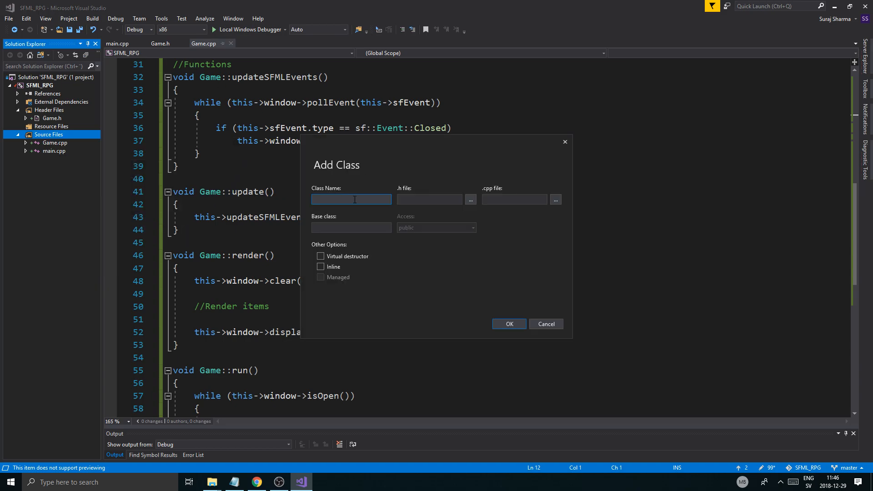
pyautogui.write('State')
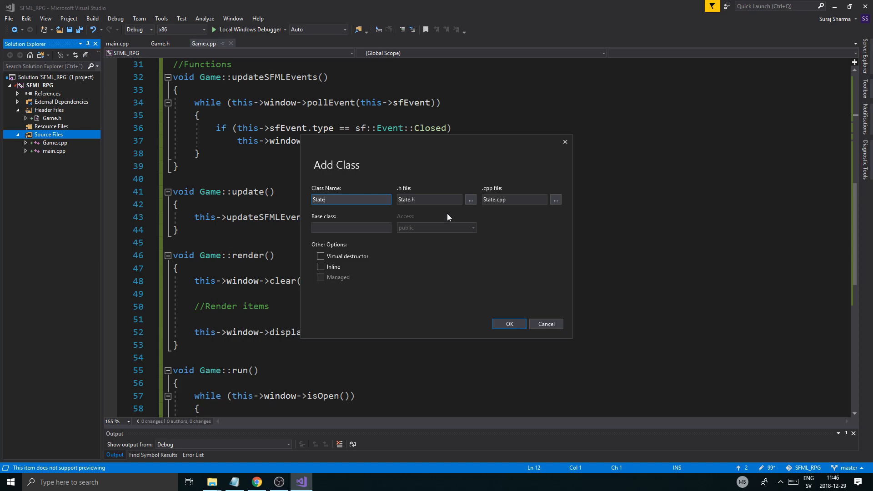
pyautogui.click(321, 255)
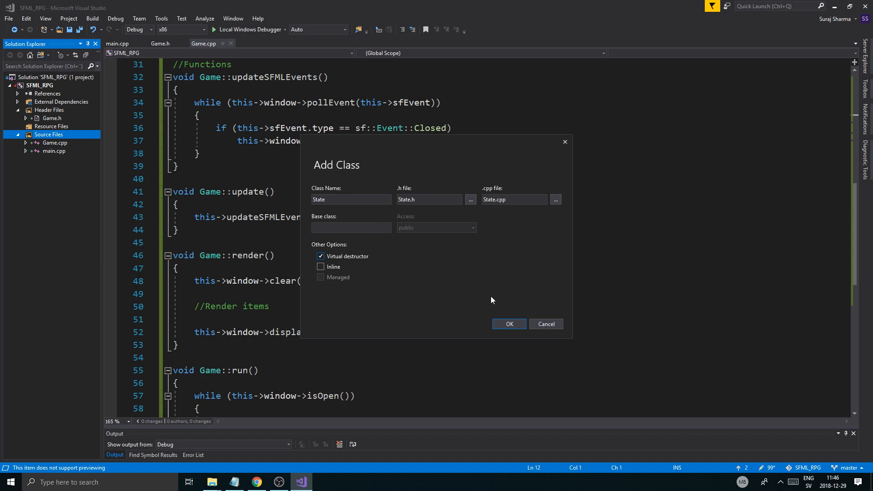
pyautogui.click(508, 325)
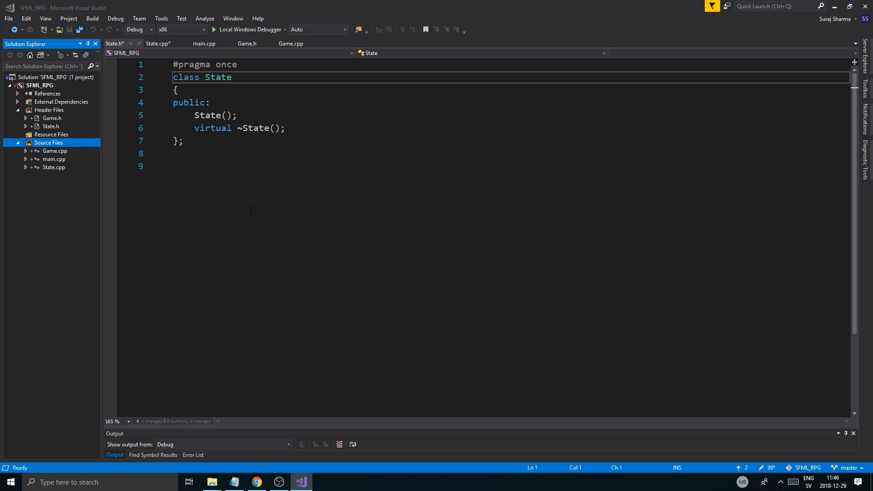
# Step: Add a 'private:' section above 'public:' in State.h
pyautogui.click(236, 115)
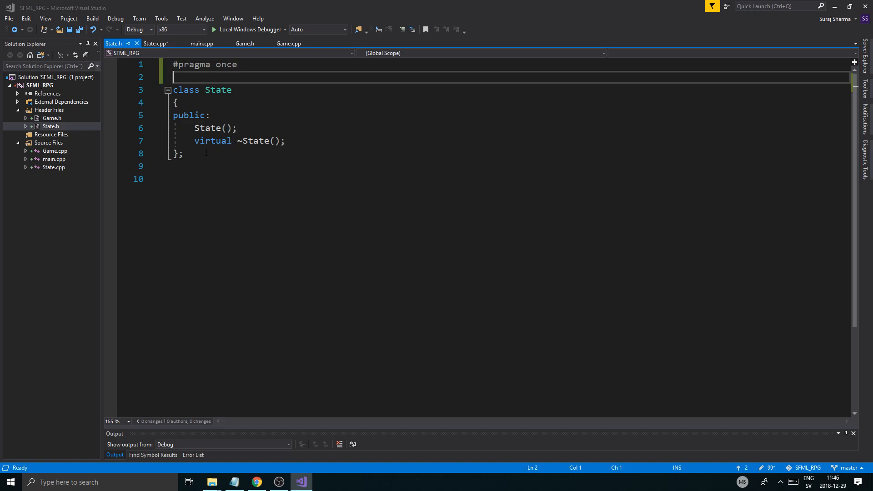
pyautogui.moveTo(198, 185)
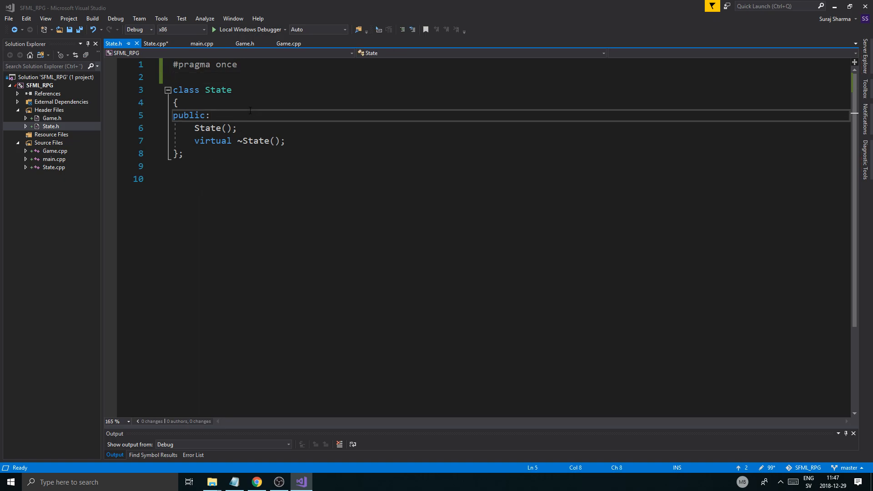
pyautogui.press('Return')
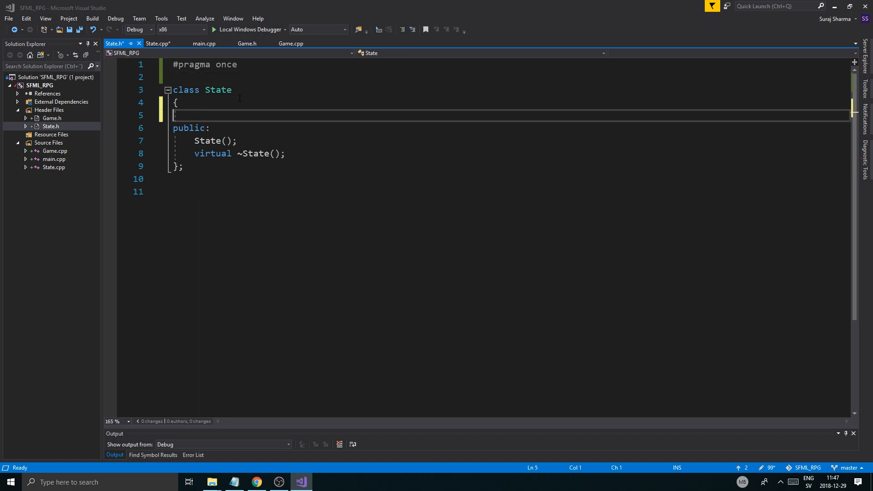
pyautogui.write('private:')
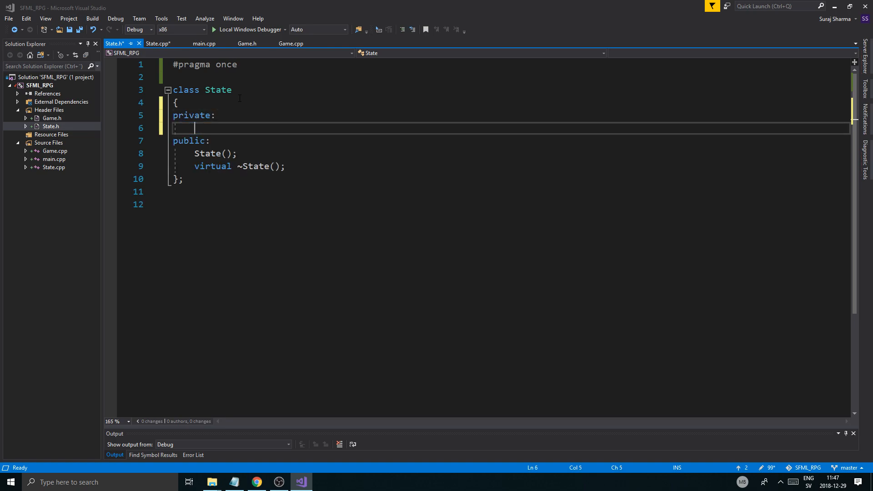
# Step: Look through State.cpp and main.cpp, then return to State.h
pyautogui.click(53, 167)
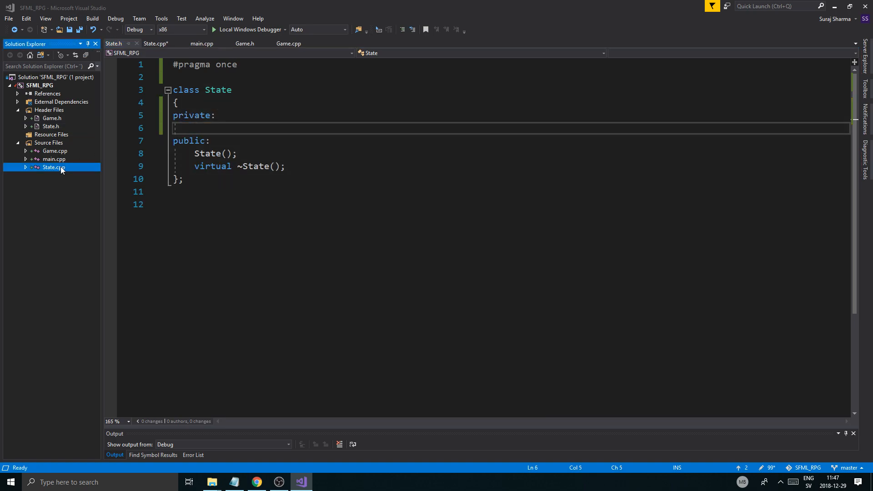
pyautogui.click(157, 44)
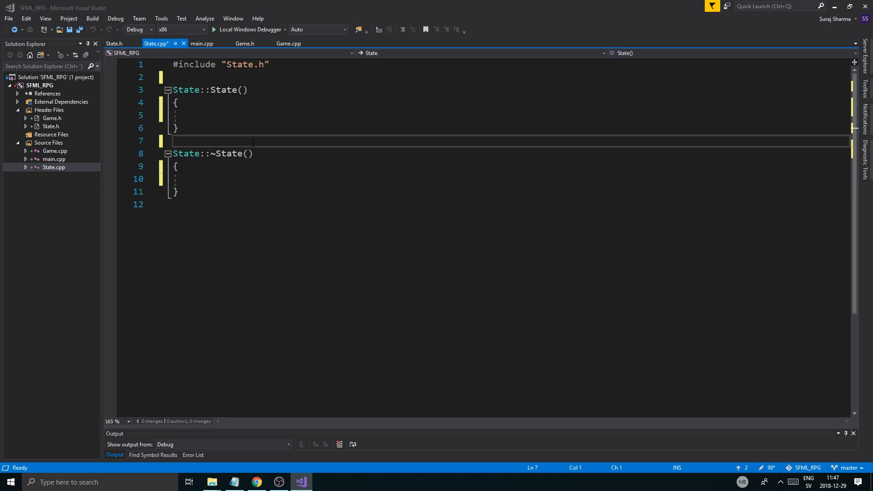
pyautogui.click(202, 43)
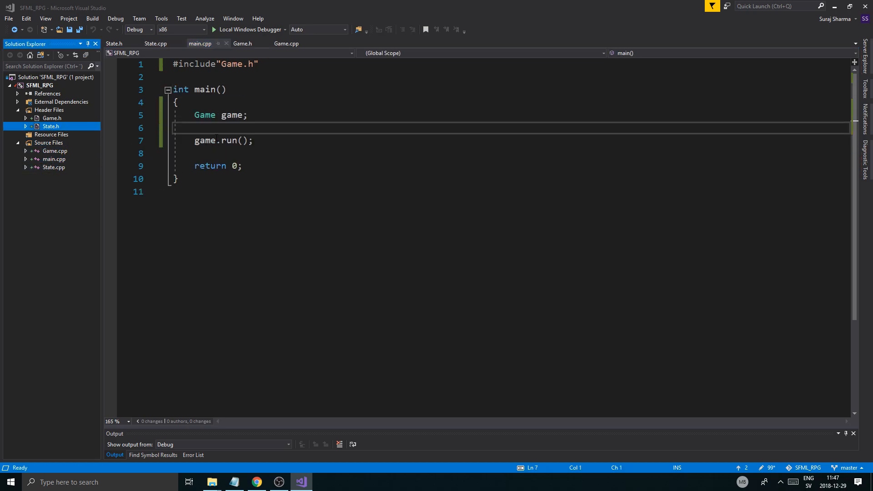
pyautogui.click(114, 42)
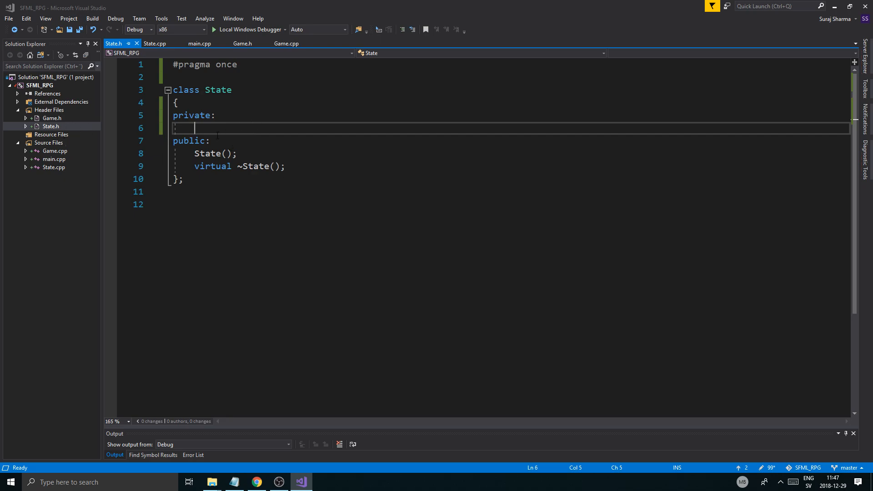
pyautogui.click(53, 159)
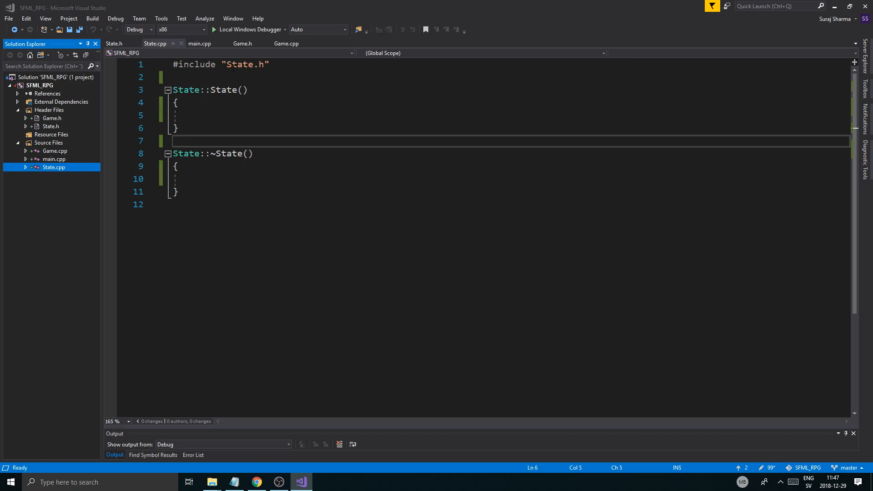
pyautogui.click(114, 44)
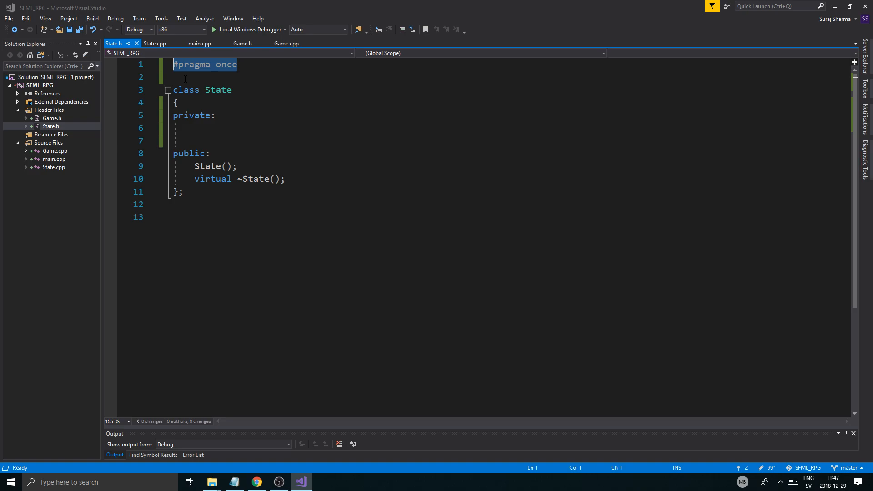
# Step: Wrap State.h in #ifndef STATE_H / #define STATE_H guards closed by #endif
pyautogui.write('#ifnd')
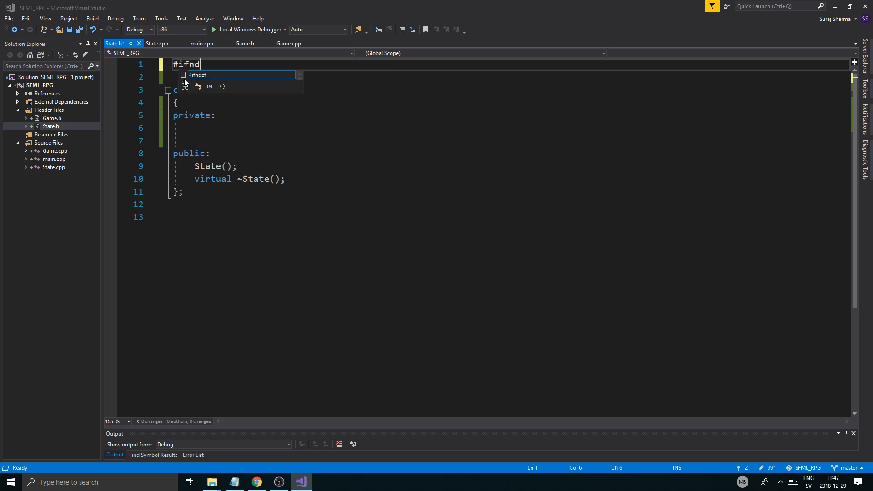
pyautogui.write('ef')
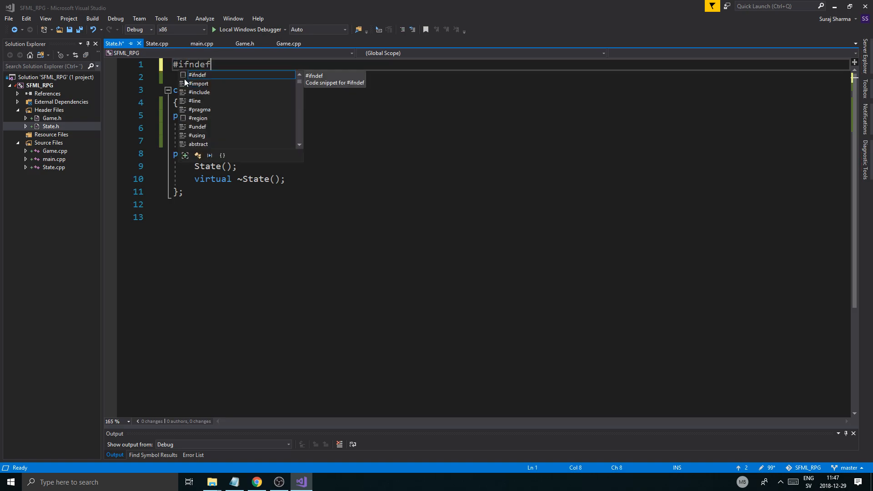
pyautogui.write('STATE_H')
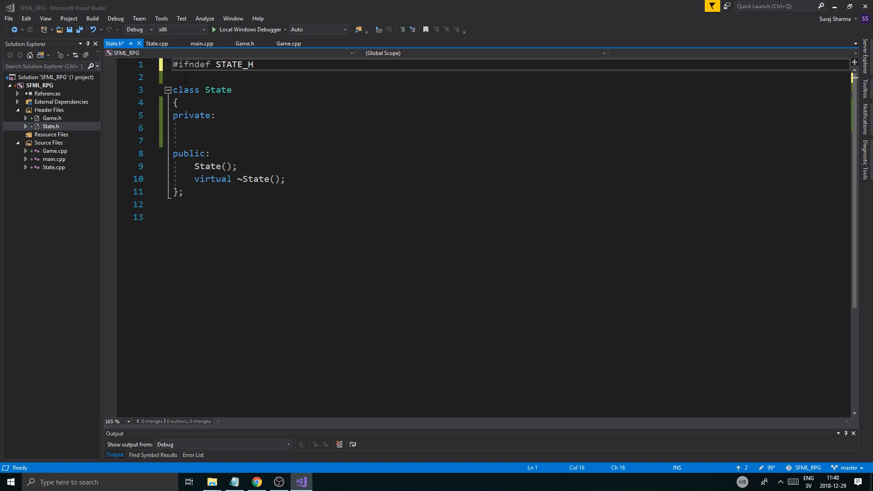
pyautogui.write('#define ST')
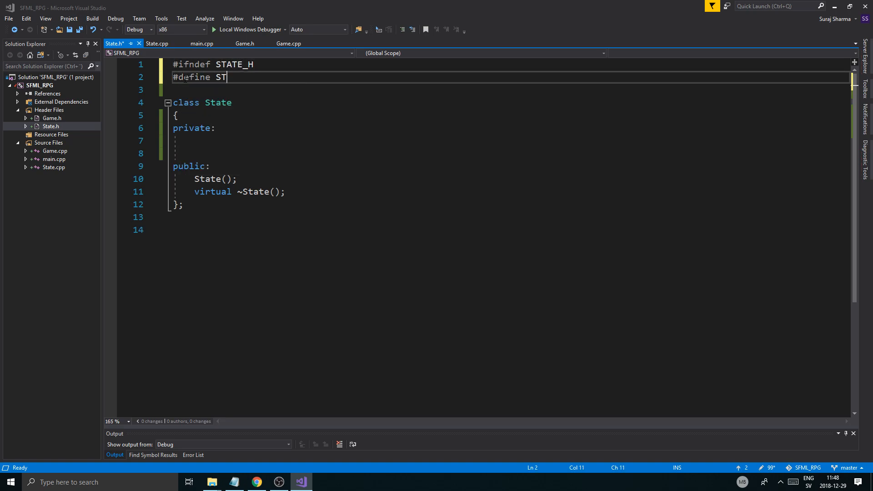
pyautogui.write('ATE_H')
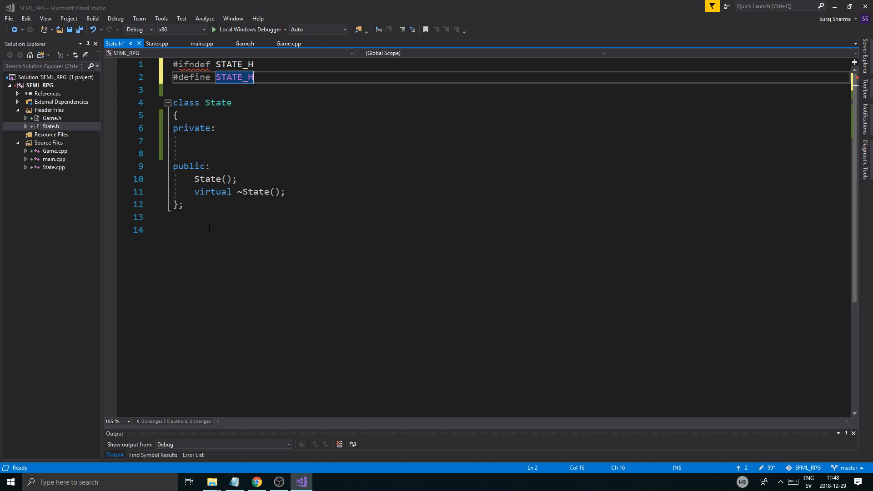
pyautogui.write('#endif')
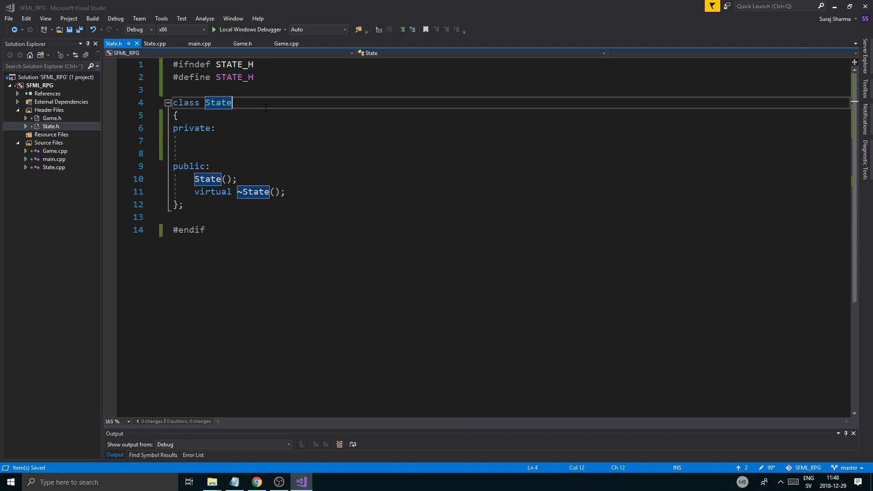
pyautogui.click(195, 141)
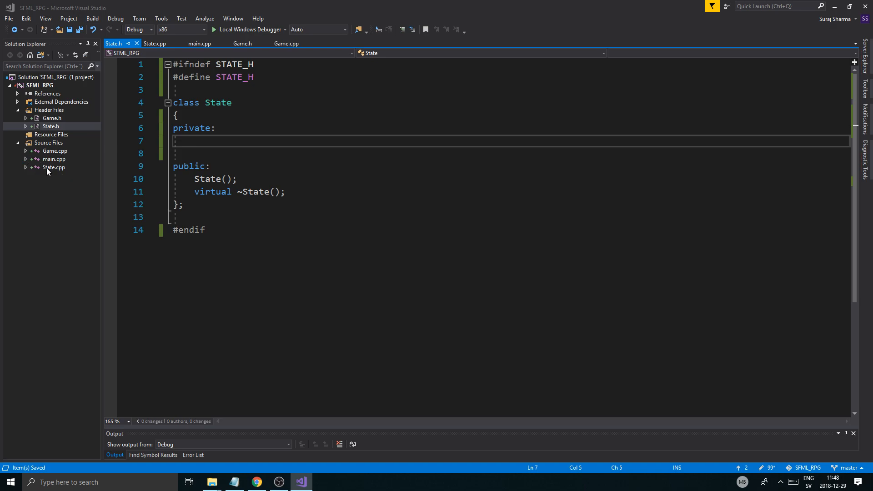
pyautogui.click(50, 126)
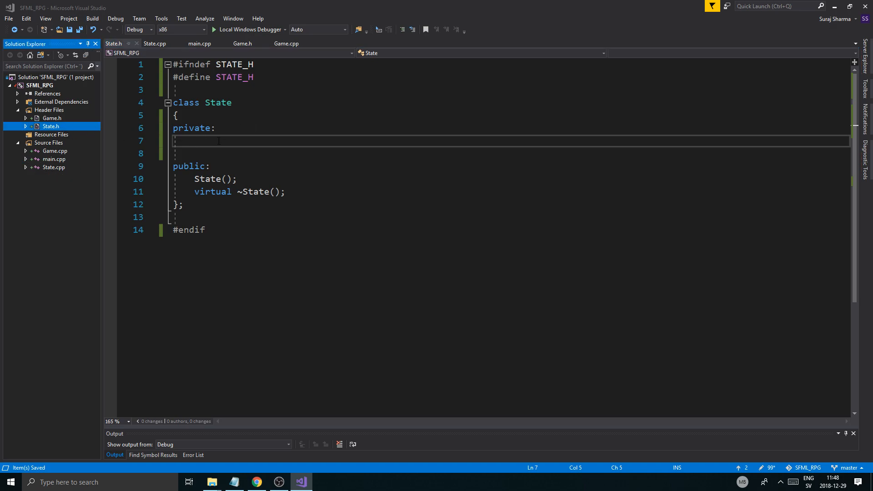
pyautogui.click(114, 44)
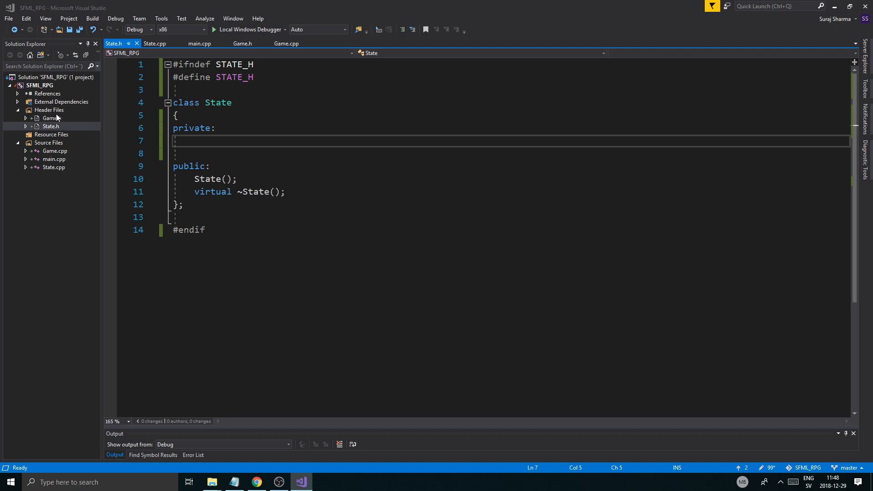
pyautogui.moveTo(76, 113)
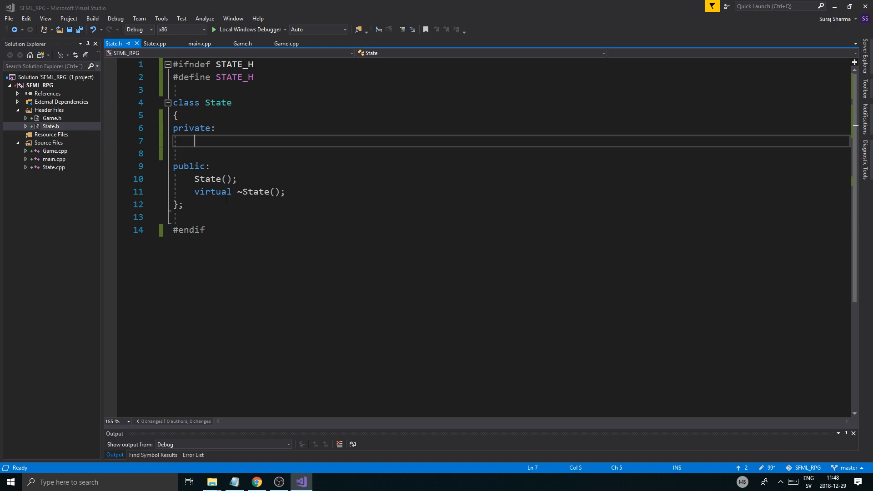
# Step: Add #include <vector> below the include guard in State.h
pyautogui.write('std::')
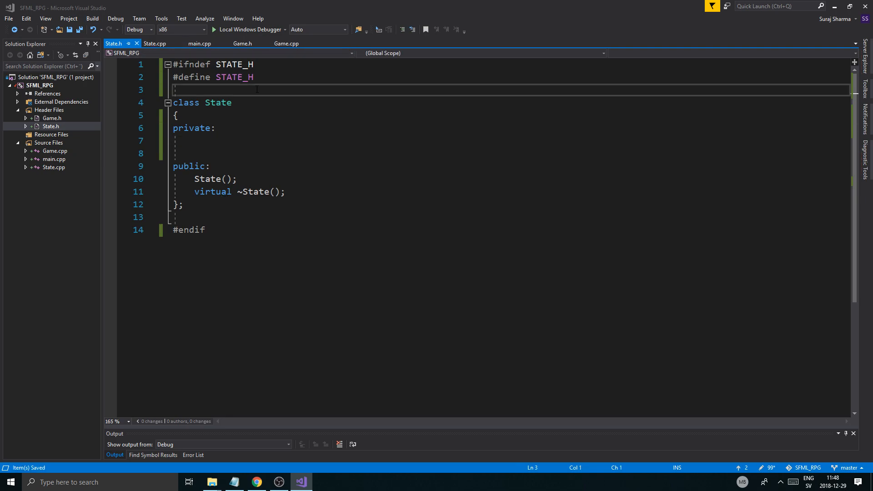
pyautogui.press('enter')
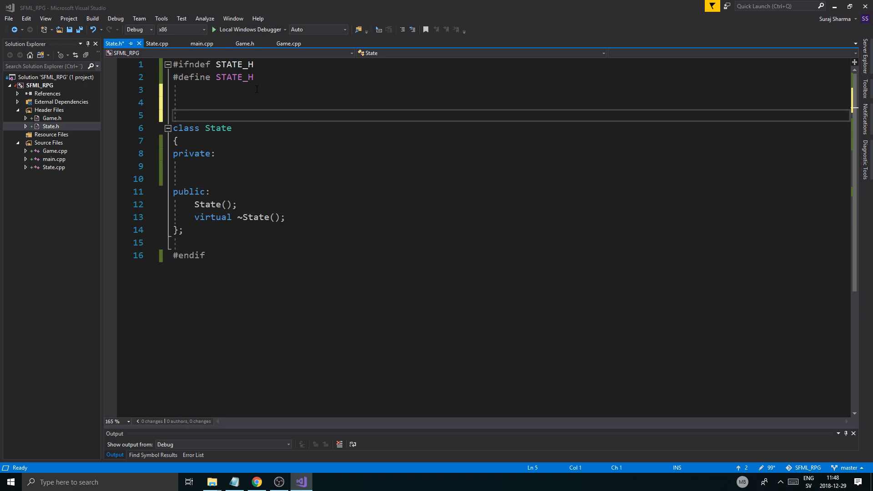
pyautogui.write('#include')
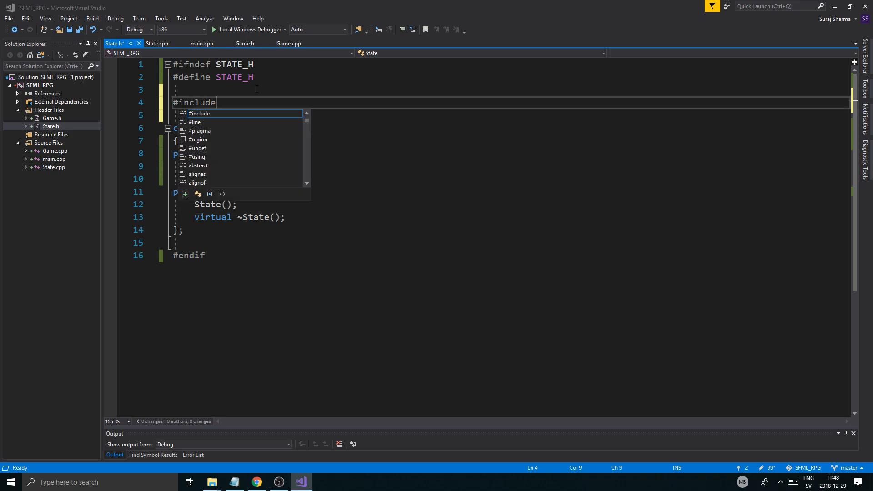
pyautogui.write('<>')
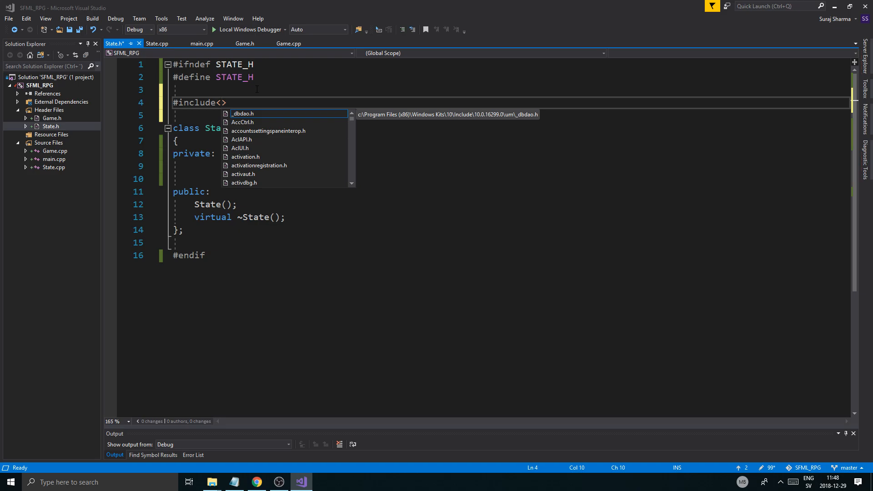
pyautogui.write('vector')
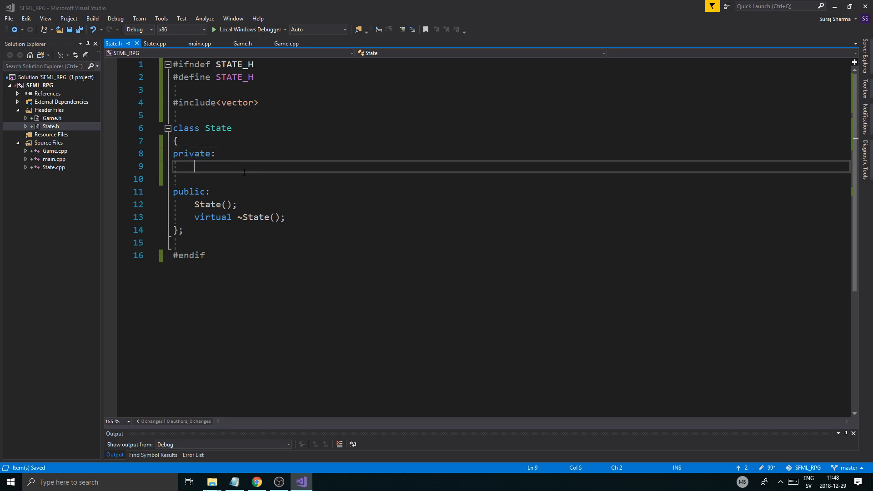
# Step: Declare private member std::vector<sf::Texture> textures; followed by a blank line
pyautogui.write('std::vector<')
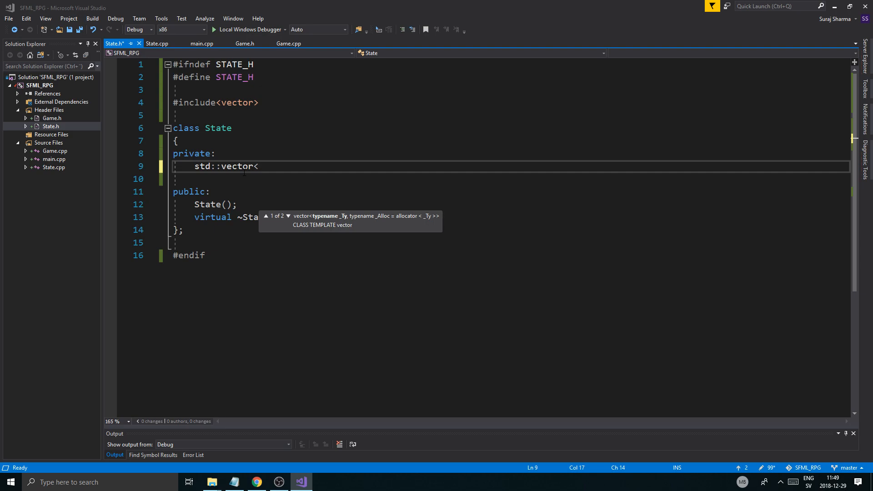
pyautogui.write('sf::Textur')
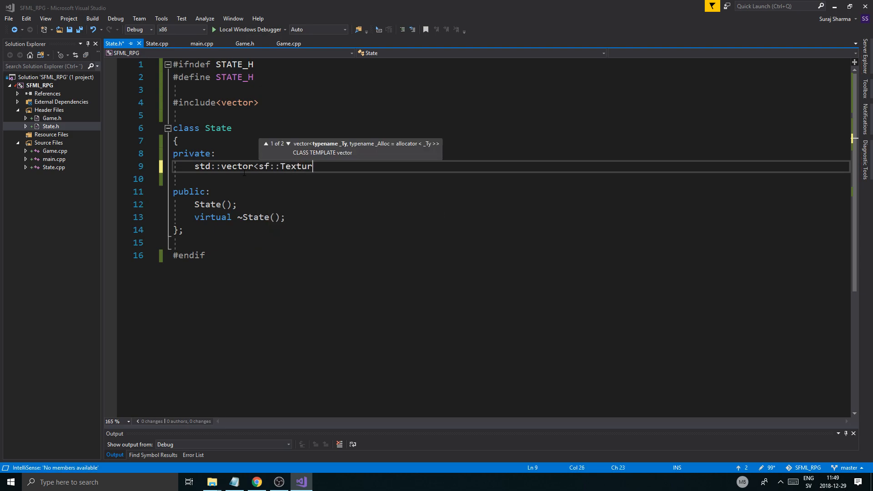
pyautogui.write('e*>')
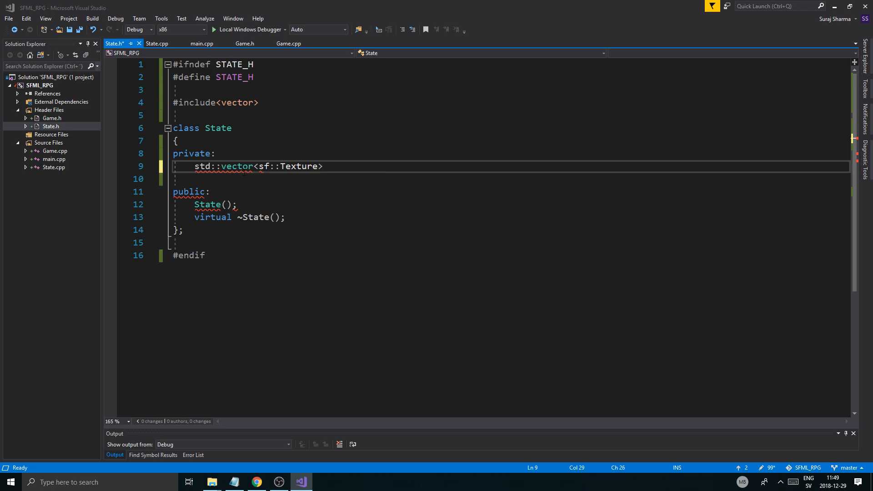
pyautogui.write('textures;')
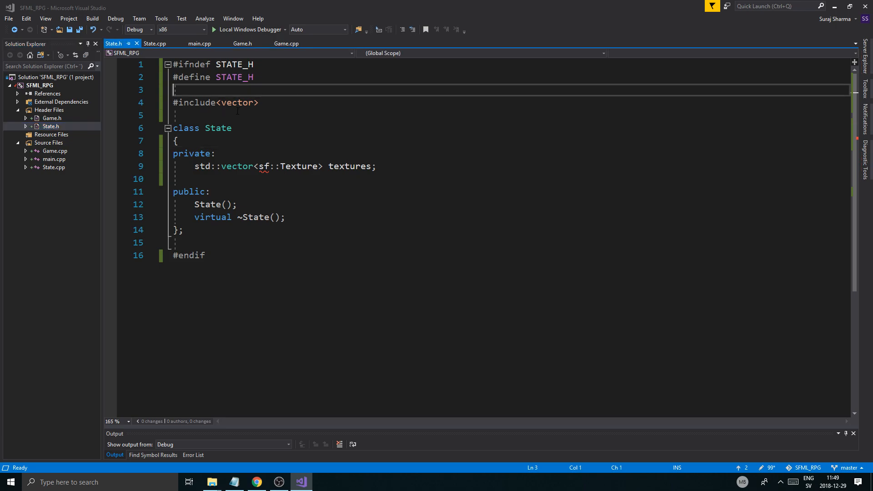
pyautogui.press('Enter')
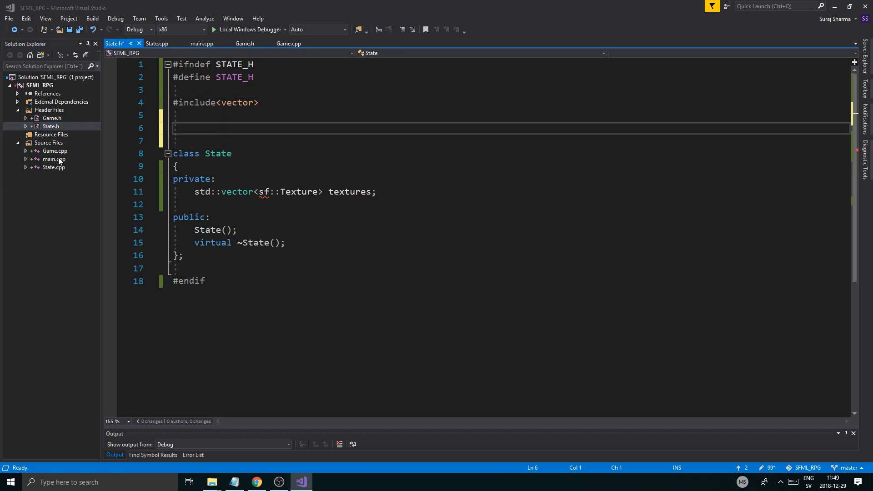
# Step: Check main.cpp's includes and add #include "State.h" to Game.h
pyautogui.click(53, 167)
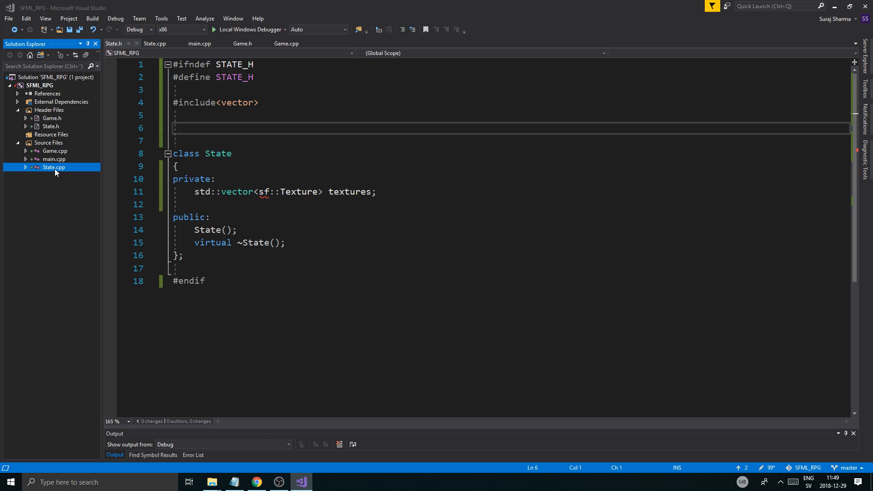
pyautogui.click(200, 43)
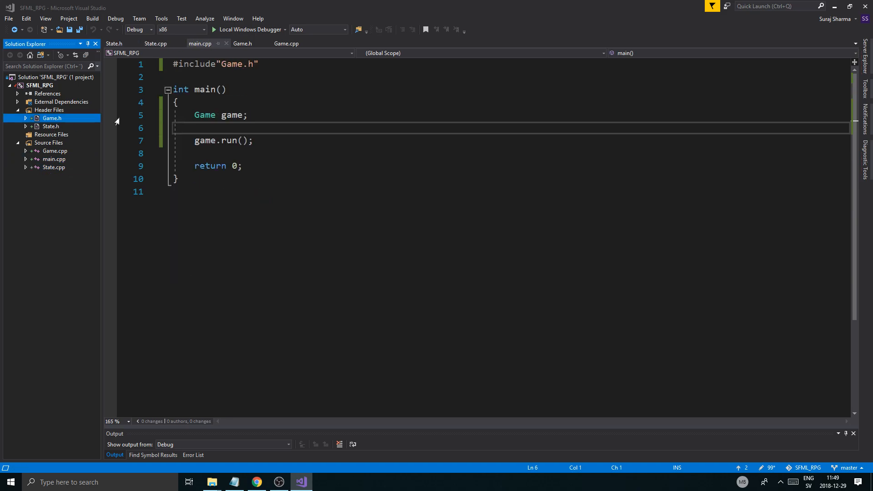
pyautogui.click(243, 44)
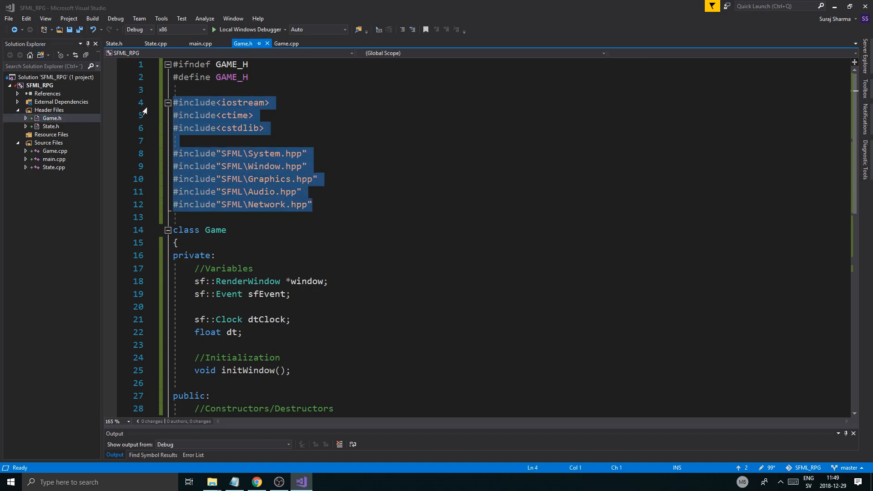
pyautogui.write('#incl')
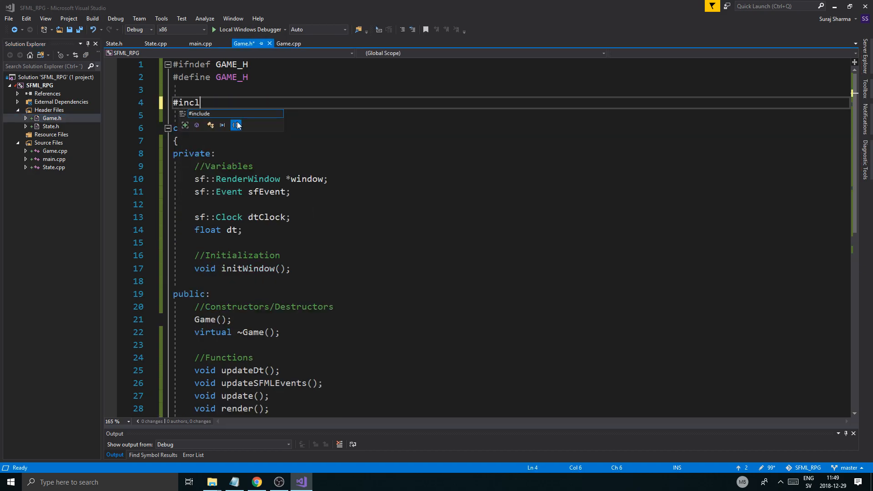
pyautogui.write('ude "State.h')
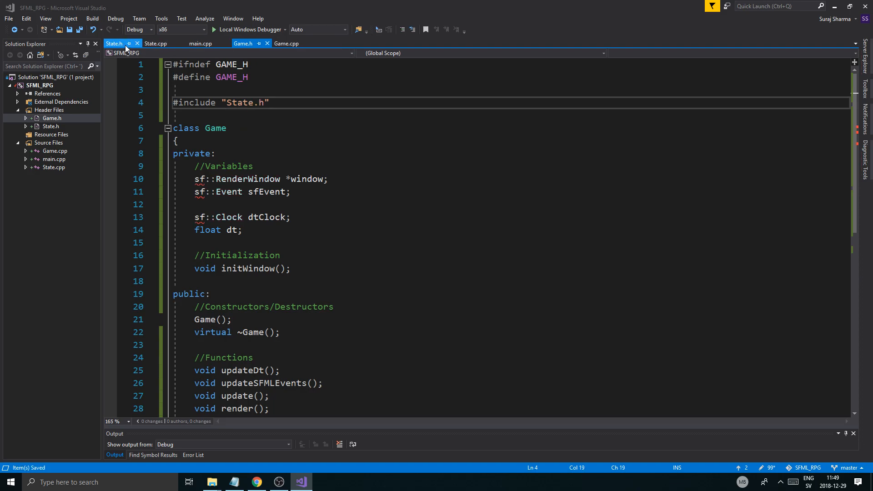
# Step: Compare State.h with State.cpp and open blank lines below the textures member
pyautogui.click(114, 43)
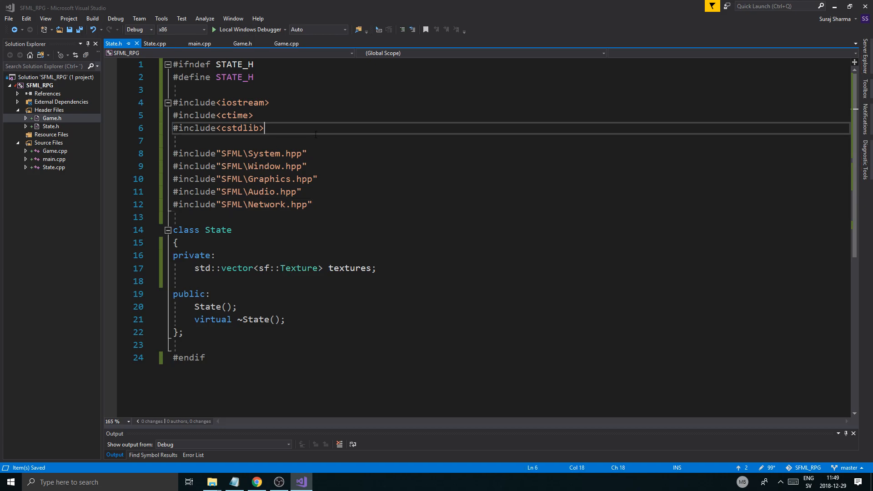
pyautogui.click(155, 44)
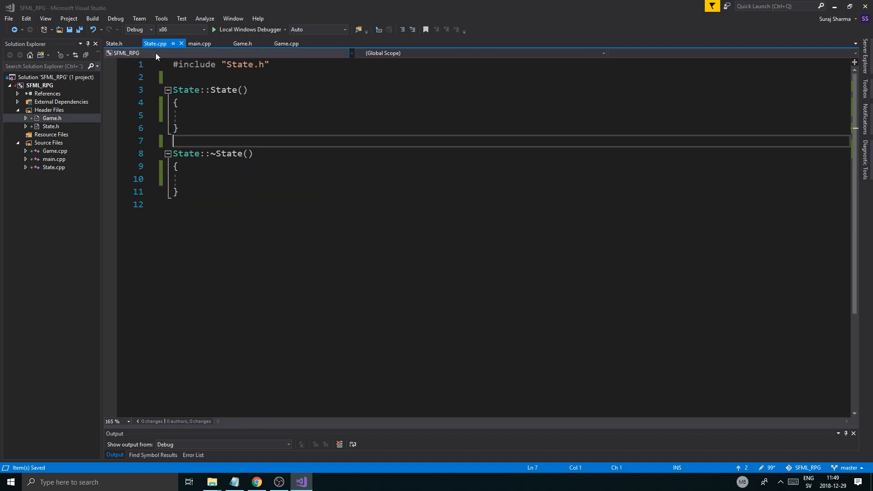
pyautogui.click(114, 44)
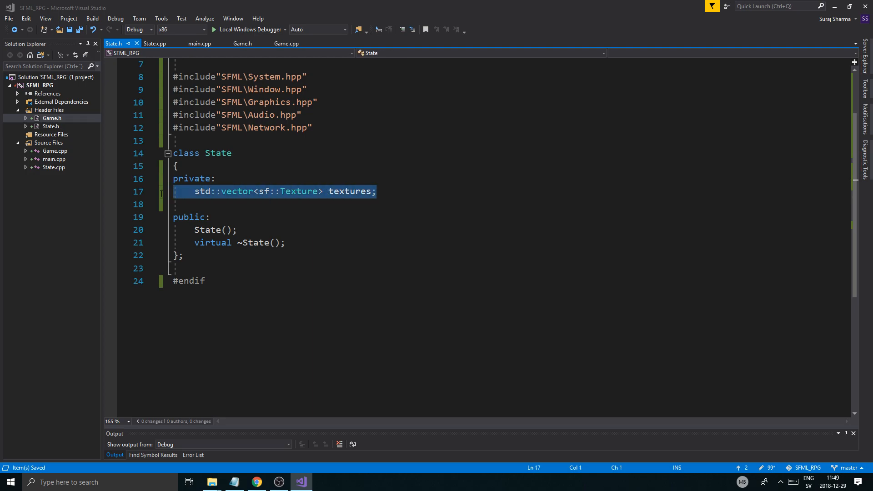
pyautogui.click(376, 191)
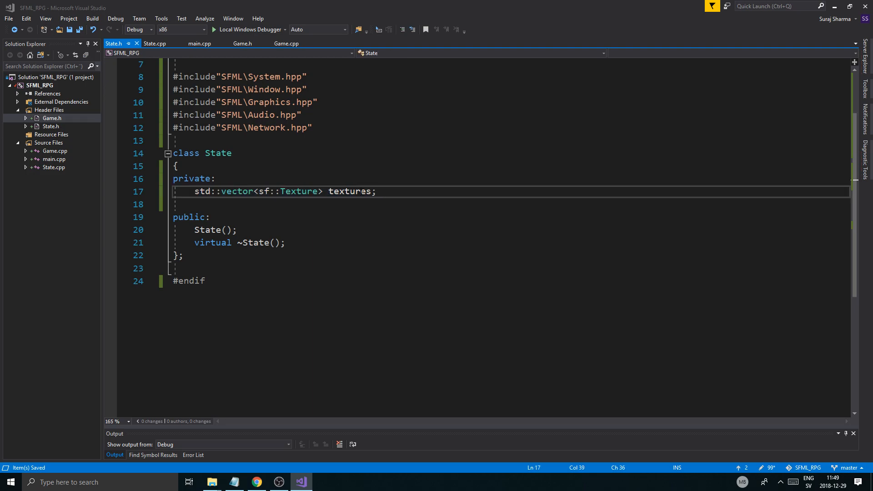
pyautogui.click(195, 204)
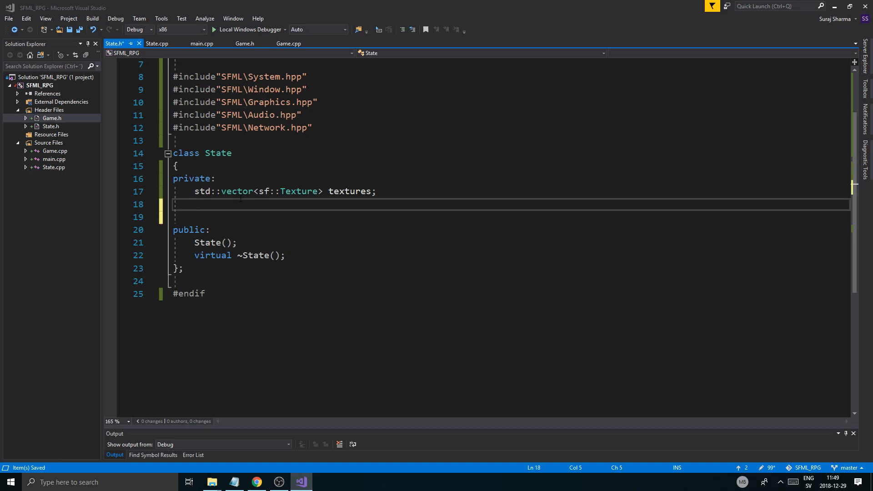
pyautogui.click(194, 204)
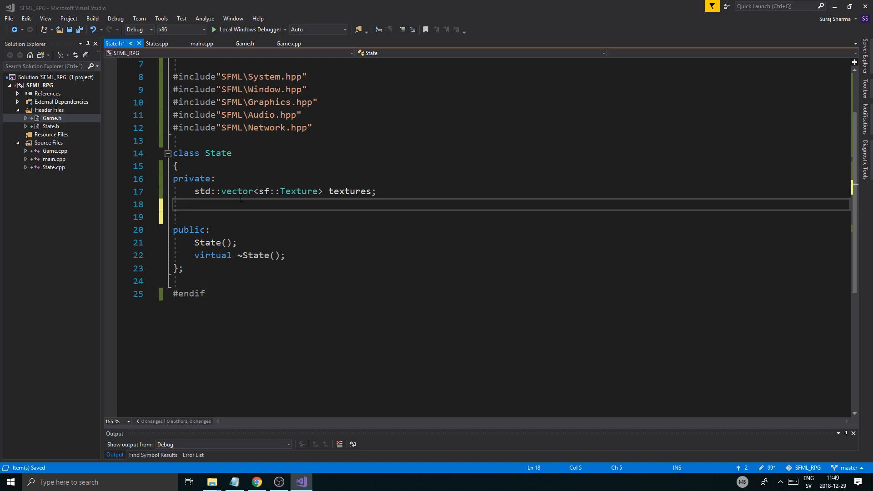
pyautogui.doubleClick(349, 190)
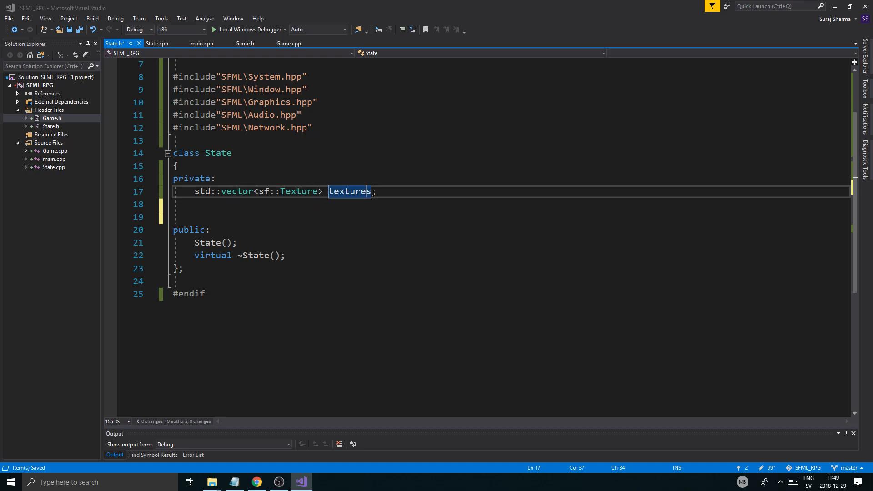
pyautogui.click(157, 44)
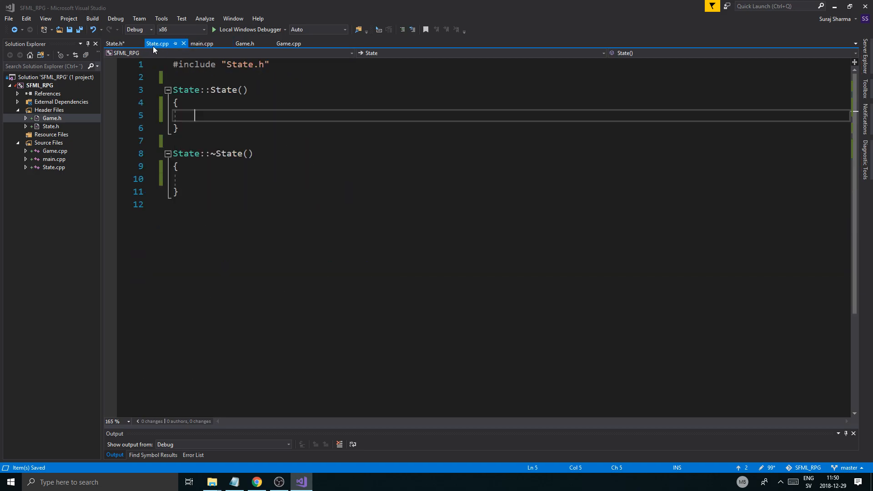
pyautogui.click(114, 43)
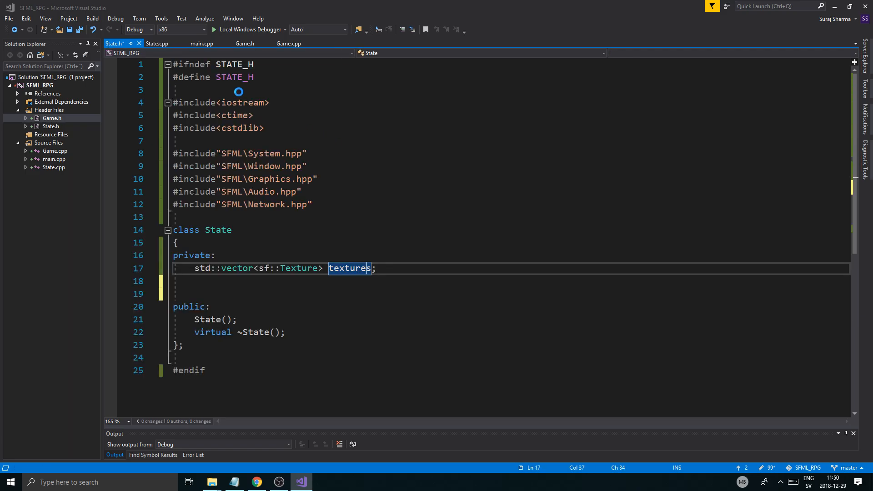
pyautogui.click(156, 44)
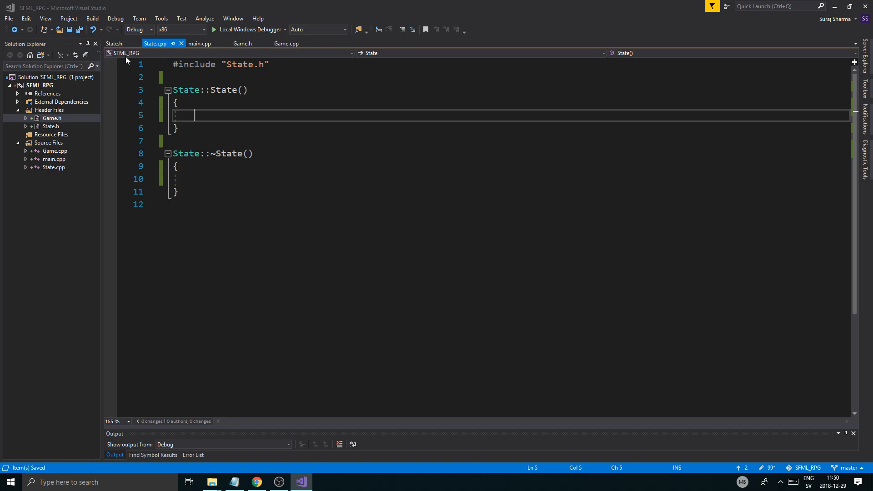
pyautogui.click(114, 43)
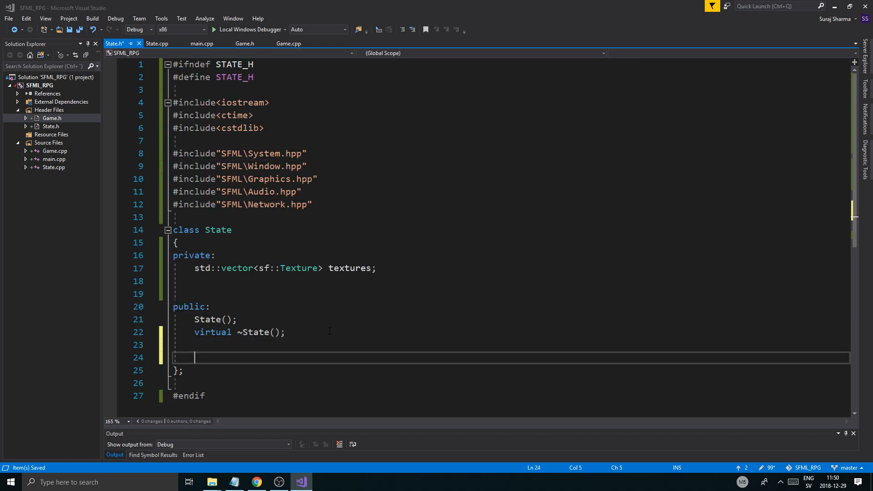
# Step: Declare void update(); and void render(); in the State class
pyautogui.write('void update')
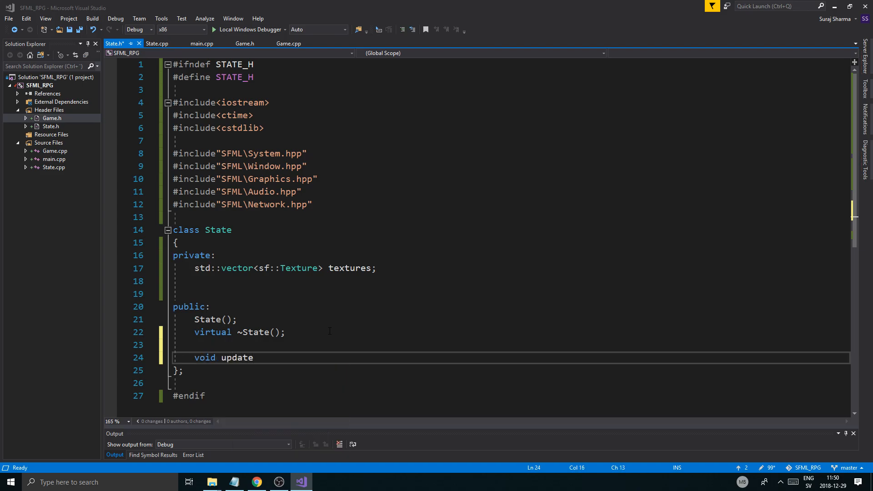
pyautogui.write('();')
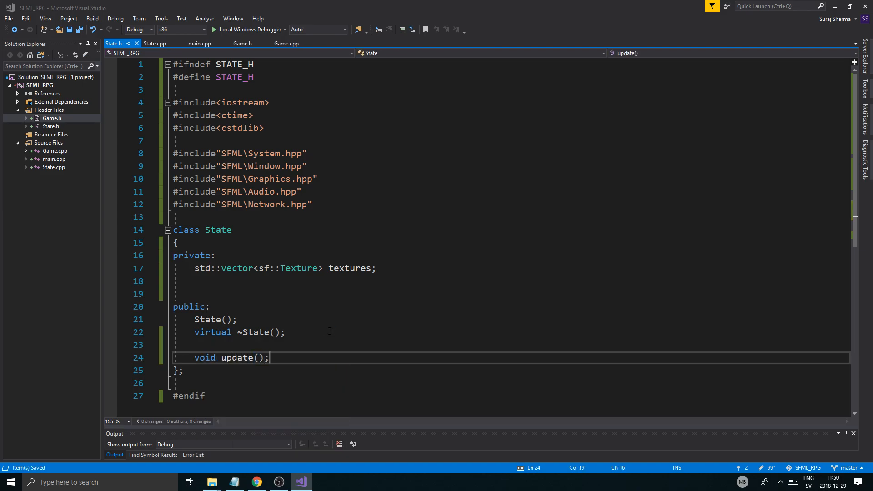
pyautogui.write('void render();')
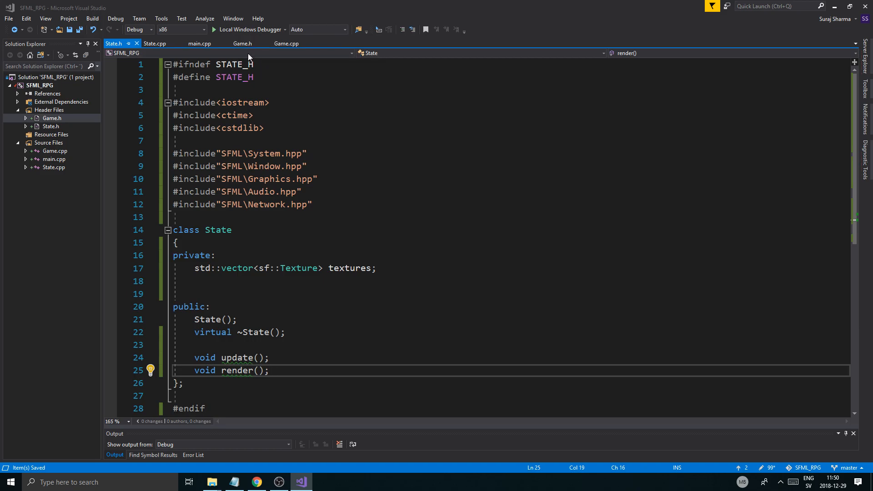
pyautogui.moveTo(242, 44)
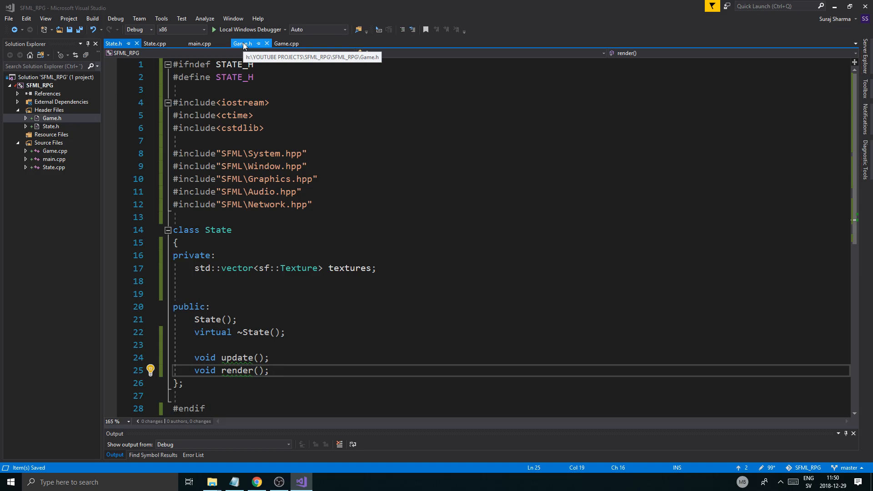
# Step: Review the run() game loop in Game.cpp, then return to the State files
pyautogui.click(114, 43)
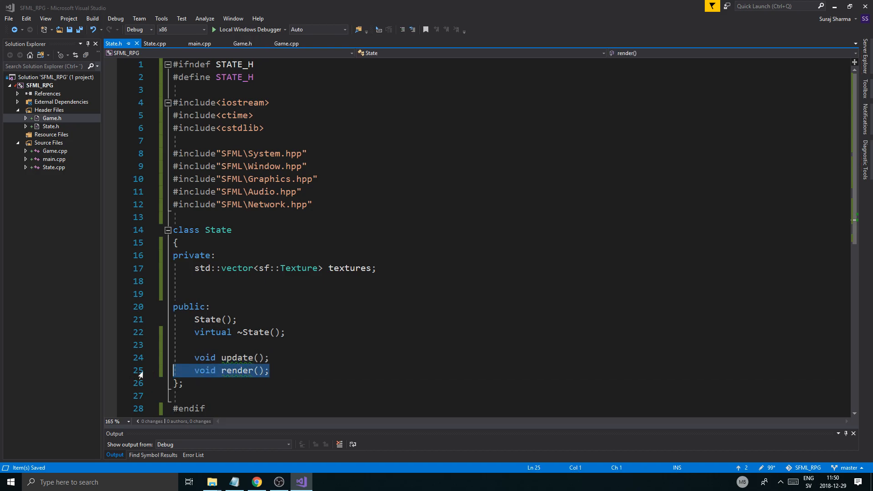
pyautogui.click(300, 332)
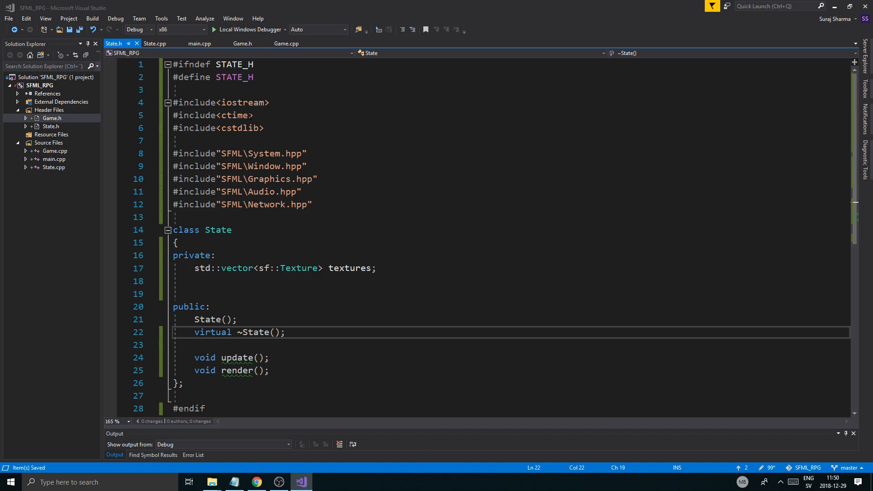
pyautogui.click(286, 43)
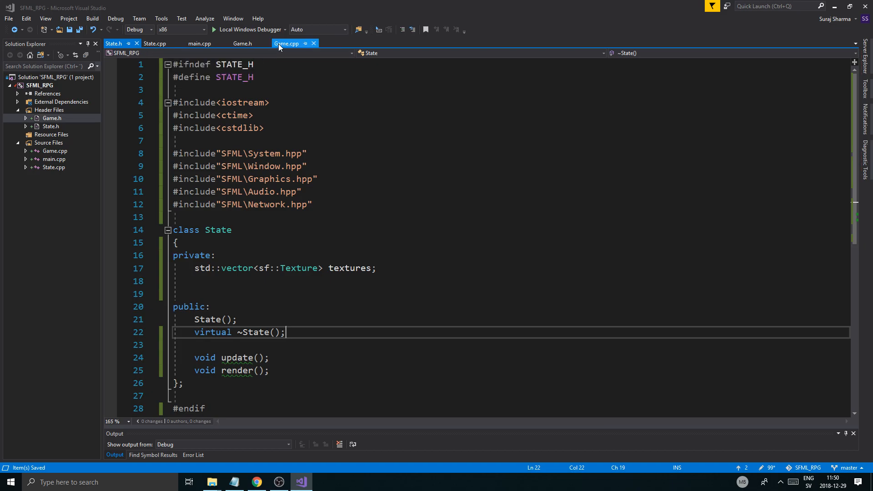
pyautogui.click(286, 42)
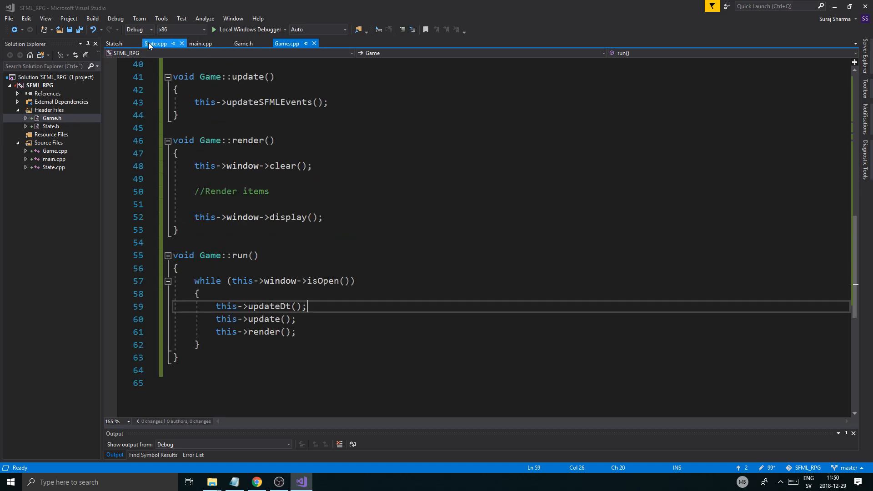
pyautogui.click(115, 44)
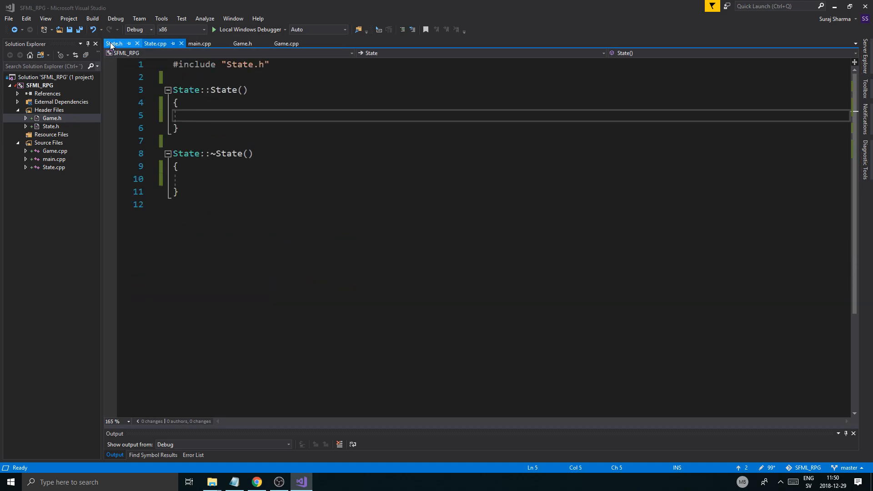
# Step: Append '= 0' to the update() and render() declarations in State.h
pyautogui.click(114, 43)
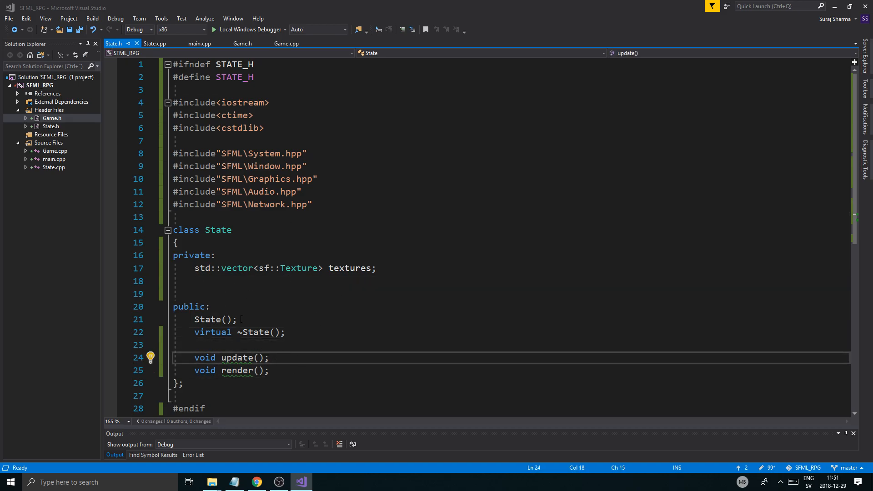
pyautogui.write('=')
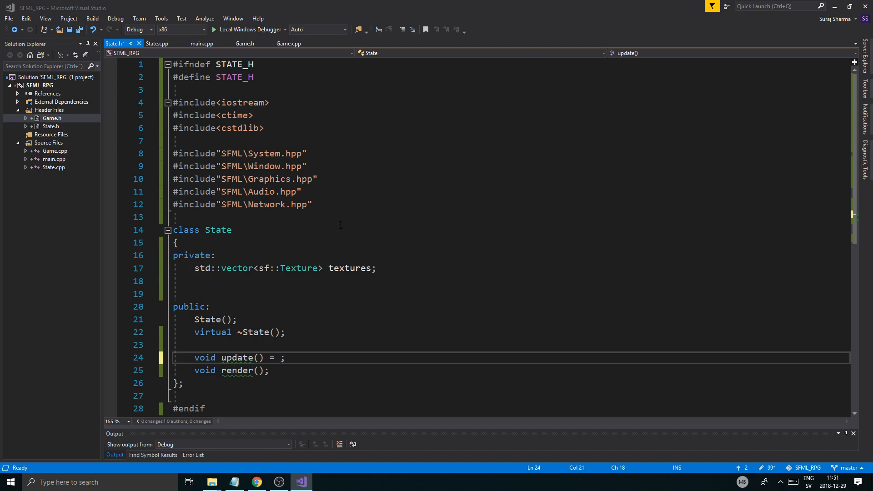
pyautogui.write('0')
pyautogui.click(511, 370)
pyautogui.write(' = 0')
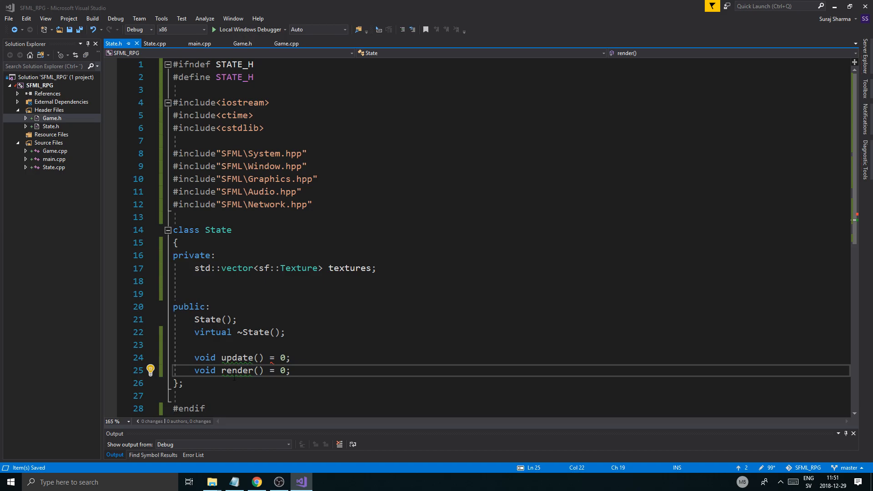
pyautogui.click(155, 44)
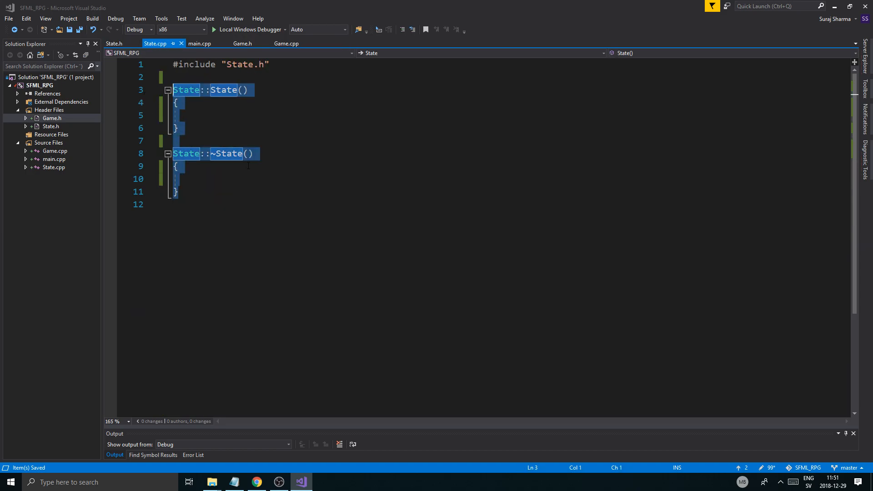
pyautogui.click(113, 44)
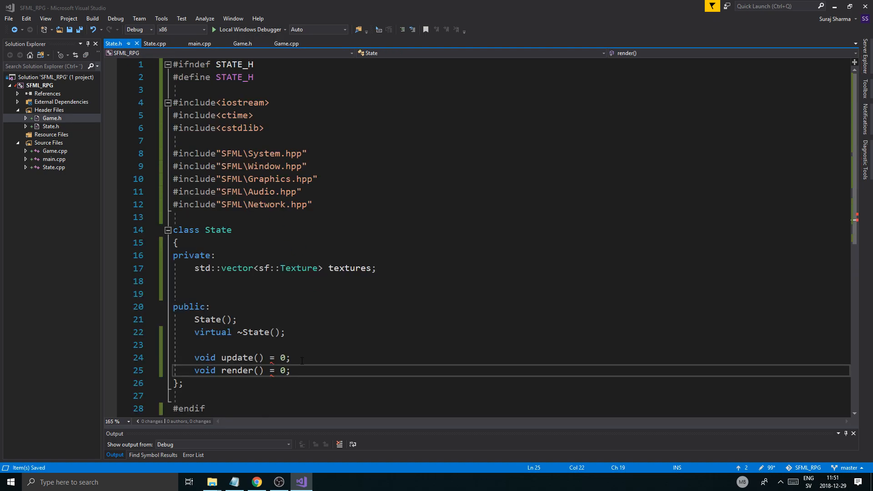
# Step: Prefix update() and render() with 'virtual' and save State.h
pyautogui.click(195, 358)
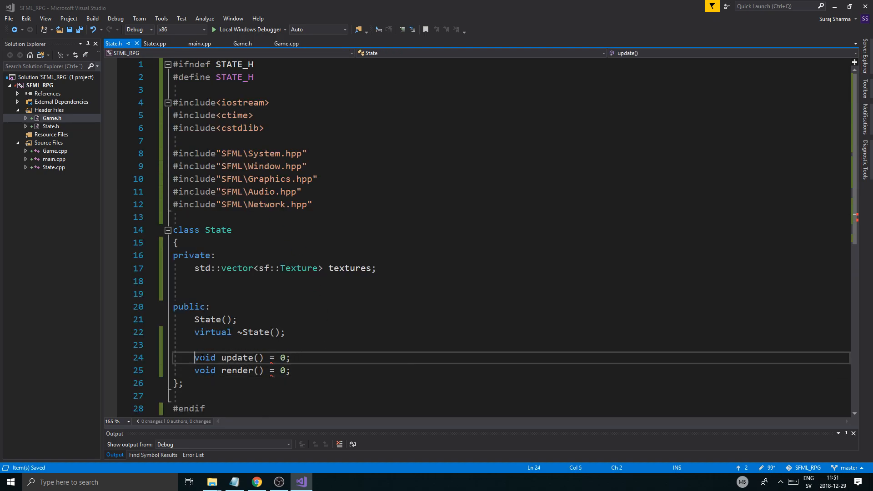
pyautogui.write('vir')
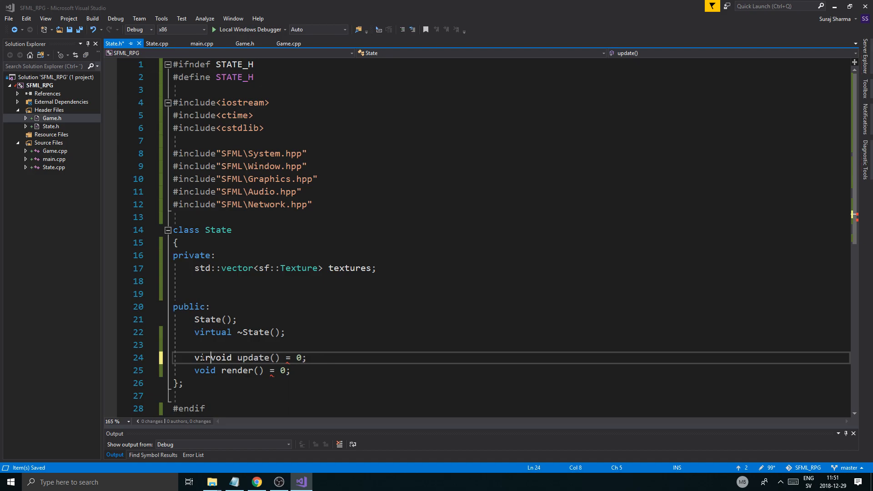
pyautogui.write('tual')
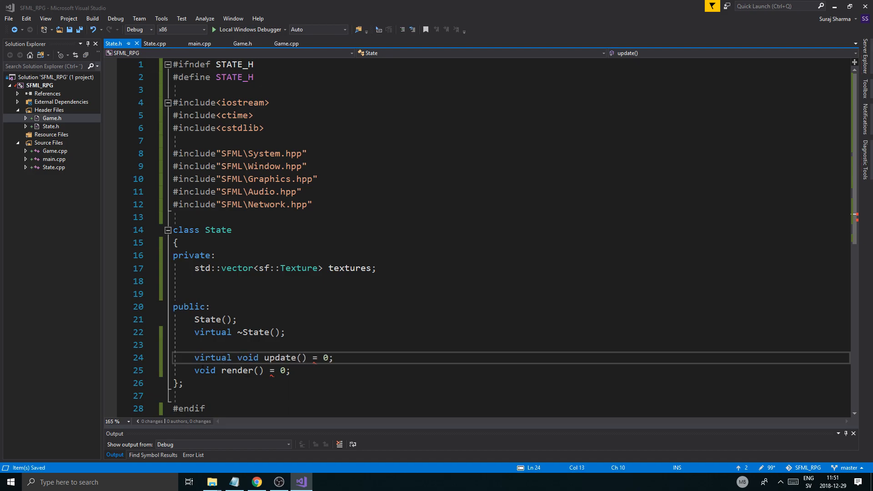
pyautogui.click(211, 370)
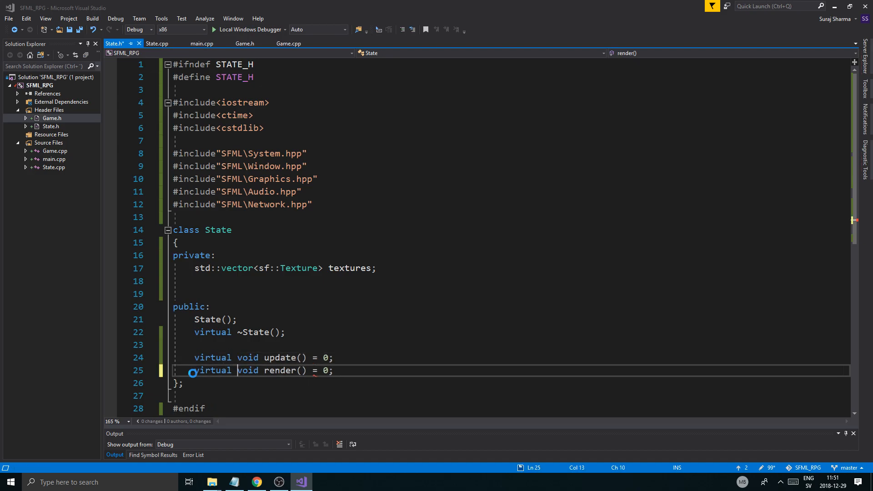
pyautogui.press('ctrl+s')
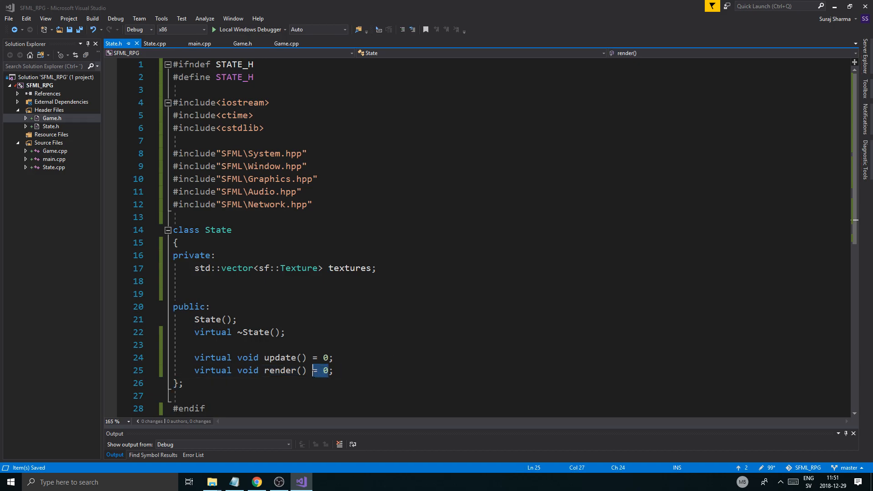
pyautogui.doubleClick(280, 370)
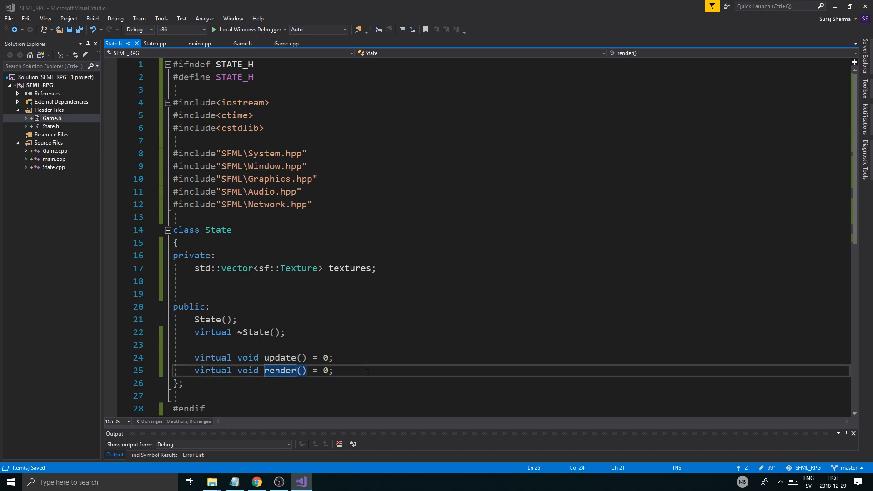
pyautogui.click(195, 344)
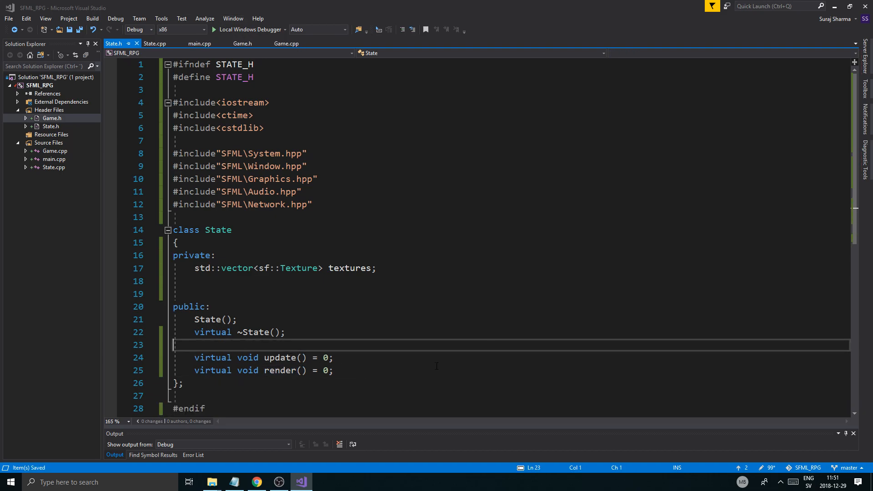
pyautogui.moveTo(127, 44)
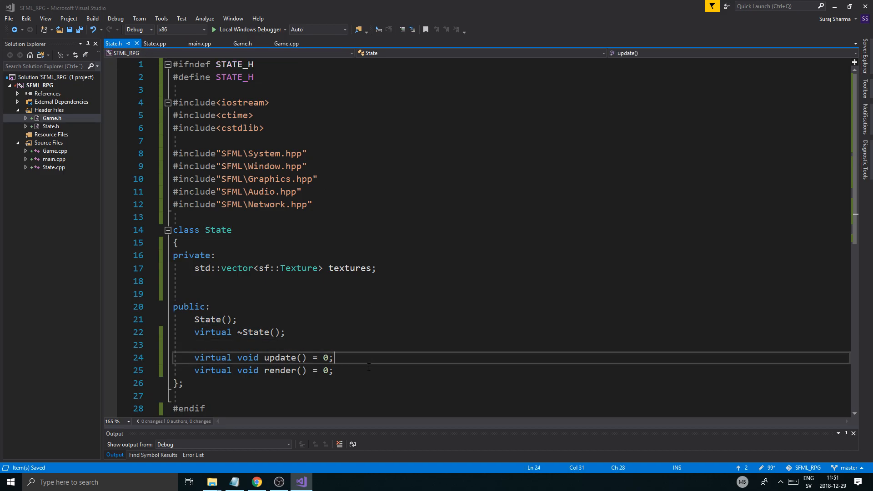
pyautogui.moveTo(467, 340)
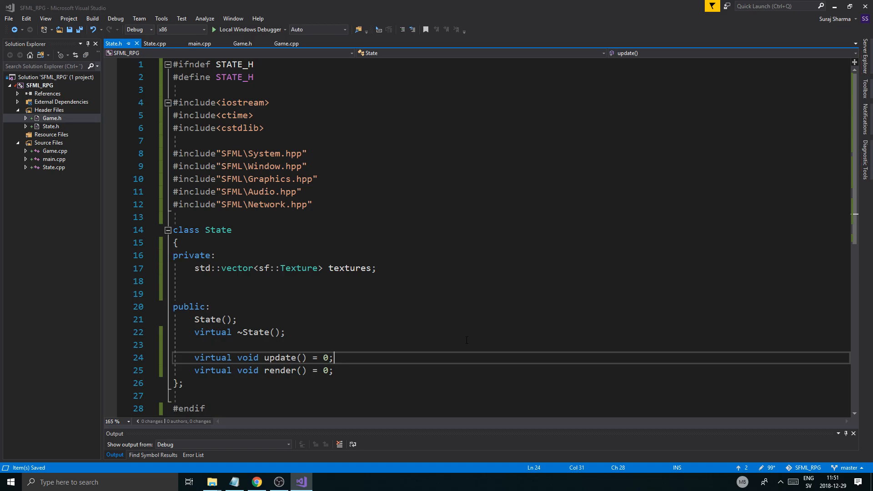
# Step: Delete the duplicate blank line under textures, save State.h, and reopen State.cpp
pyautogui.click(155, 43)
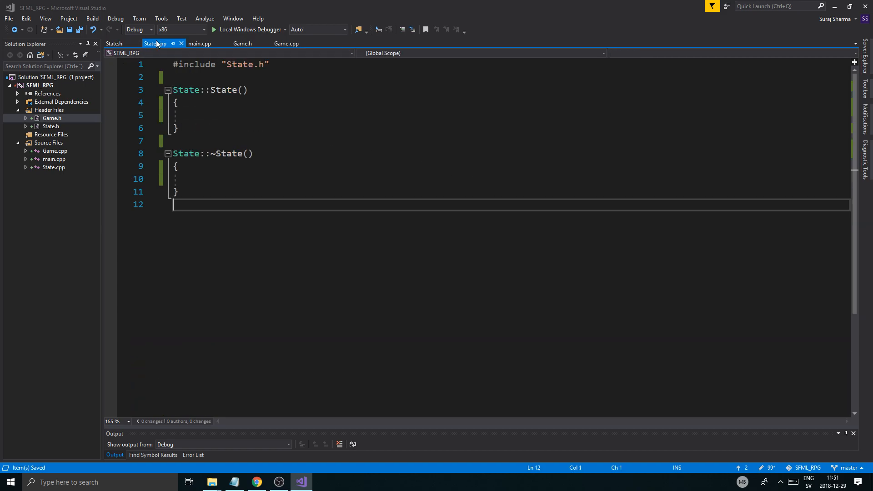
pyautogui.click(114, 44)
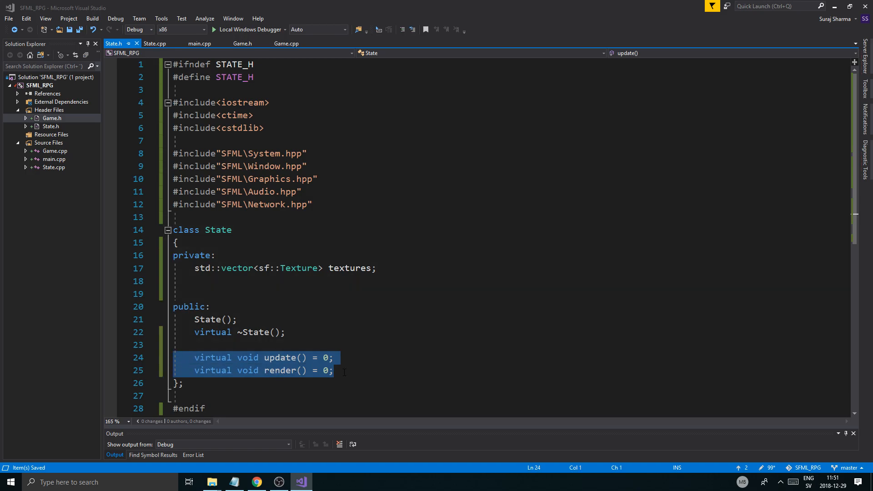
pyautogui.click(333, 370)
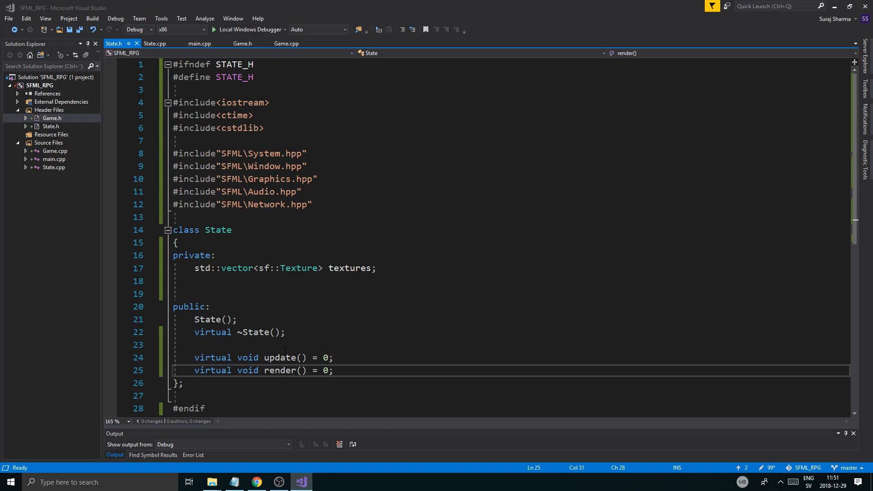
pyautogui.doubleClick(280, 358)
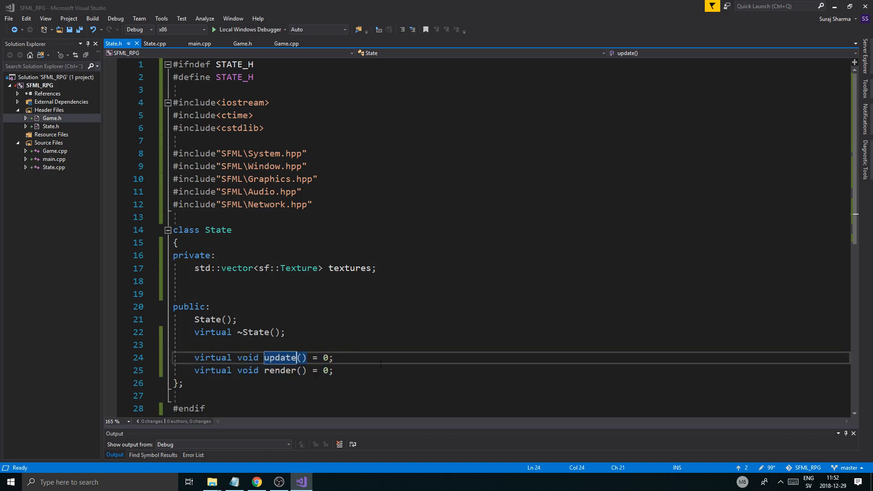
pyautogui.click(284, 332)
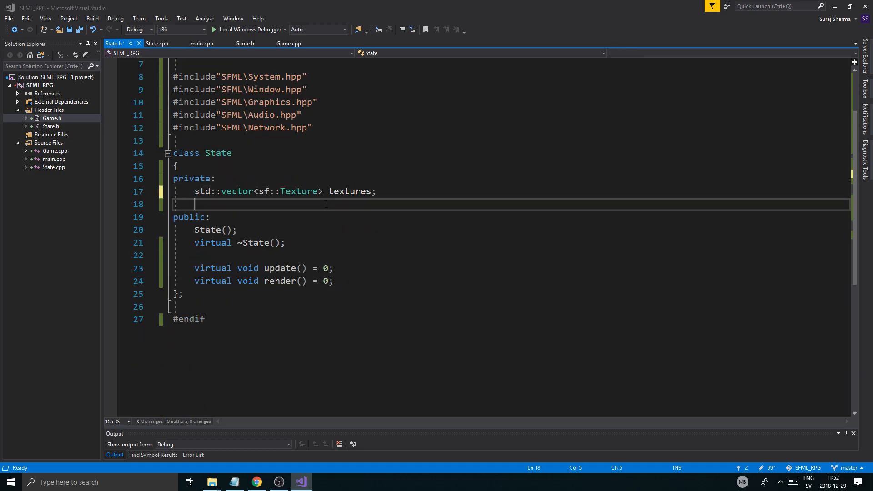
pyautogui.press('ctrl+s')
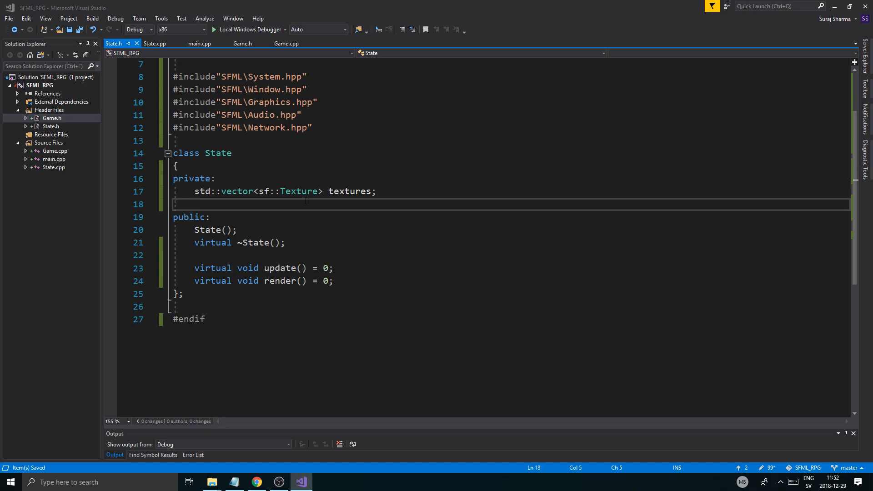
pyautogui.click(155, 42)
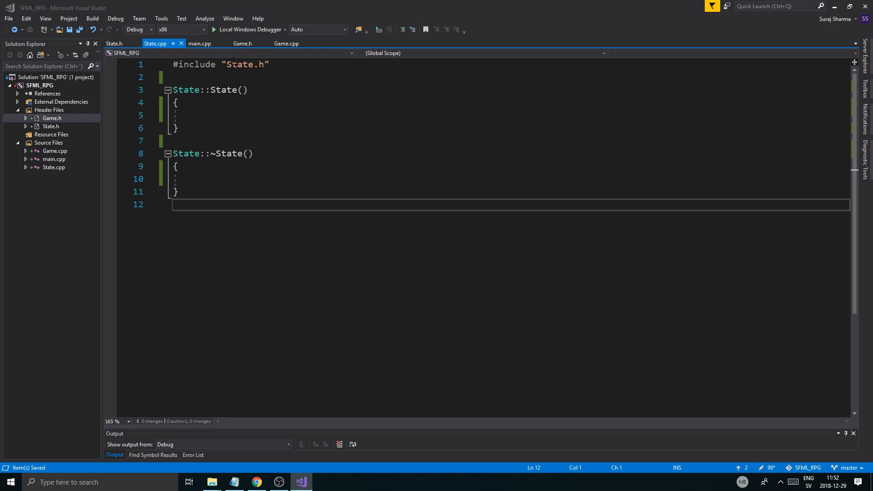
# Step: Go from Game.cpp to Game.h and view its #include "State.h" line
pyautogui.click(287, 44)
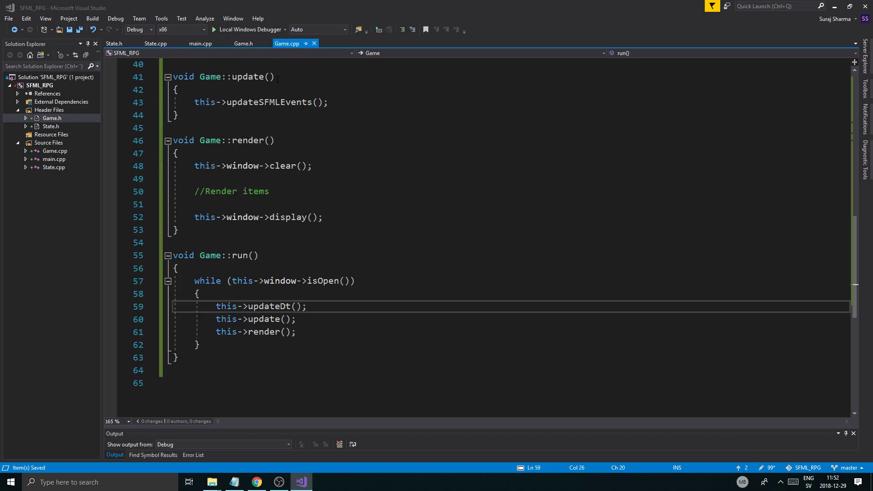
pyautogui.click(243, 43)
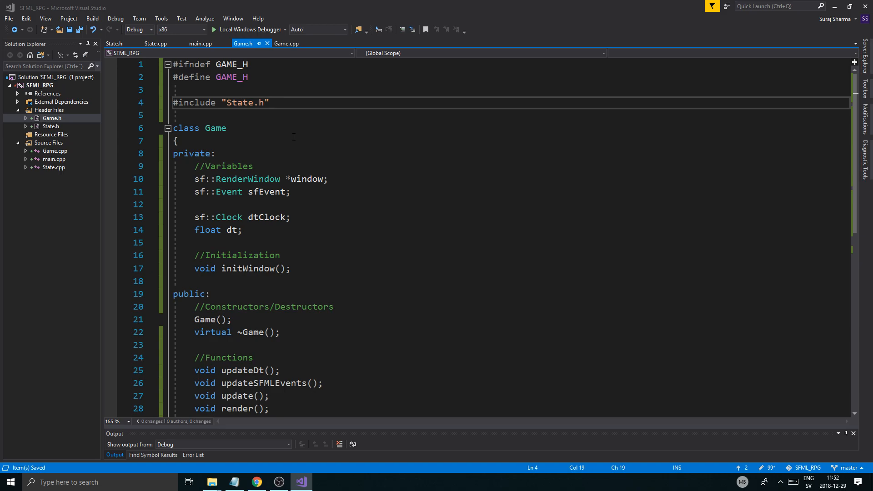
pyautogui.click(269, 102)
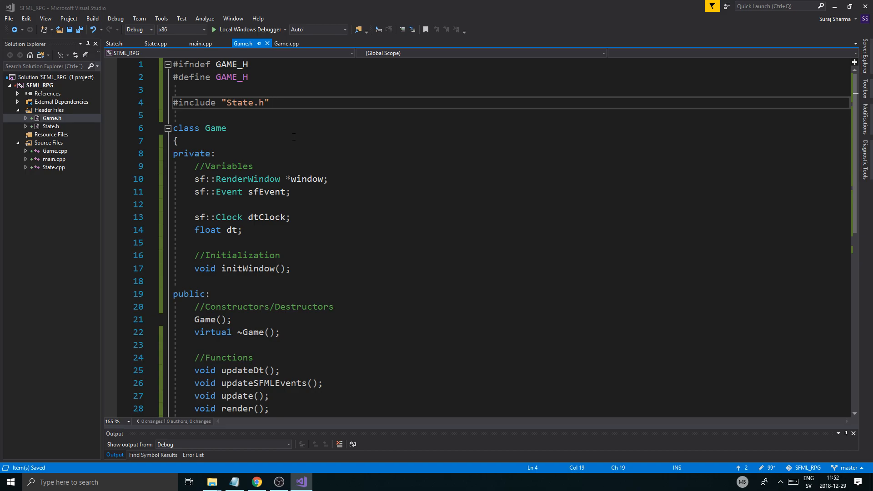
pyautogui.click(270, 103)
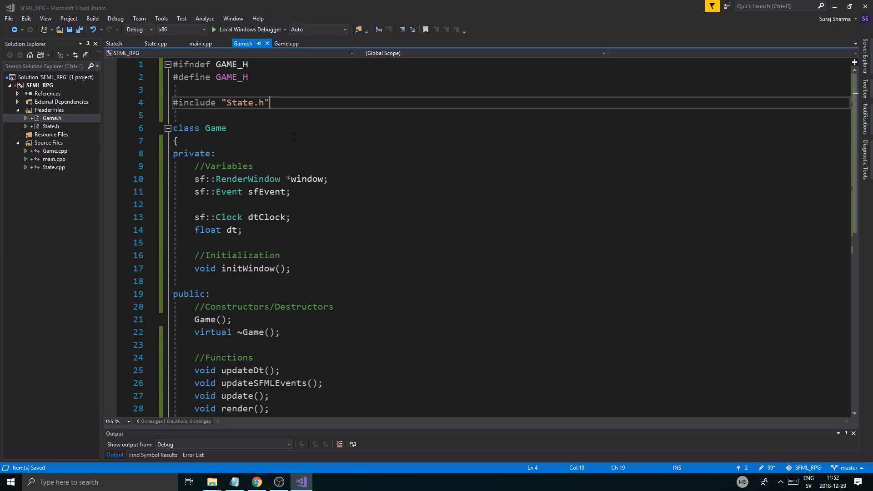